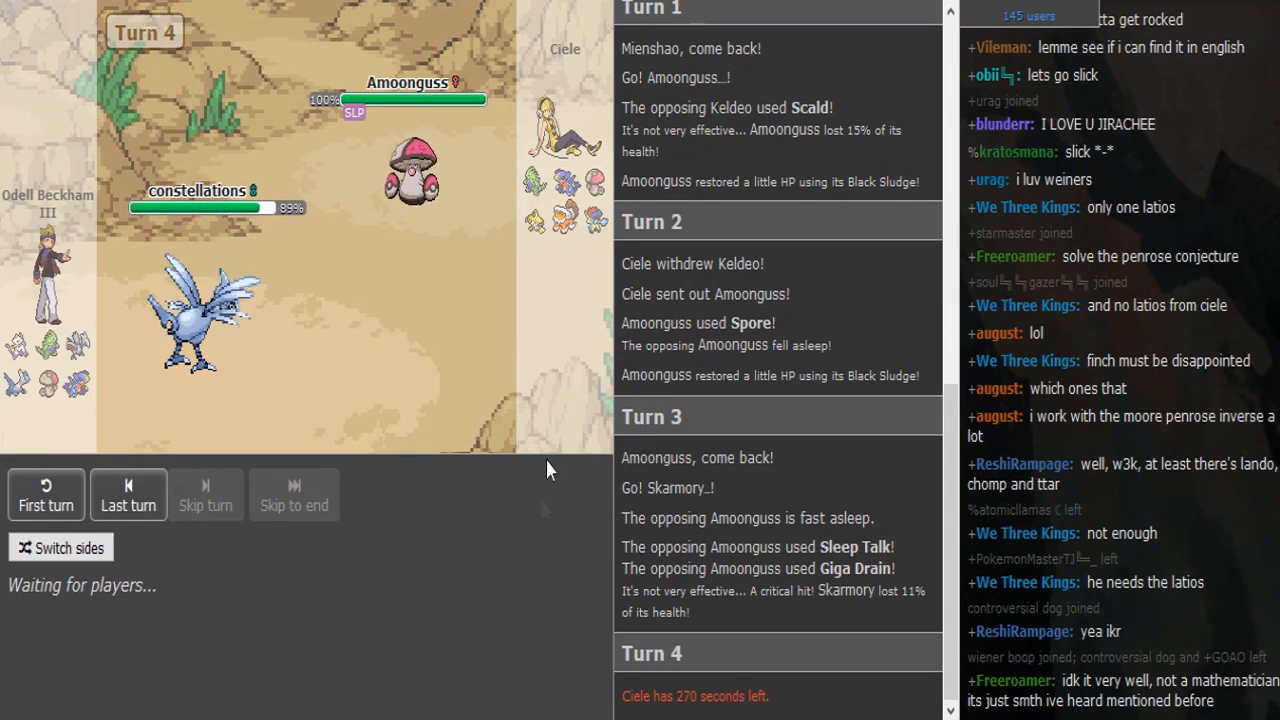
{"action": "mouse_move", "coordinate": [540, 222]}
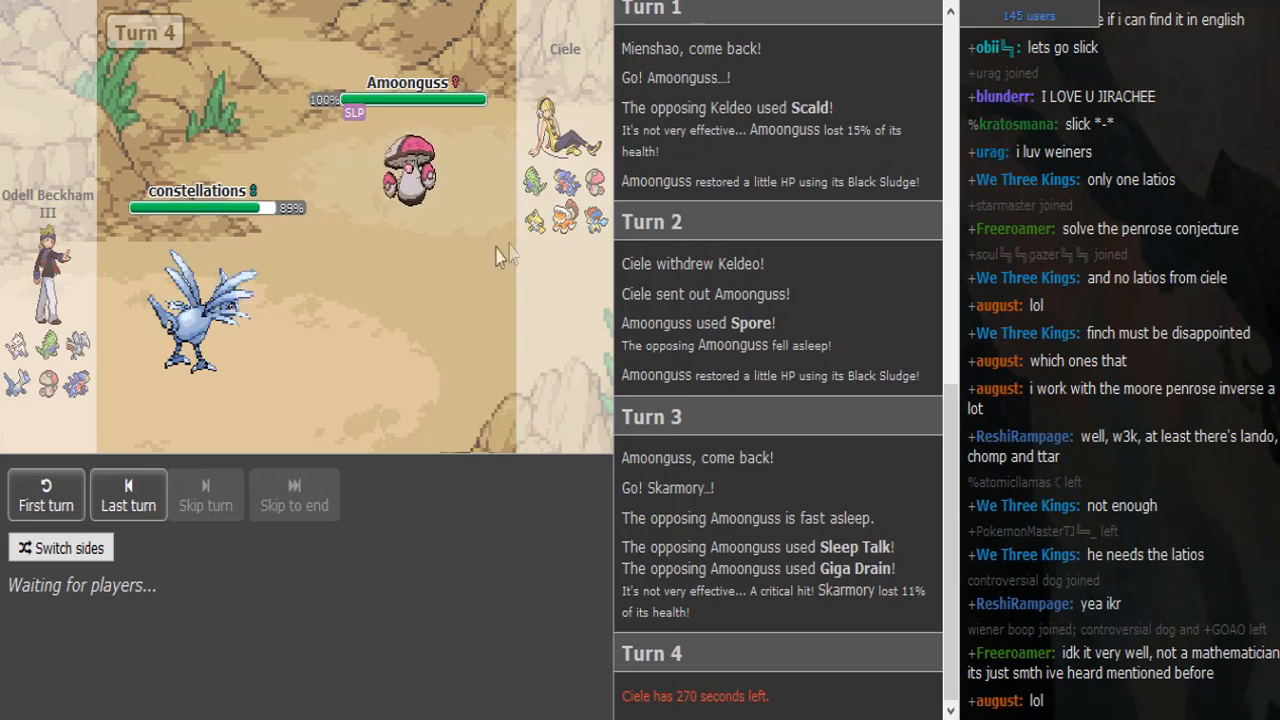
{"action": "mouse_move", "coordinate": [218, 344]}
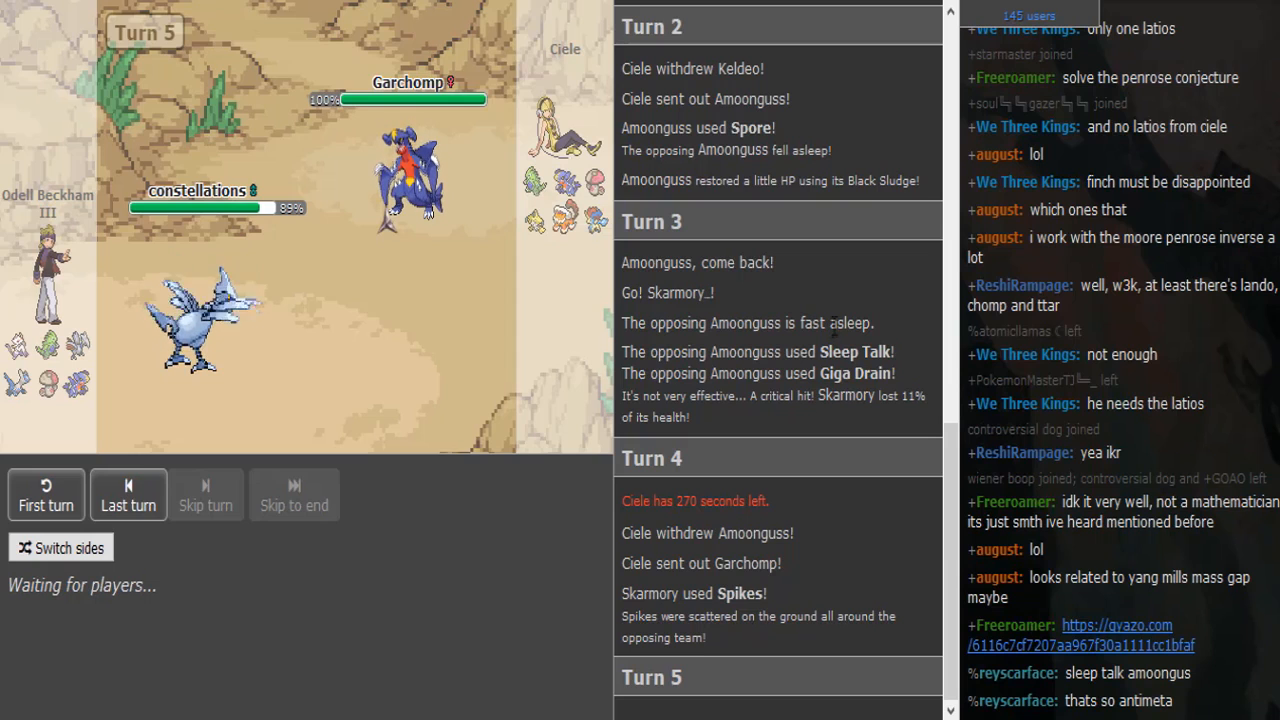
- Scroll the chat while turn 5 plays out with Latios taking Garchomp's Fire Blast
{"action": "scroll", "scroll_direction": "down", "scroll_amount": 3}
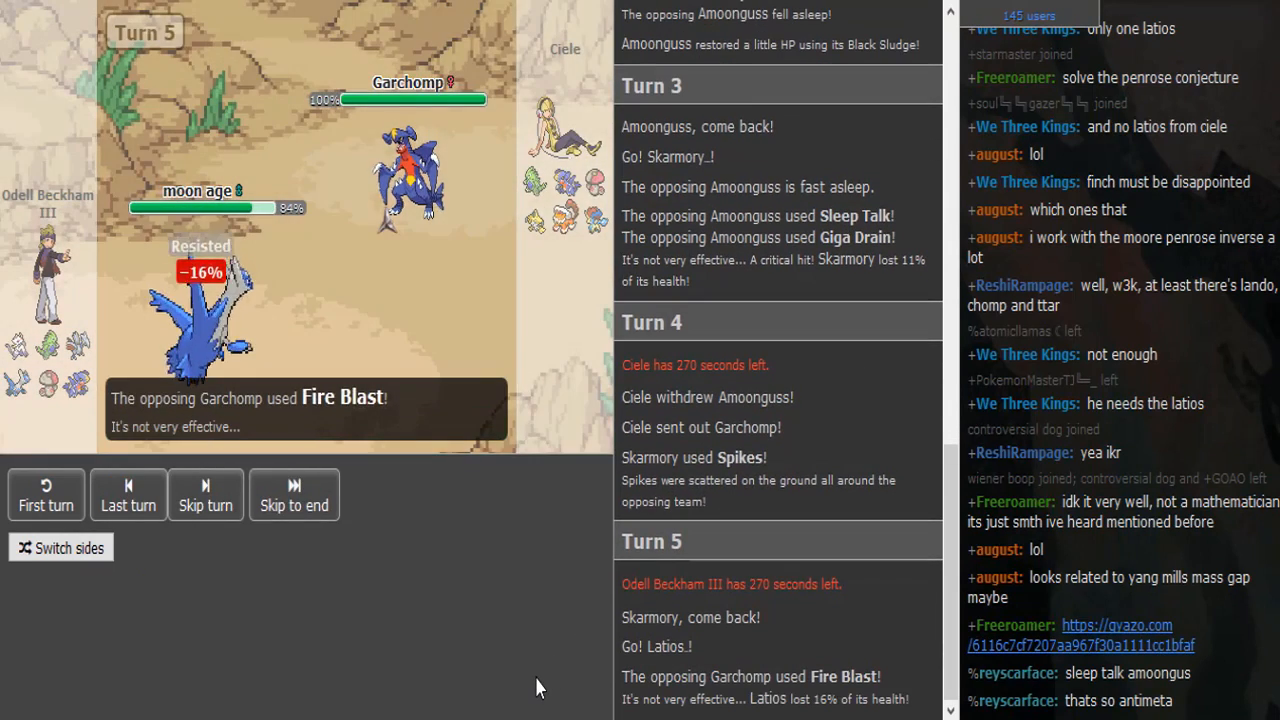
- Check an opposing Pokémon's stats tooltip as Jirachi takes Latios's Surf on turn 6
{"action": "left_click", "coordinate": [292, 494]}
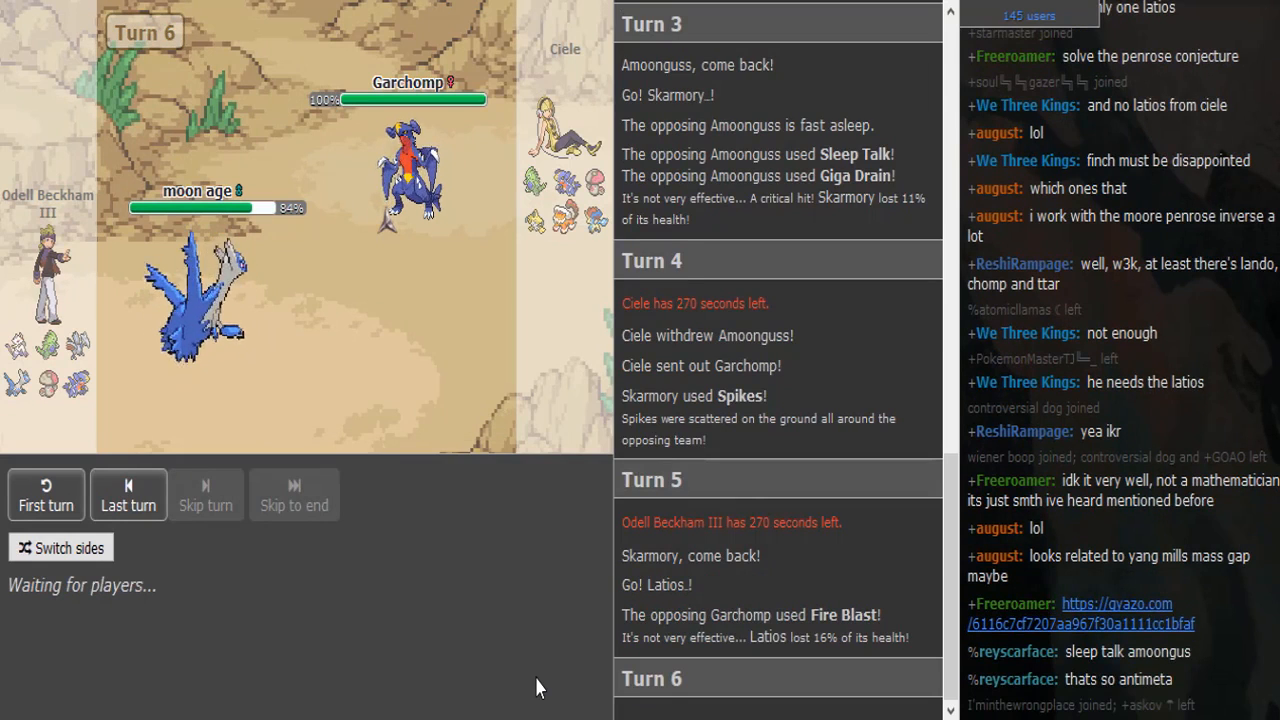
{"action": "mouse_move", "coordinate": [488, 612]}
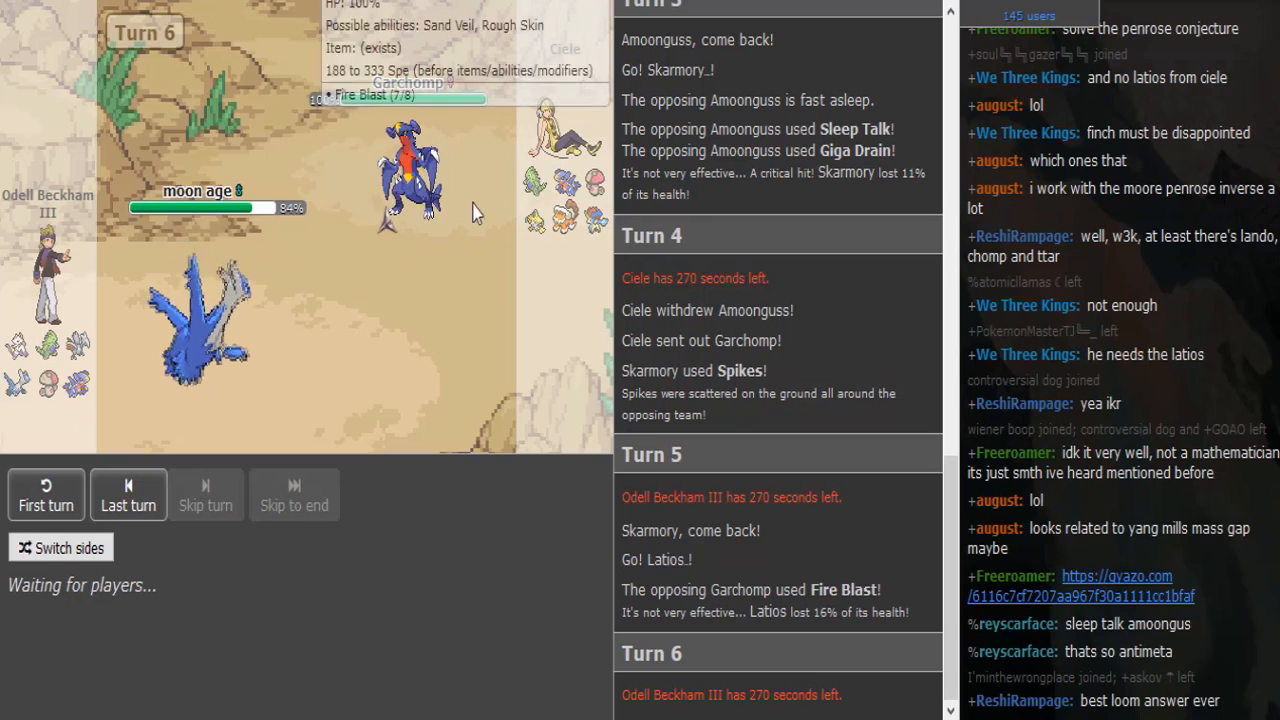
{"action": "mouse_move", "coordinate": [190, 360]}
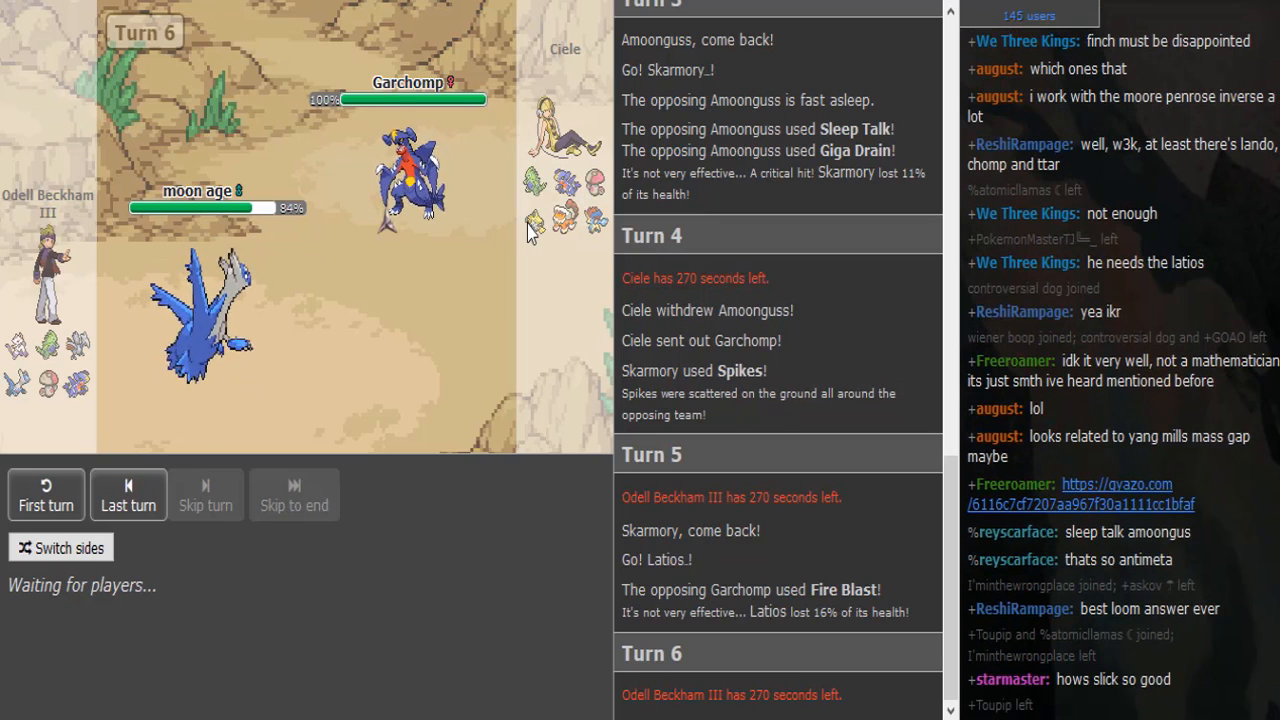
{"action": "mouse_move", "coordinate": [18, 344]}
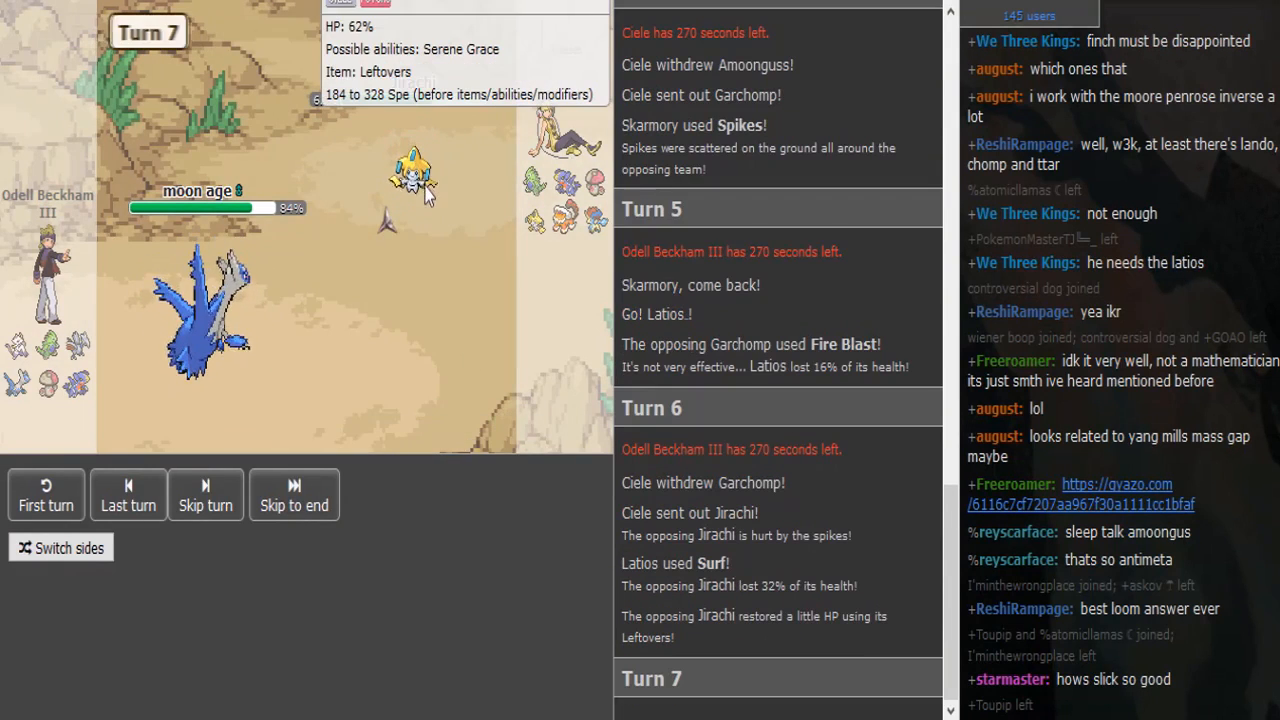
- Rejoin the battle room so the log restarts from the Gen 5 OU rules and team lists
{"action": "left_click", "coordinate": [128, 494]}
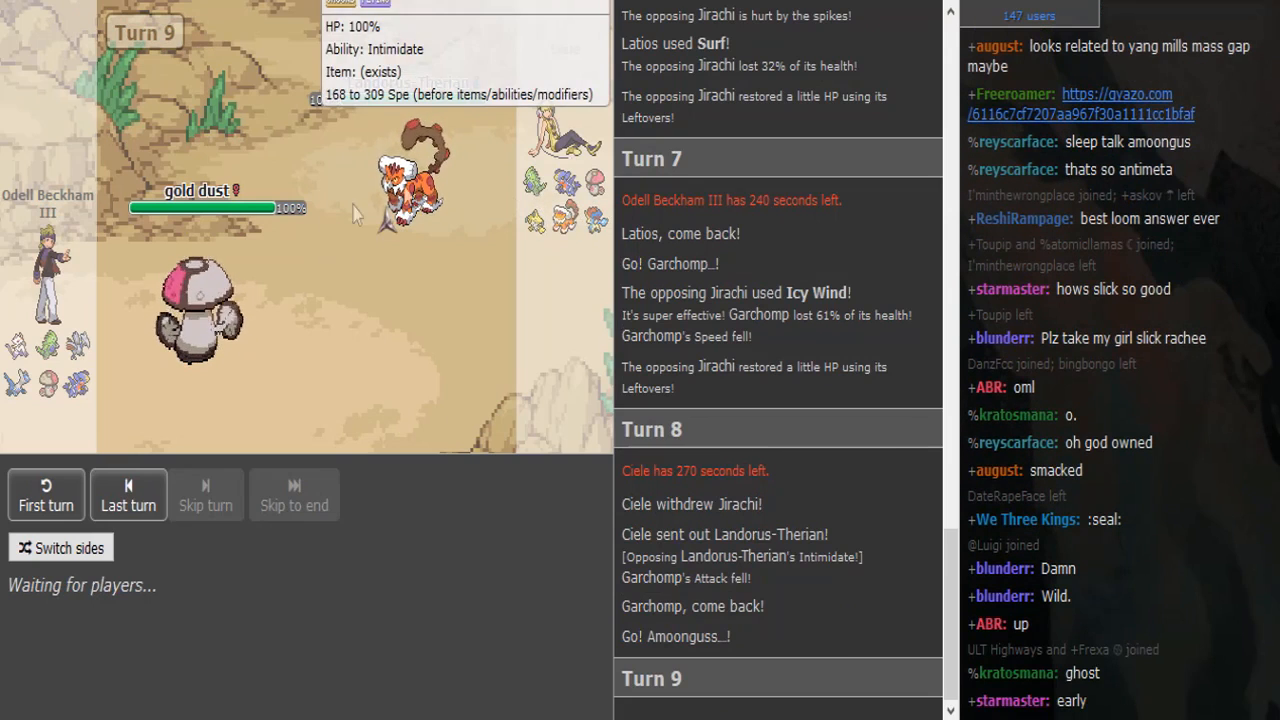
{"action": "mouse_move", "coordinate": [76, 380]}
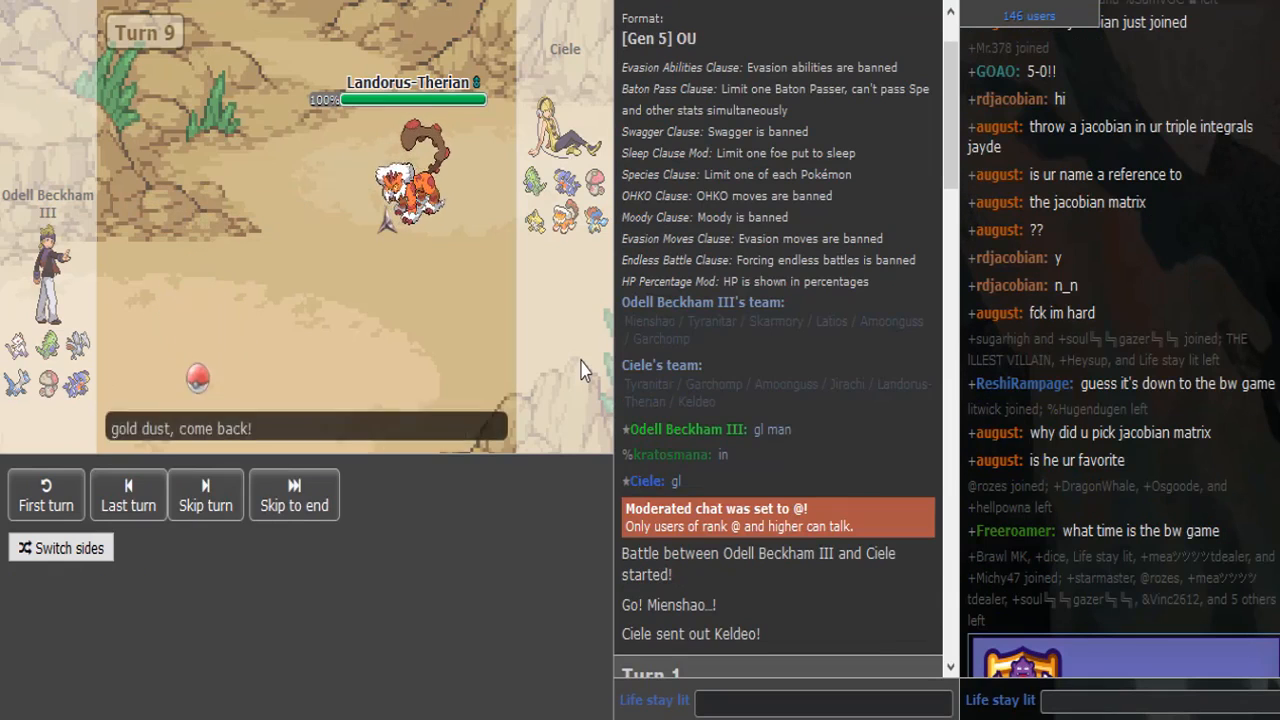
- Let the battle log replay up to turn 11 with Skarmory facing Garchomp
{"action": "left_click", "coordinate": [204, 494]}
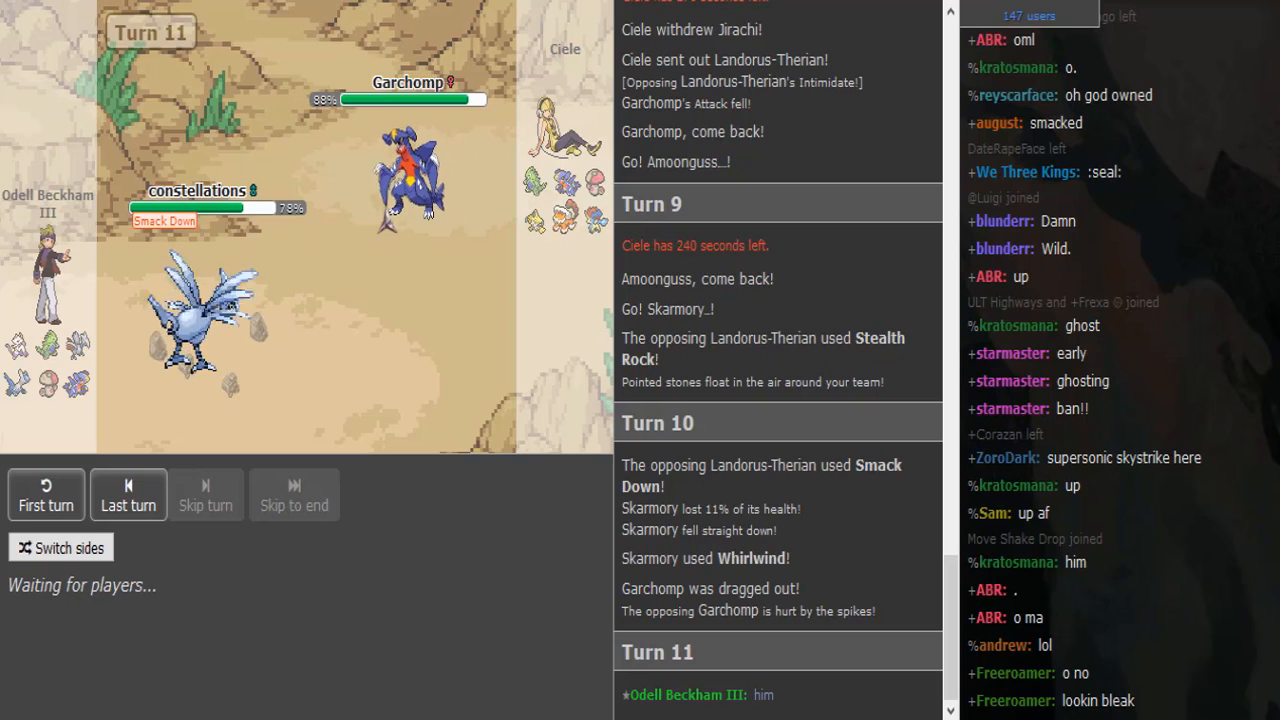
- Scroll the chat and log as Skarmory Roosts and Amoonguss takes Garchomp's Draco Meteor
{"action": "scroll", "scroll_direction": "down", "scroll_amount": 3}
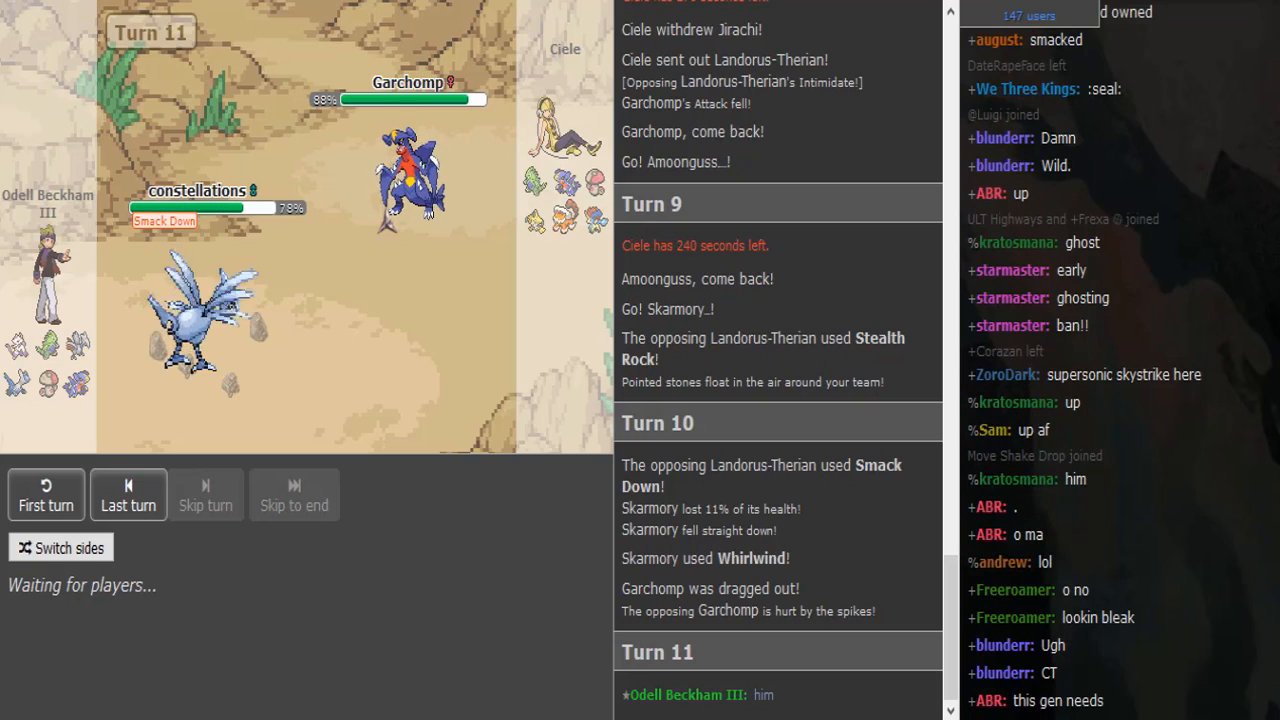
{"action": "mouse_move", "coordinate": [48, 380]}
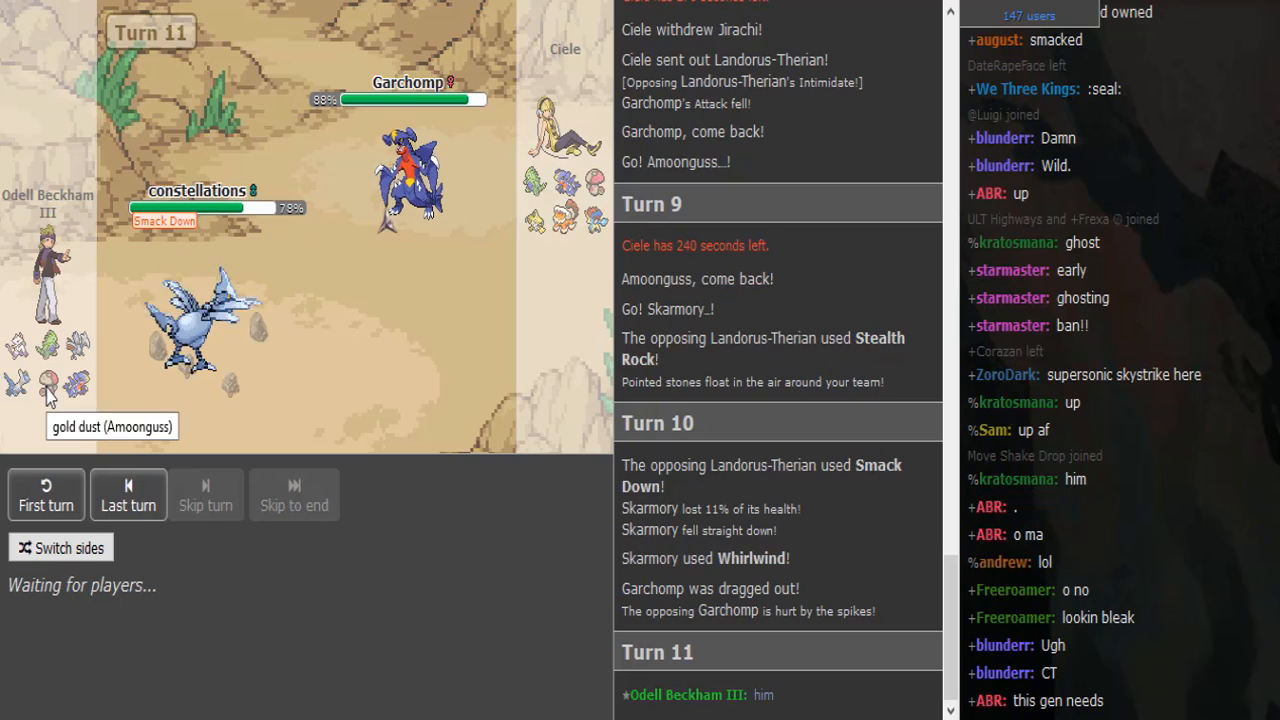
{"action": "scroll", "scroll_direction": "down", "scroll_amount": 3}
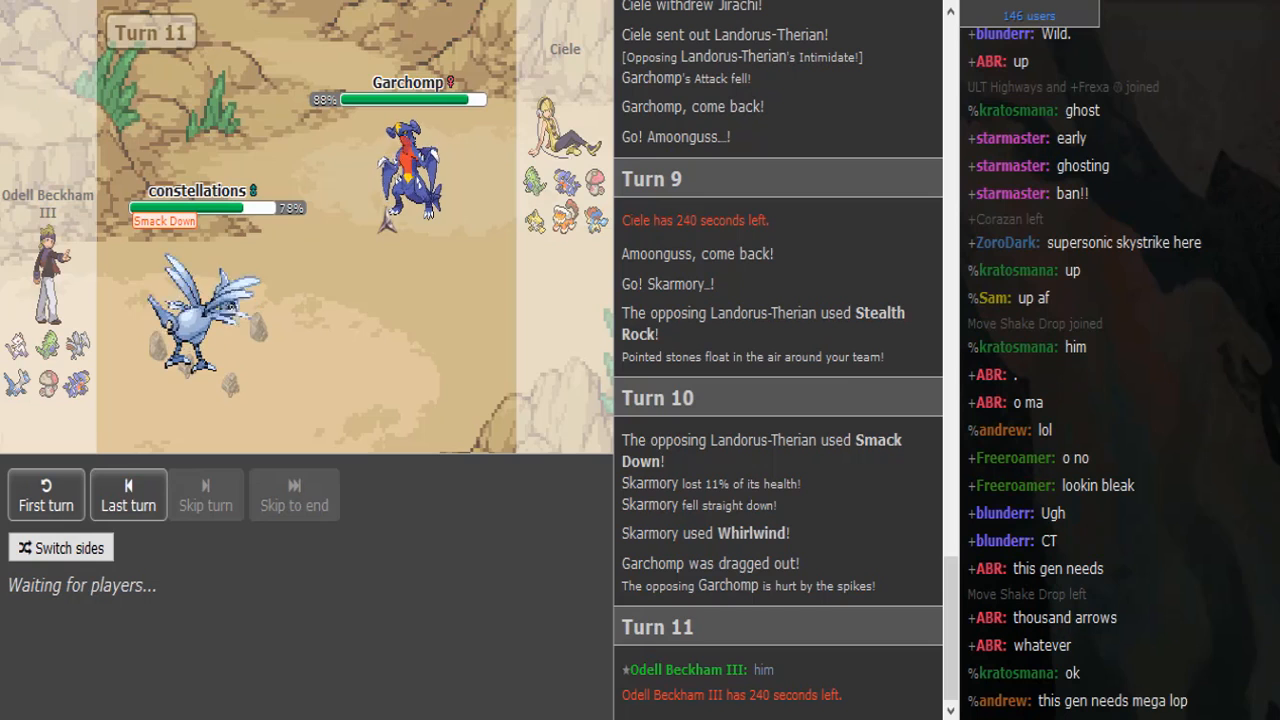
{"action": "scroll", "scroll_direction": "down", "scroll_amount": 3}
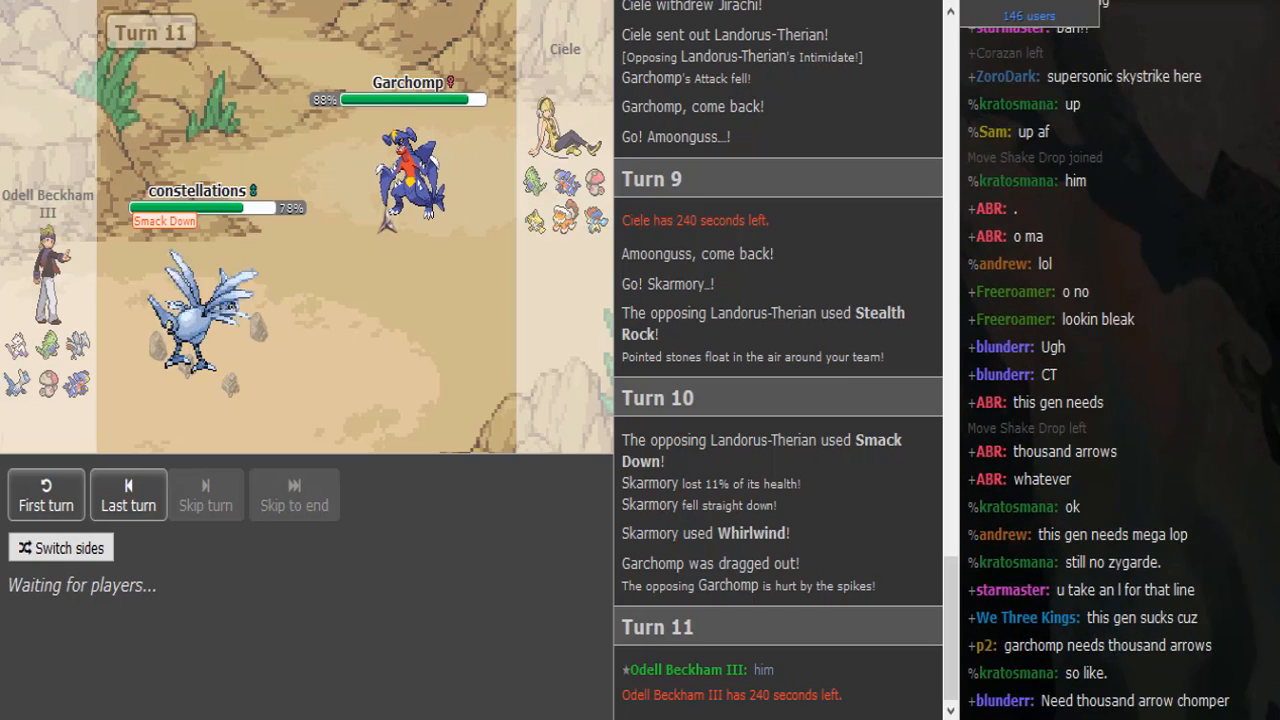
{"action": "scroll", "scroll_direction": "down", "scroll_amount": 3}
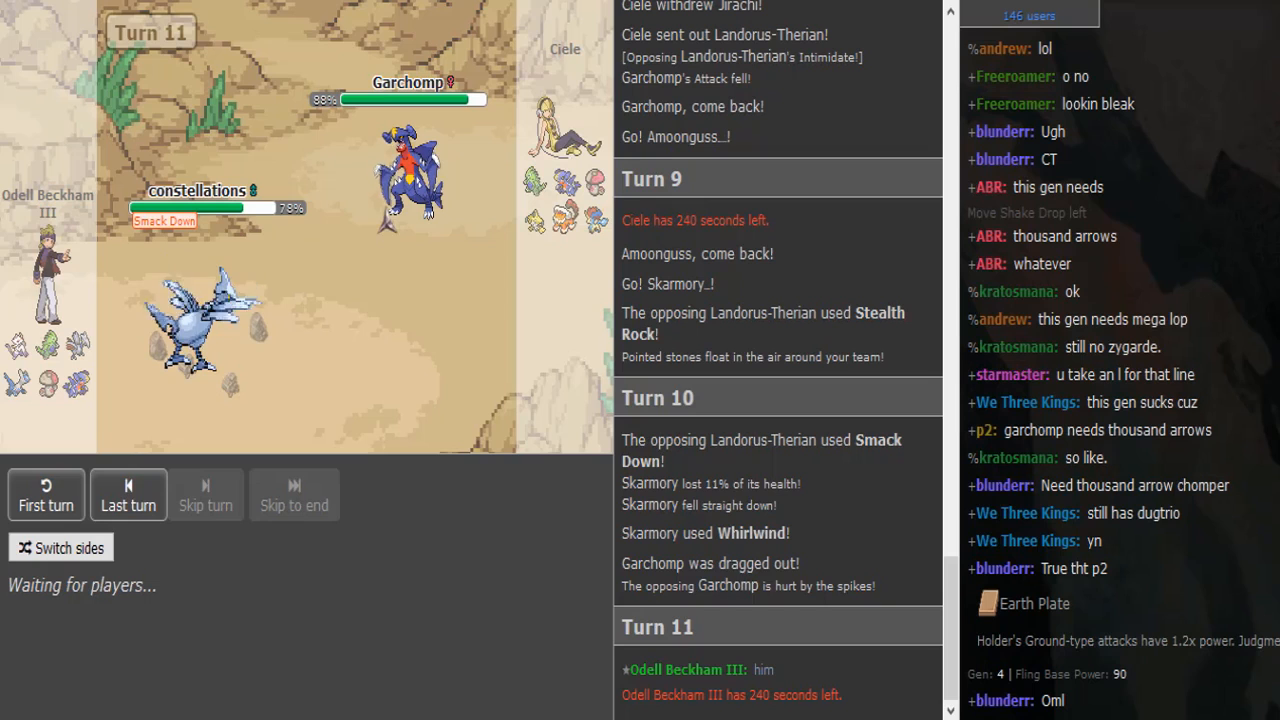
{"action": "scroll", "scroll_direction": "down", "scroll_amount": 3}
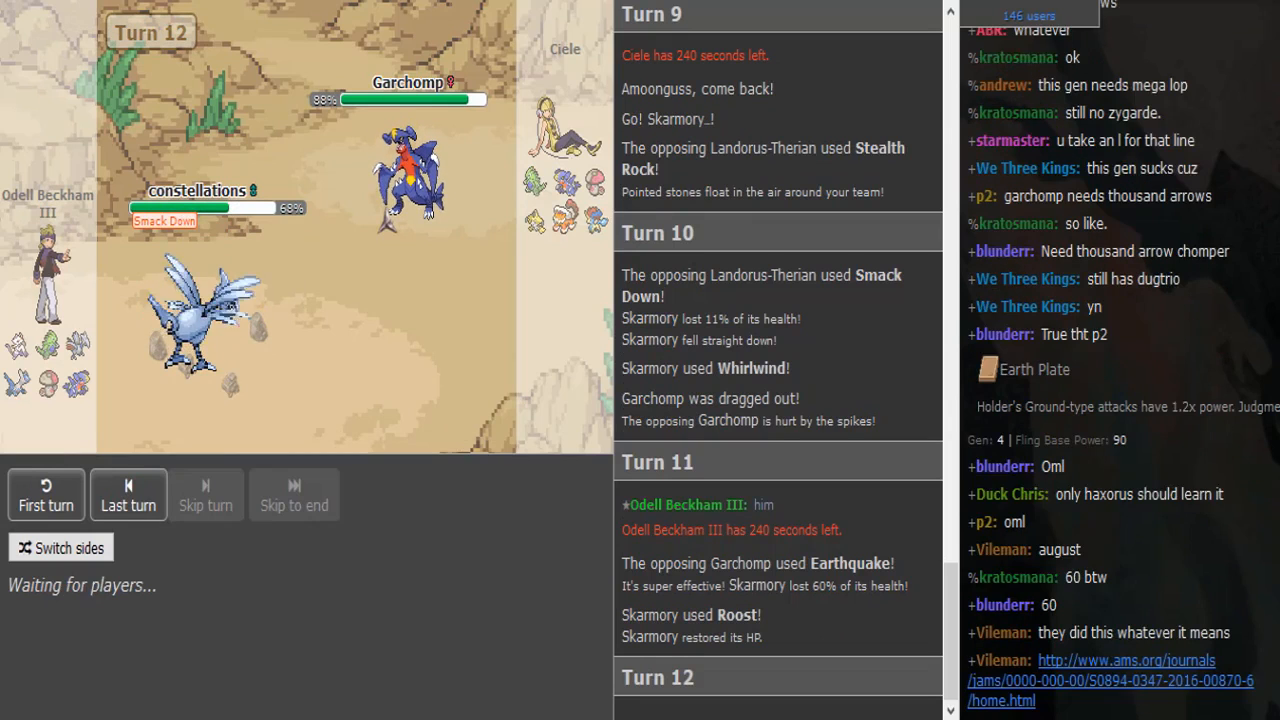
{"action": "scroll", "scroll_direction": "down", "scroll_amount": 3}
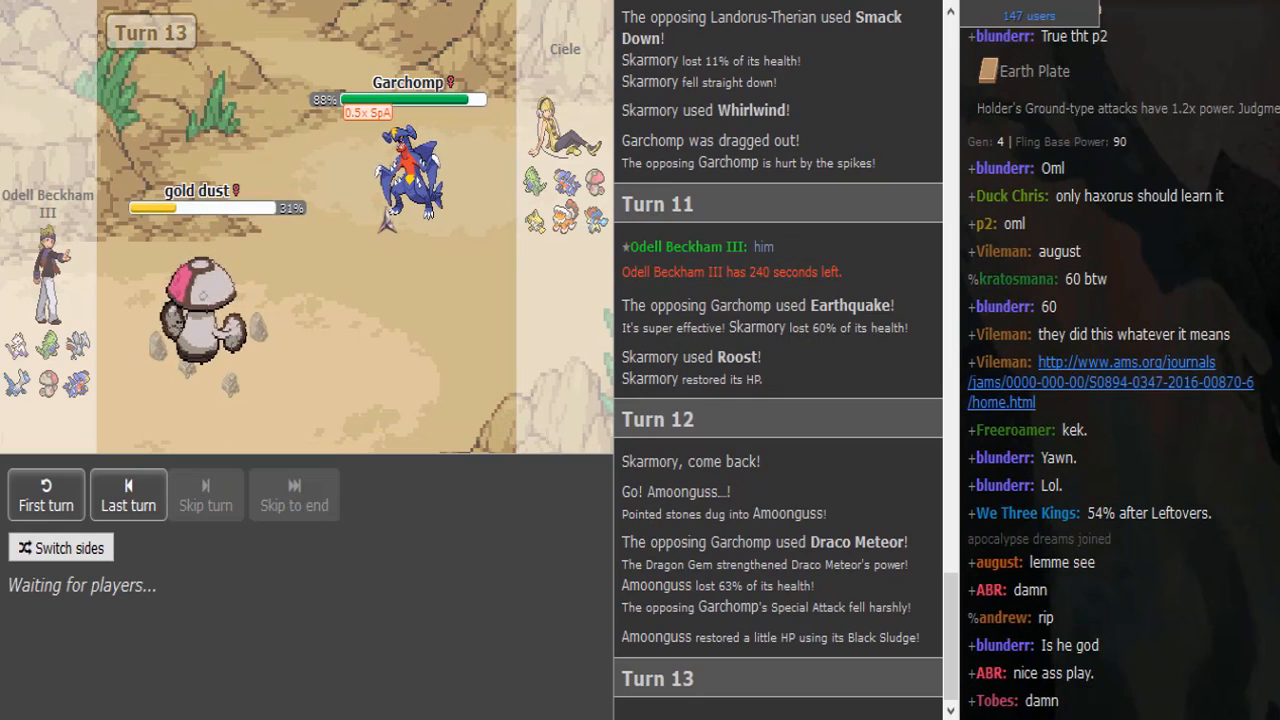
- Scroll the chat as Pursuit KOs Latios, U-turn finishes Tyranitar and Amoonguss returns
{"action": "scroll", "scroll_direction": "down", "scroll_amount": 3}
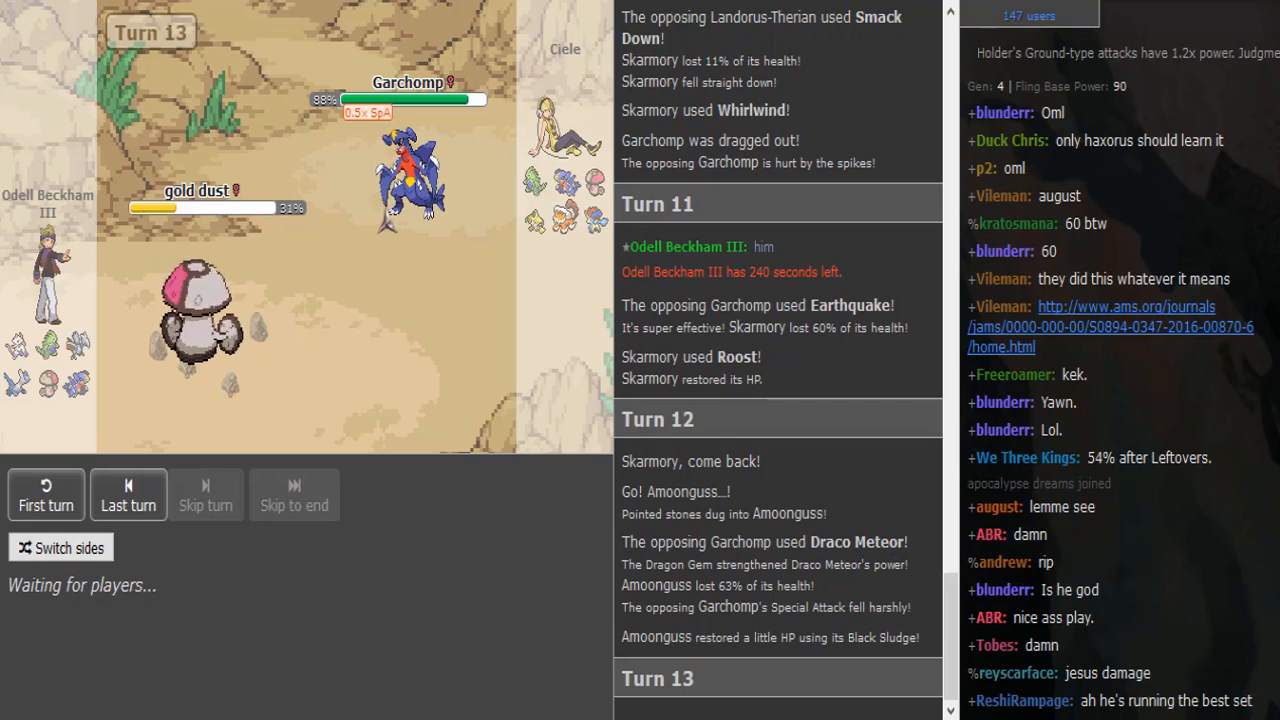
{"action": "scroll", "scroll_direction": "down", "scroll_amount": 3}
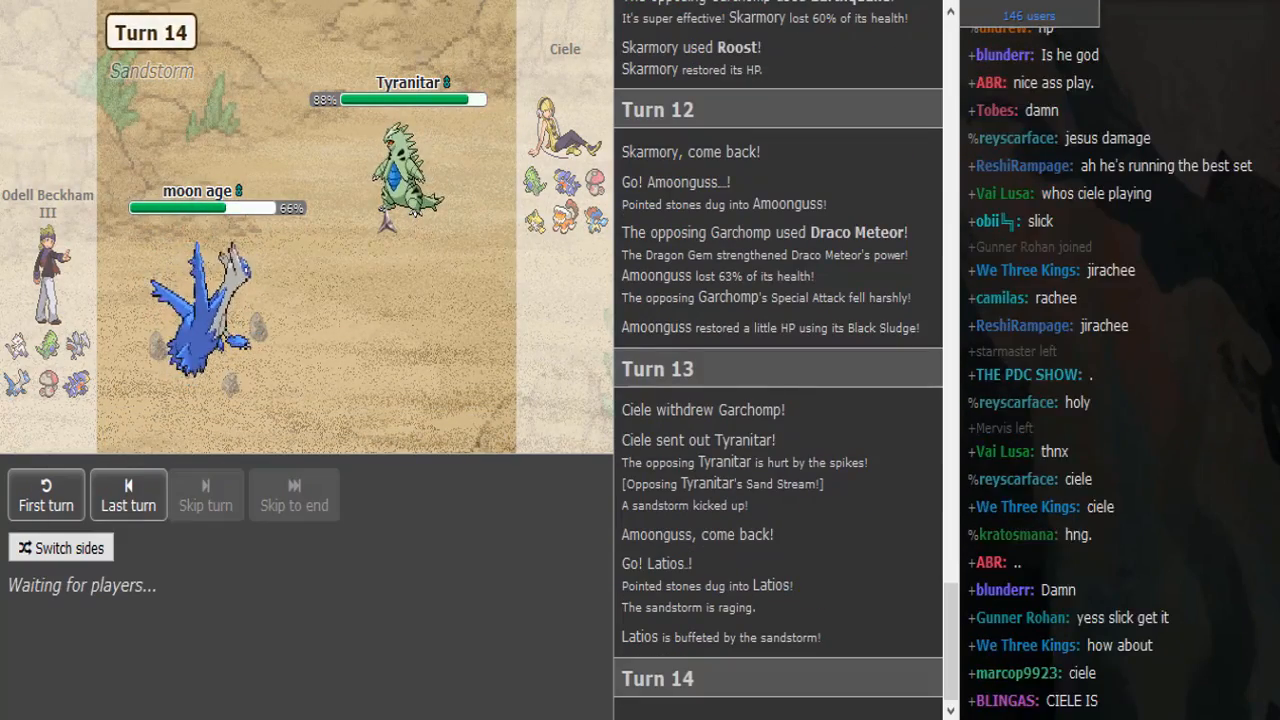
{"action": "scroll", "scroll_direction": "down", "scroll_amount": 3}
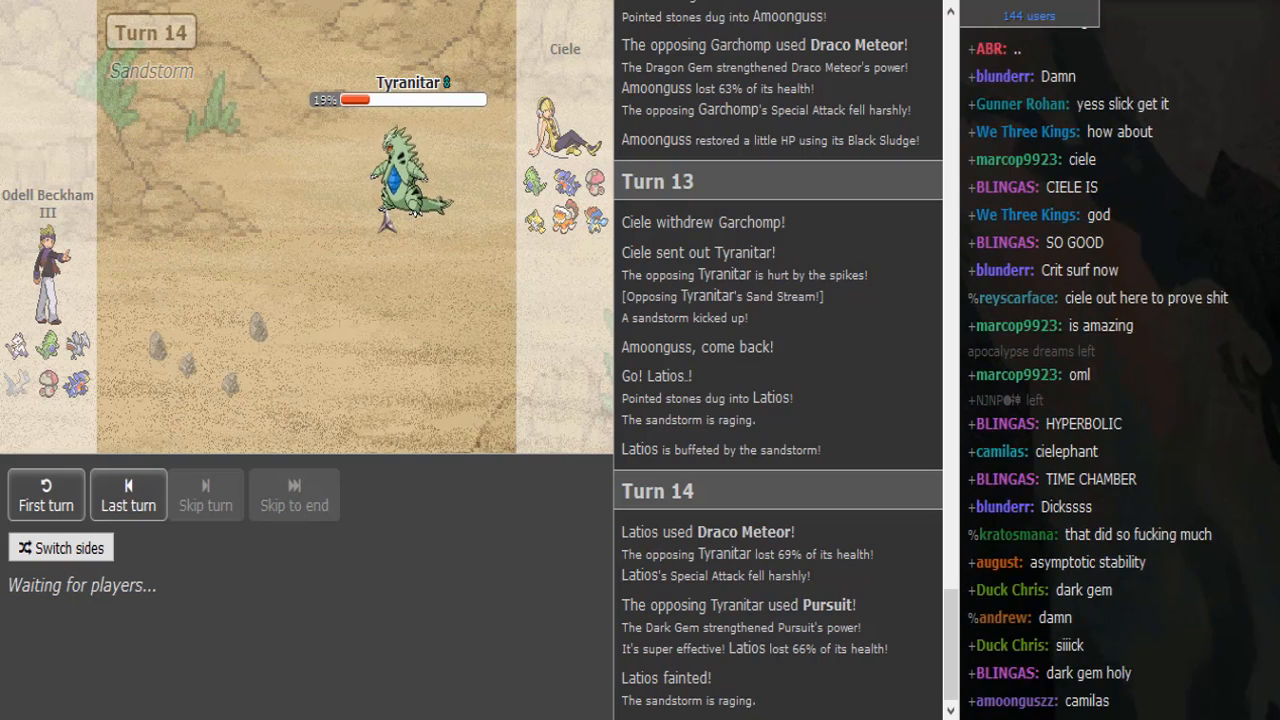
{"action": "scroll", "scroll_direction": "down", "scroll_amount": 3}
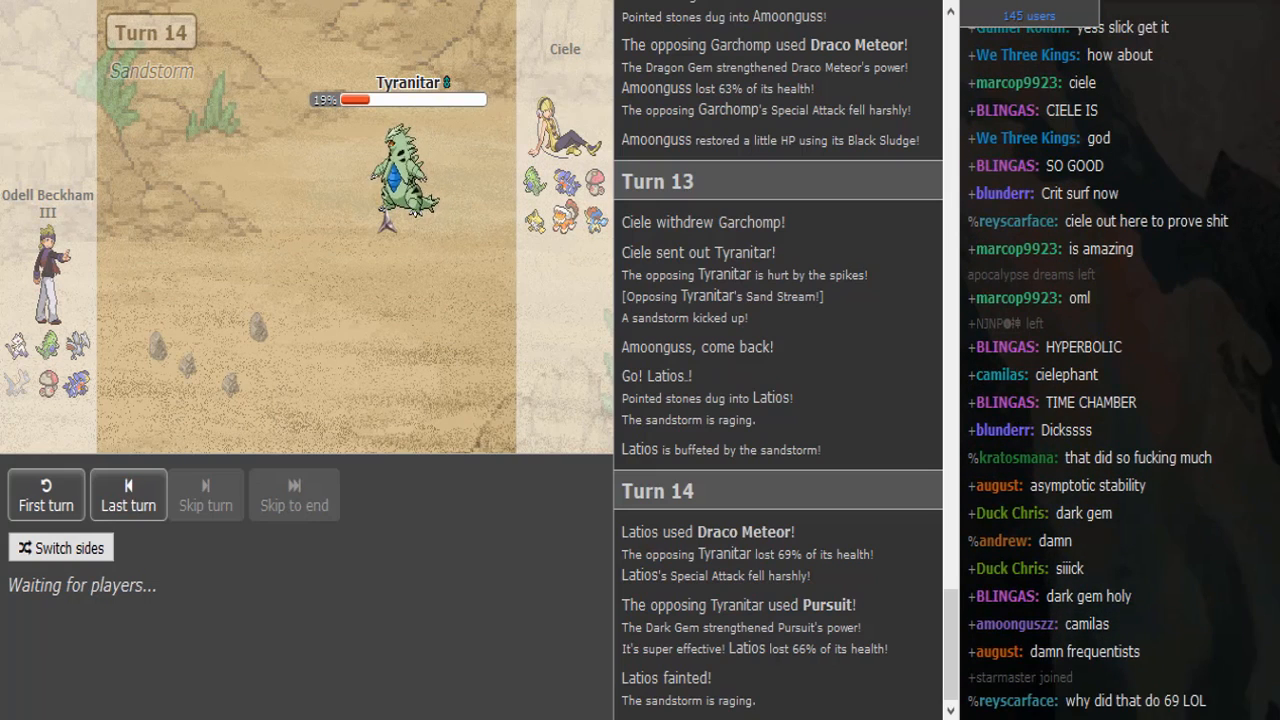
{"action": "scroll", "scroll_direction": "down", "scroll_amount": 3}
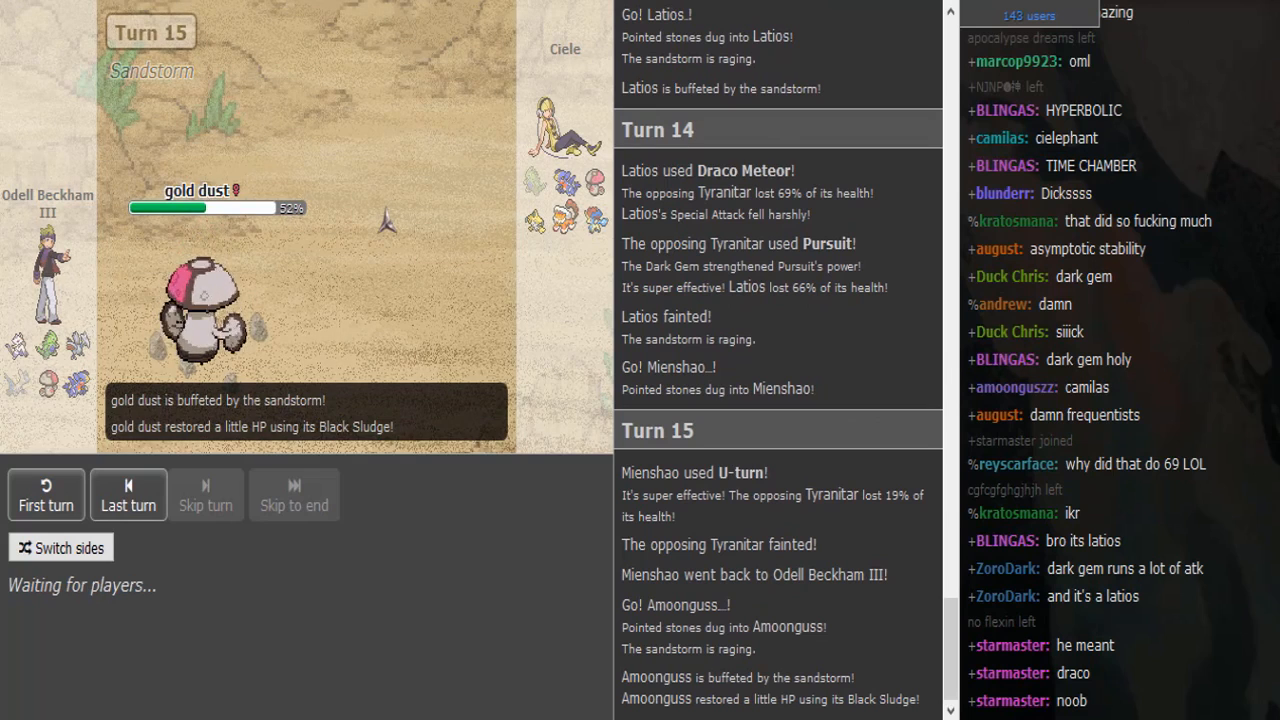
- Scroll the chat as Tyranitar dodges Thunder and Crunches Jirachi down to 28%
{"action": "scroll", "scroll_direction": "down", "scroll_amount": 3}
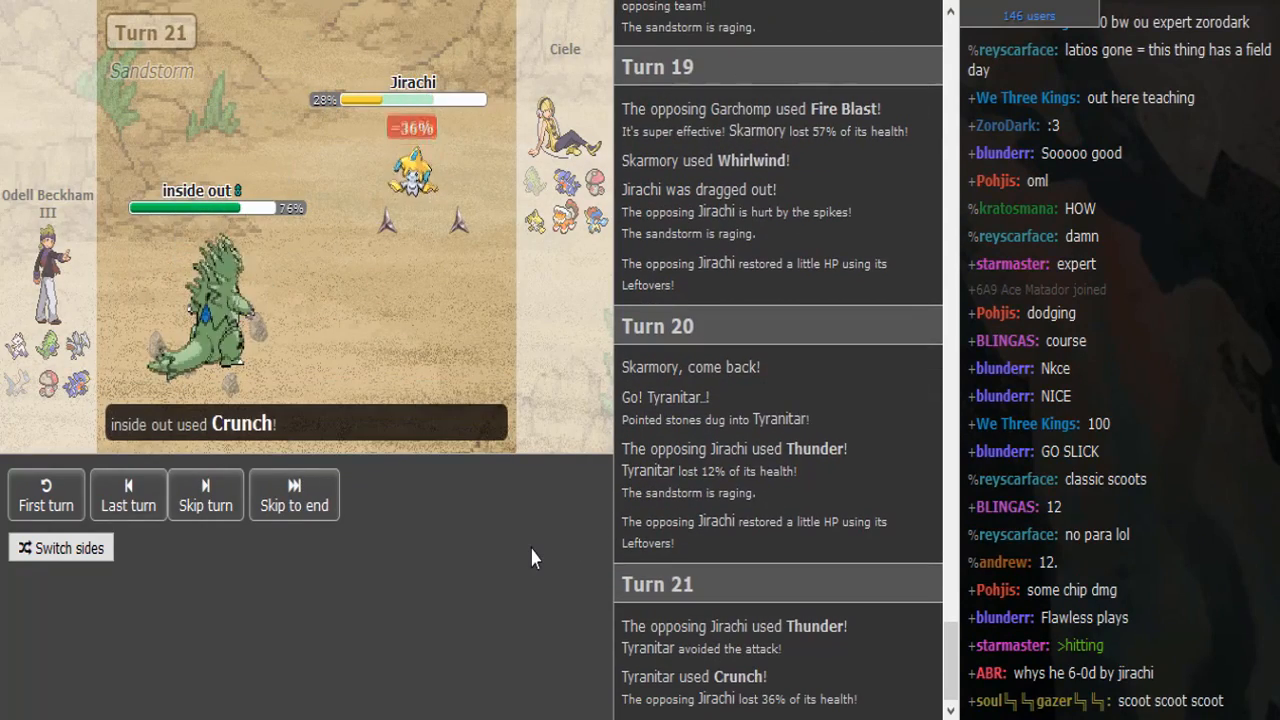
{"action": "mouse_move", "coordinate": [412, 176]}
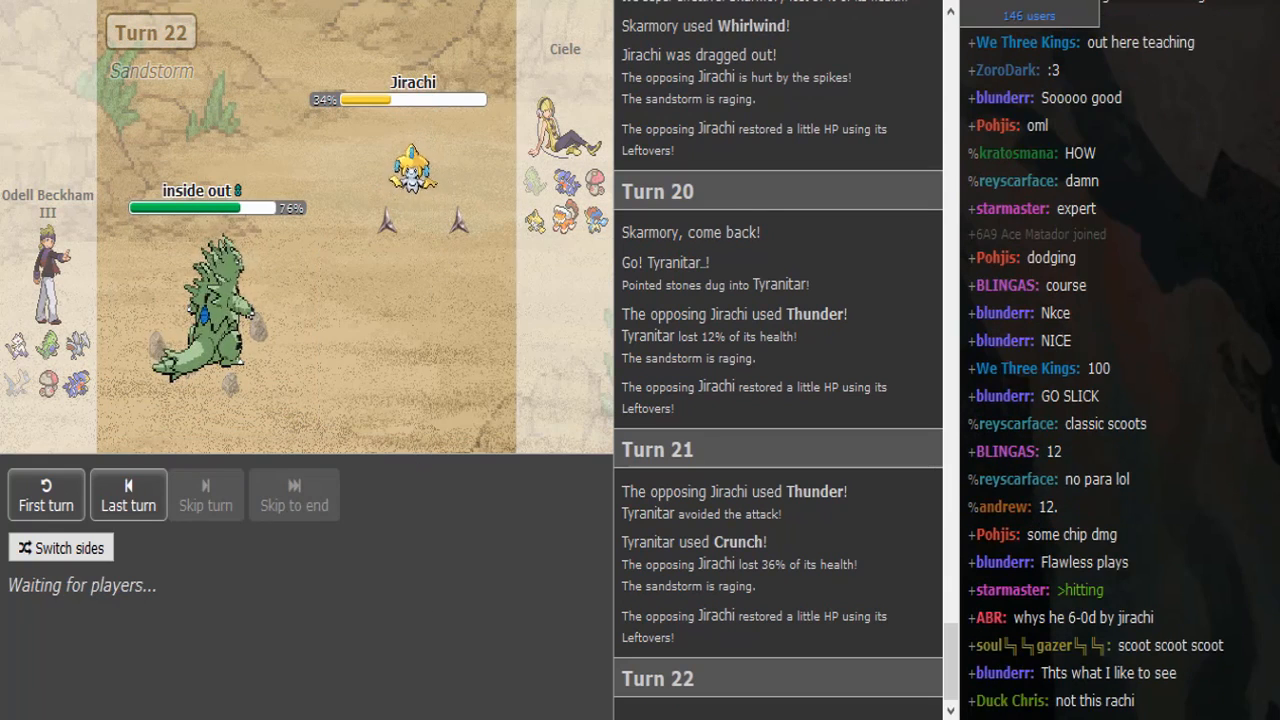
- Scroll the chat while reviewing Jirachi and Tyranitar tooltips on turn 22
{"action": "scroll", "scroll_direction": "down", "scroll_amount": 3}
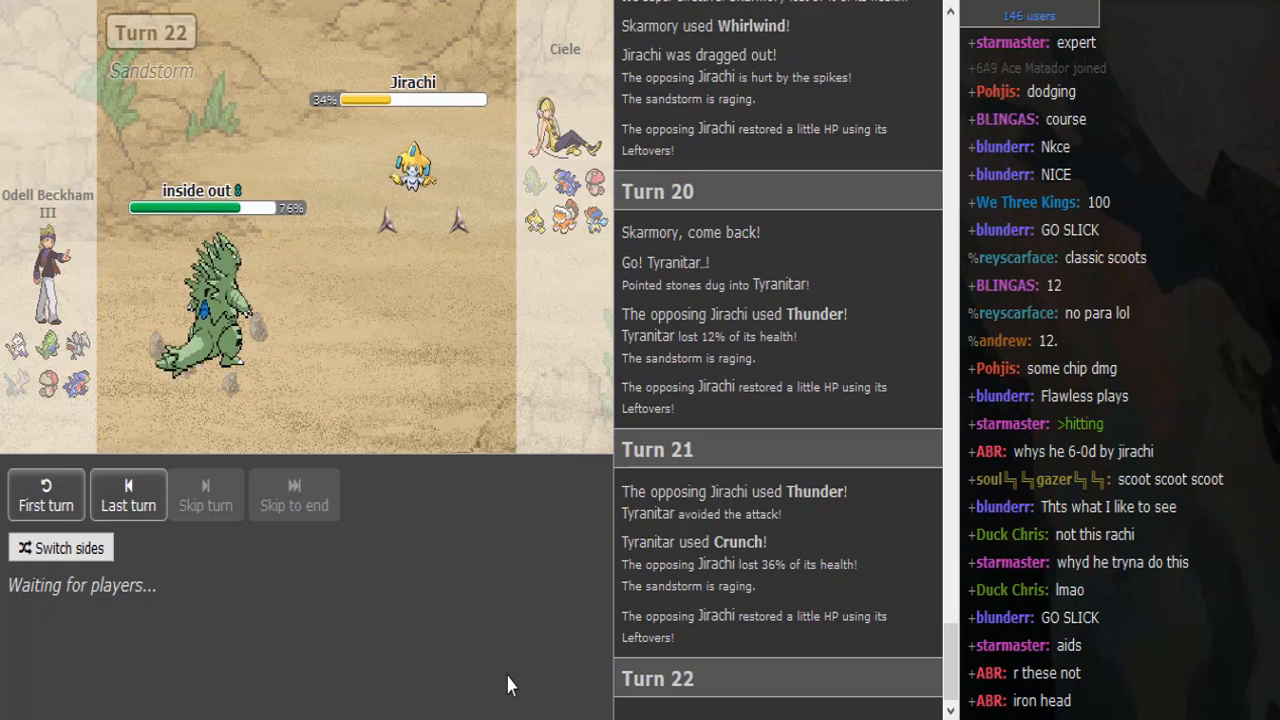
{"action": "mouse_move", "coordinate": [412, 170]}
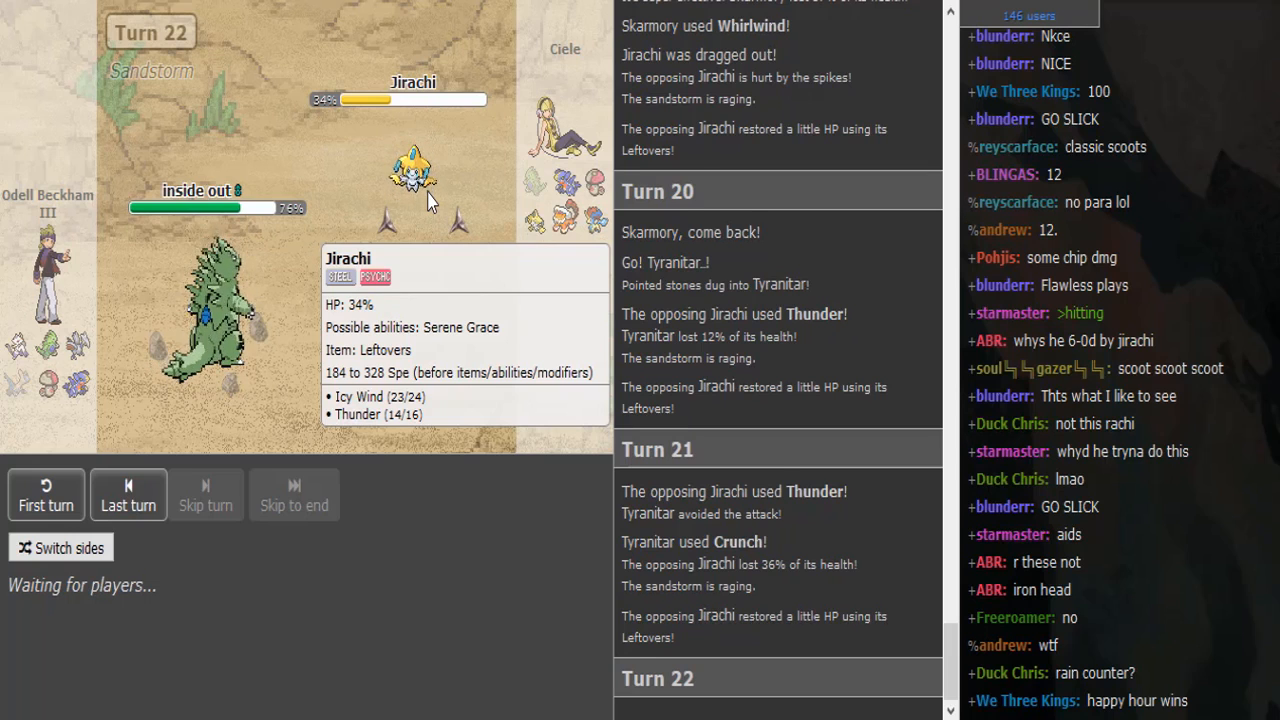
{"action": "mouse_move", "coordinate": [406, 244]}
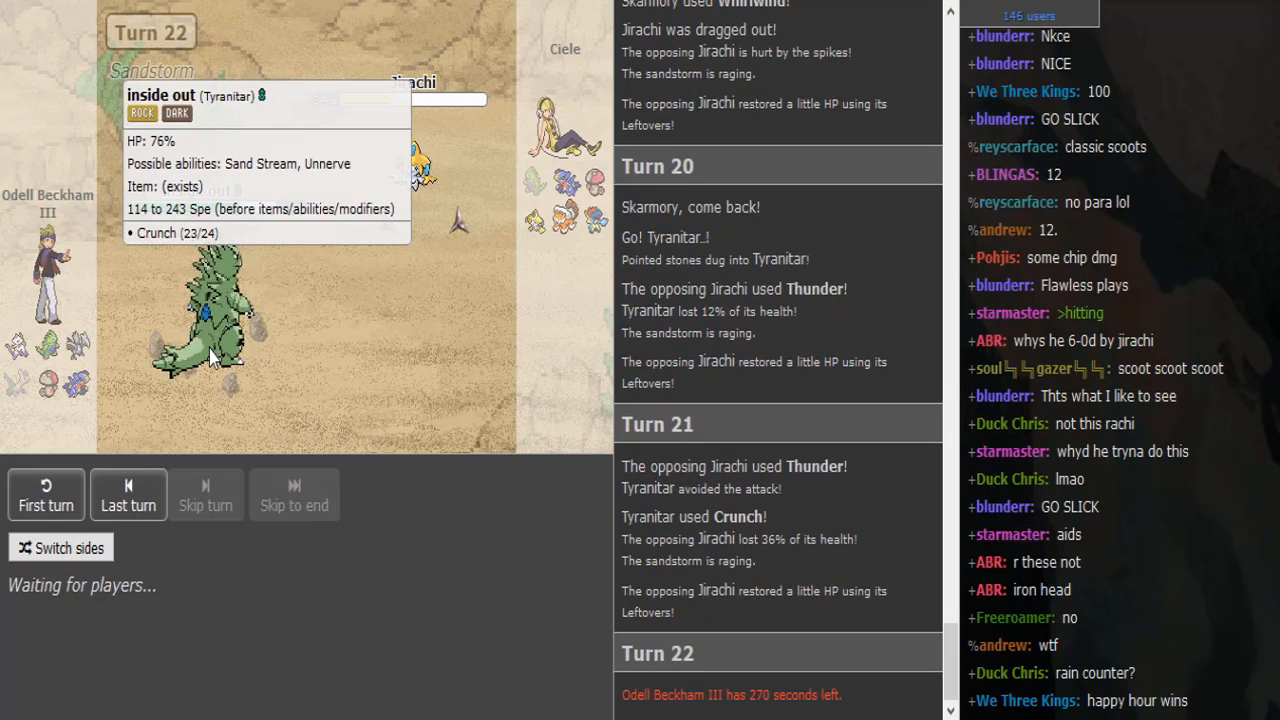
{"action": "mouse_move", "coordinate": [342, 400]}
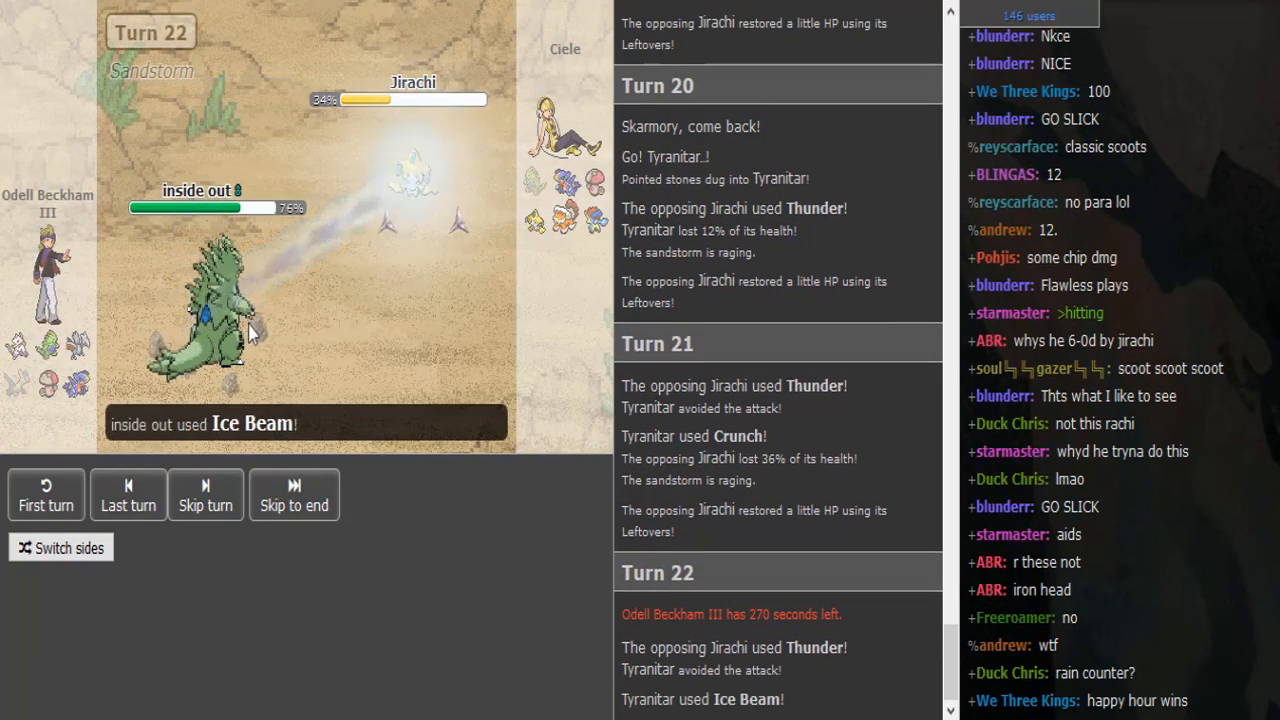
{"action": "mouse_move", "coordinate": [240, 344]}
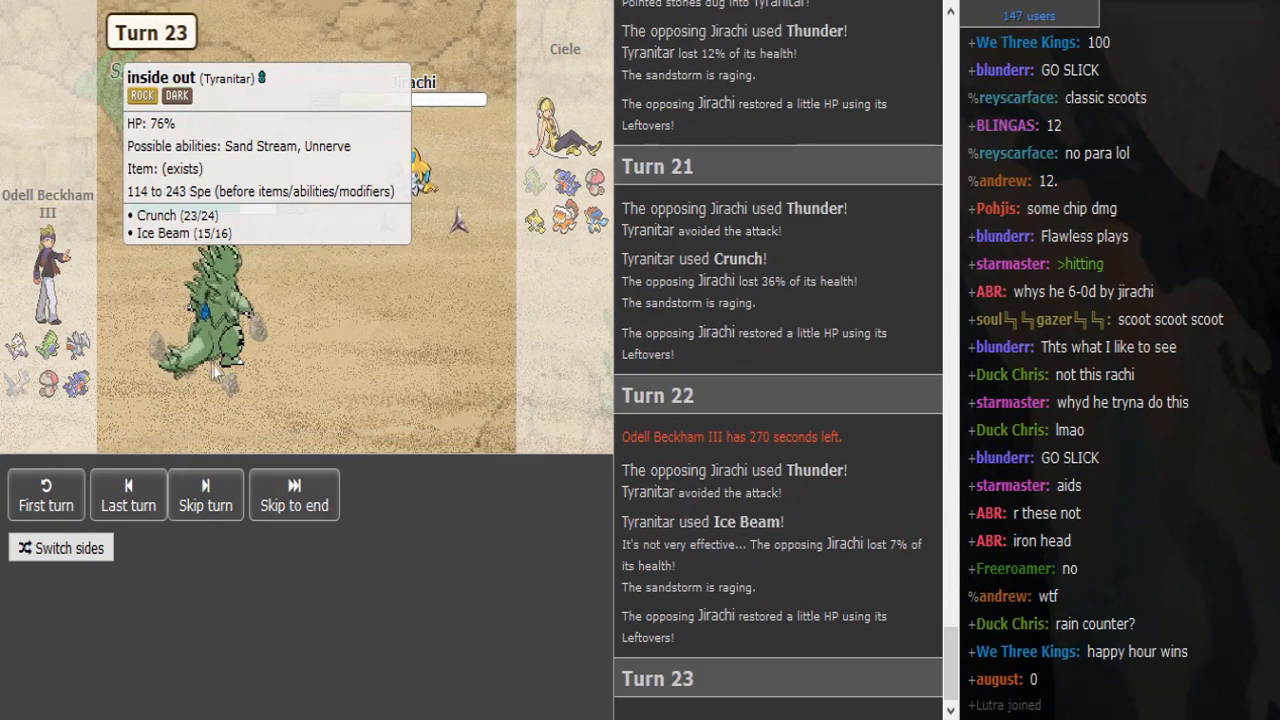
- Check Landorus-Therian's details and scroll as Jirachi and Tyranitar faint and Mienshao enters
{"action": "left_click", "coordinate": [128, 496]}
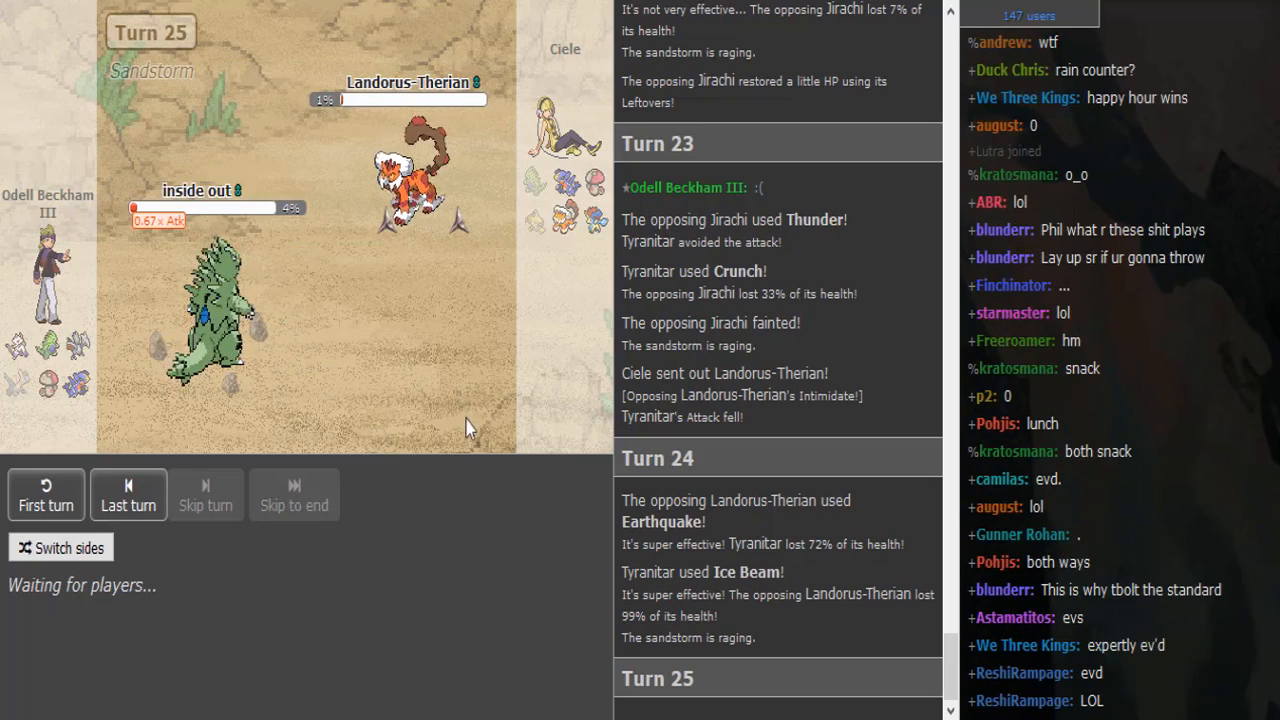
{"action": "scroll", "scroll_direction": "down", "scroll_amount": 3}
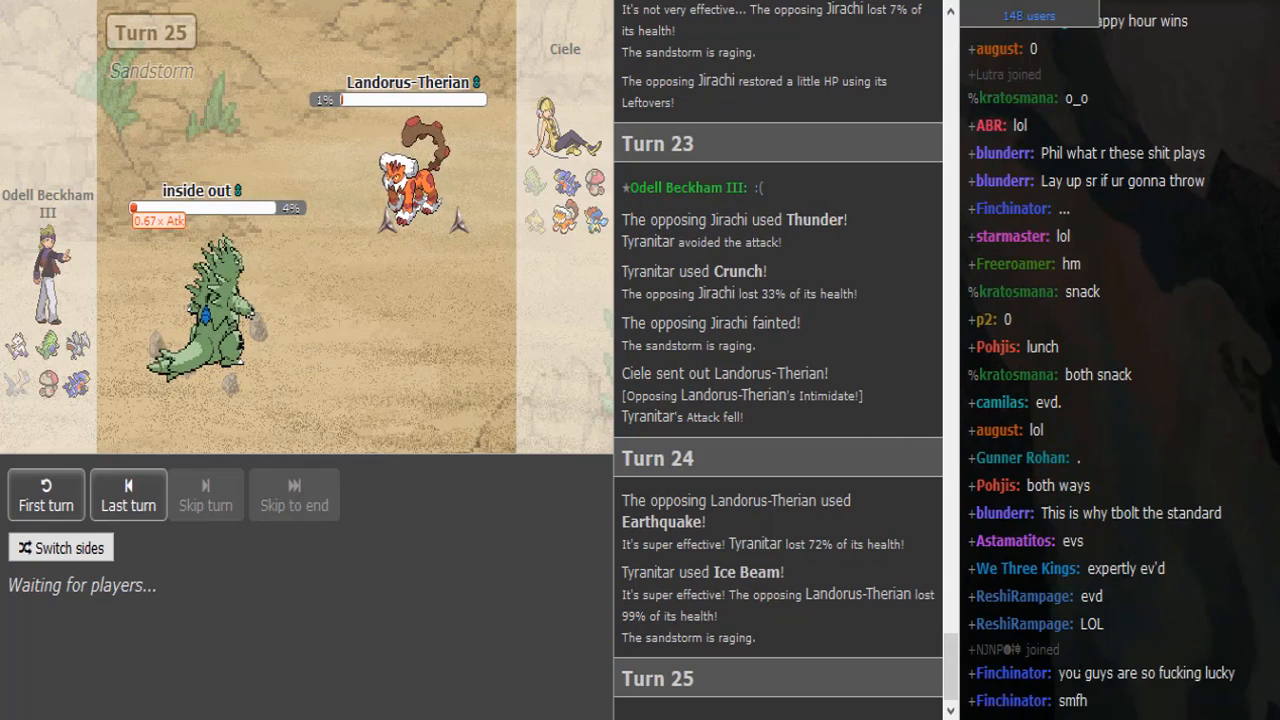
{"action": "scroll", "scroll_direction": "down", "scroll_amount": 3}
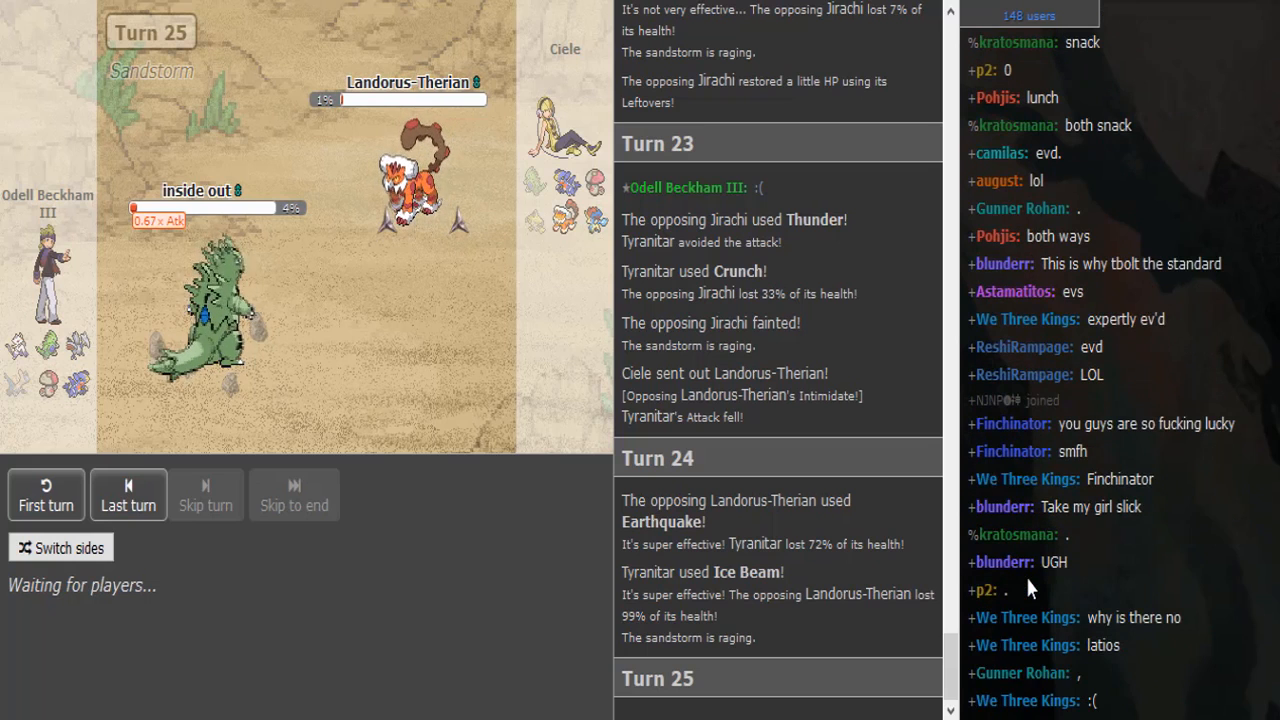
{"action": "mouse_move", "coordinate": [400, 150]}
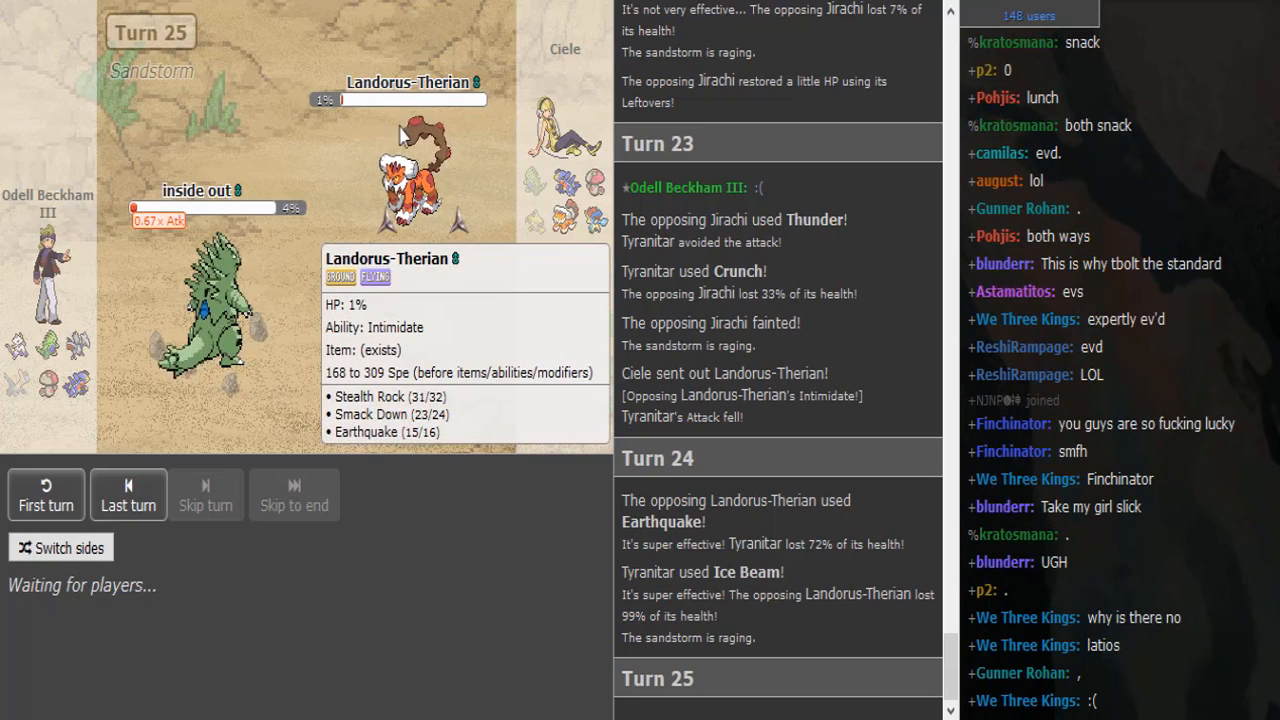
{"action": "mouse_move", "coordinate": [376, 356]}
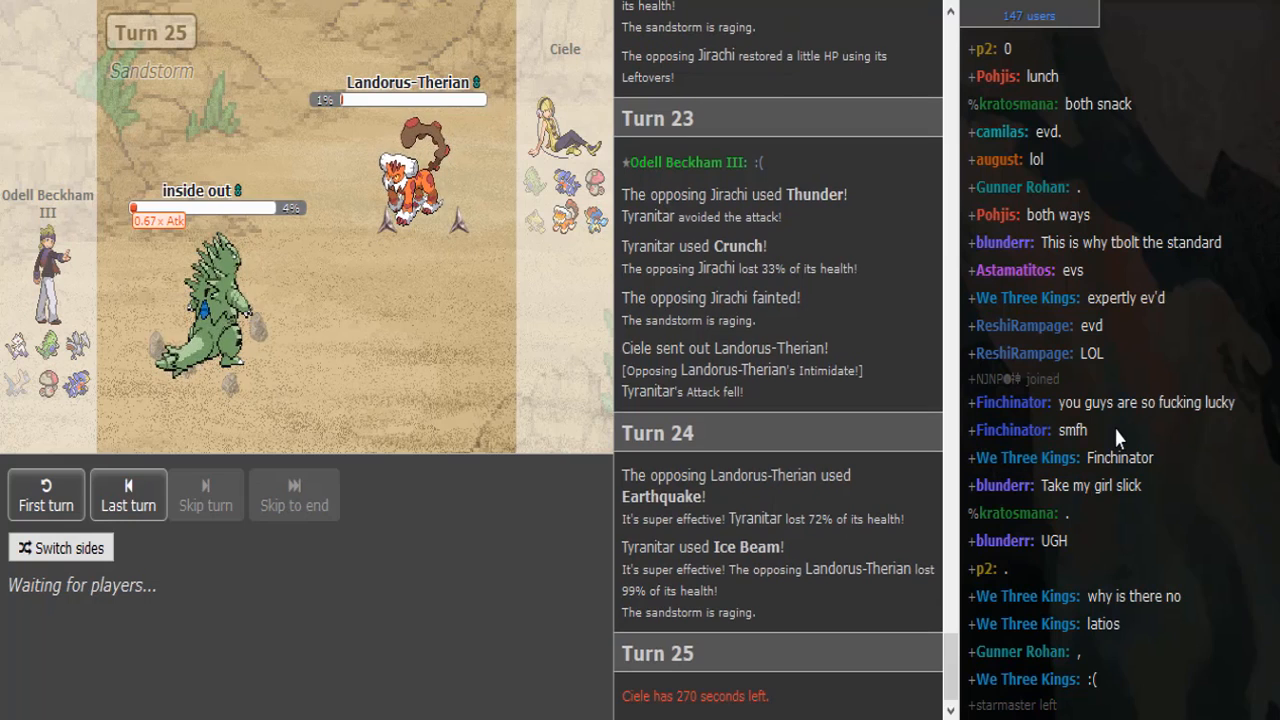
{"action": "scroll", "scroll_direction": "down", "scroll_amount": 3}
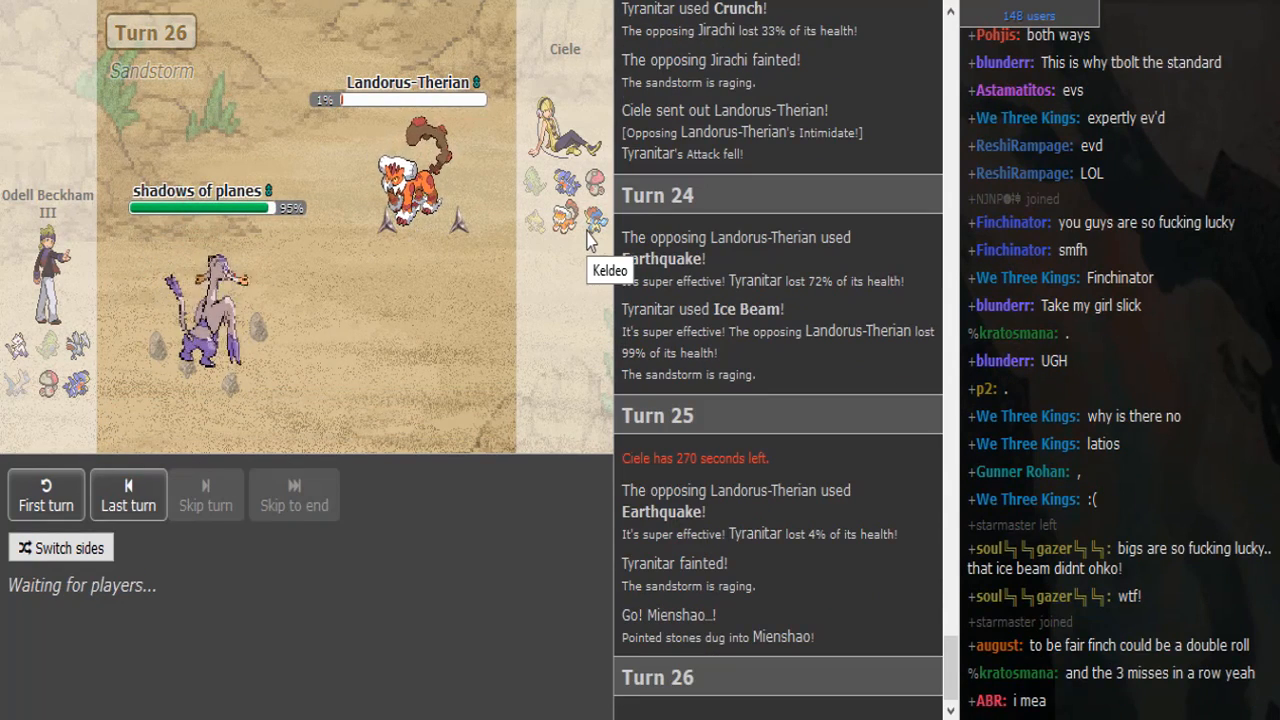
- Scroll the chat while Mienshao faces the 1% Landorus-Therian on turn 26
{"action": "scroll", "scroll_direction": "down", "scroll_amount": 3}
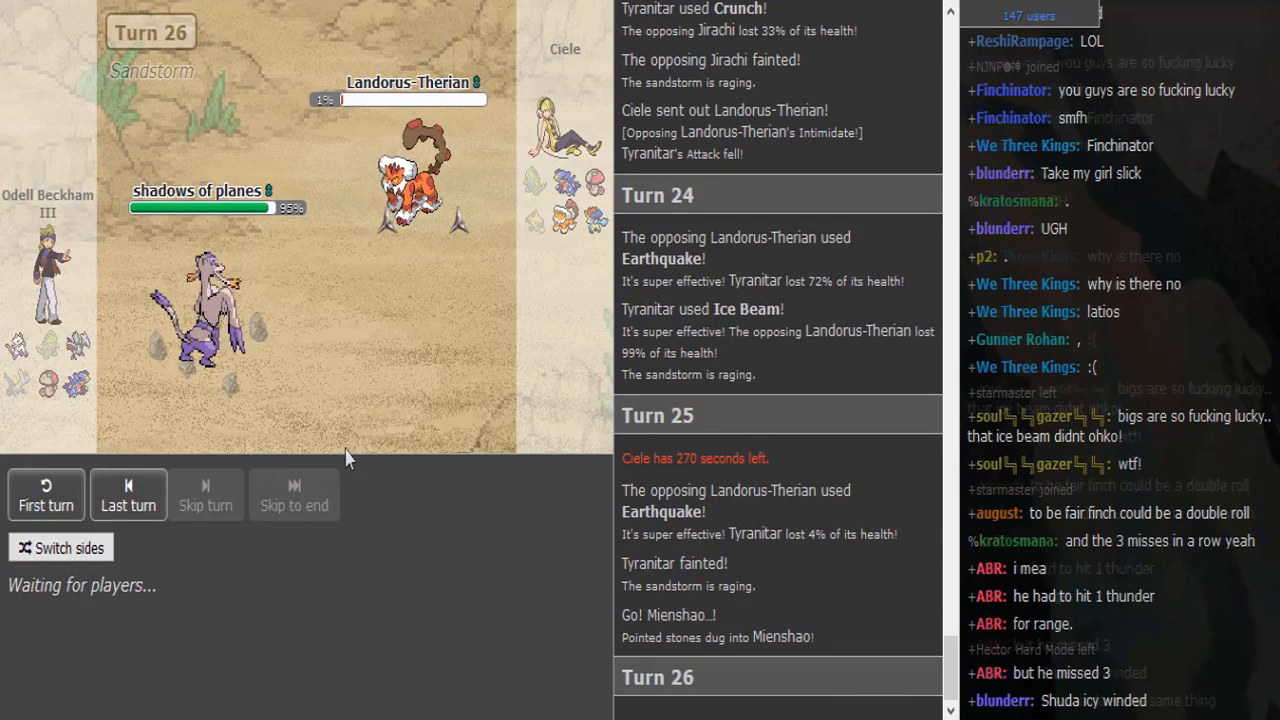
{"action": "mouse_move", "coordinate": [48, 384]}
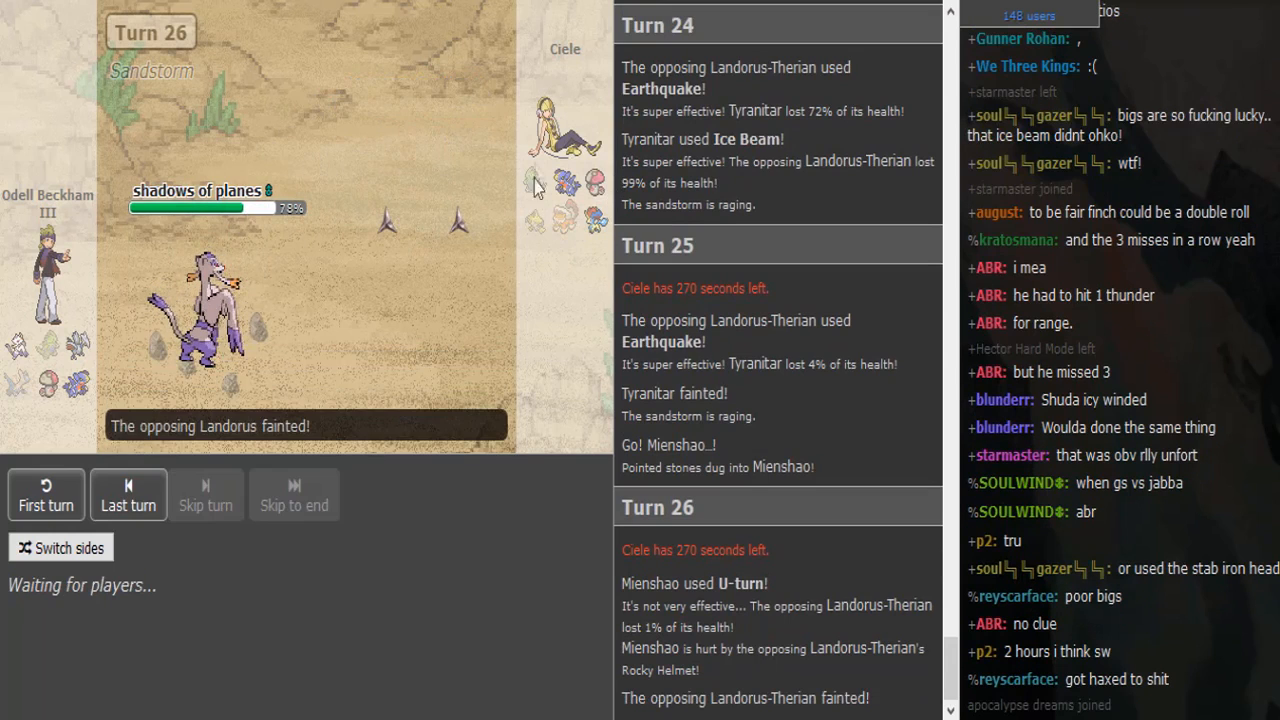
{"action": "mouse_move", "coordinate": [554, 238]}
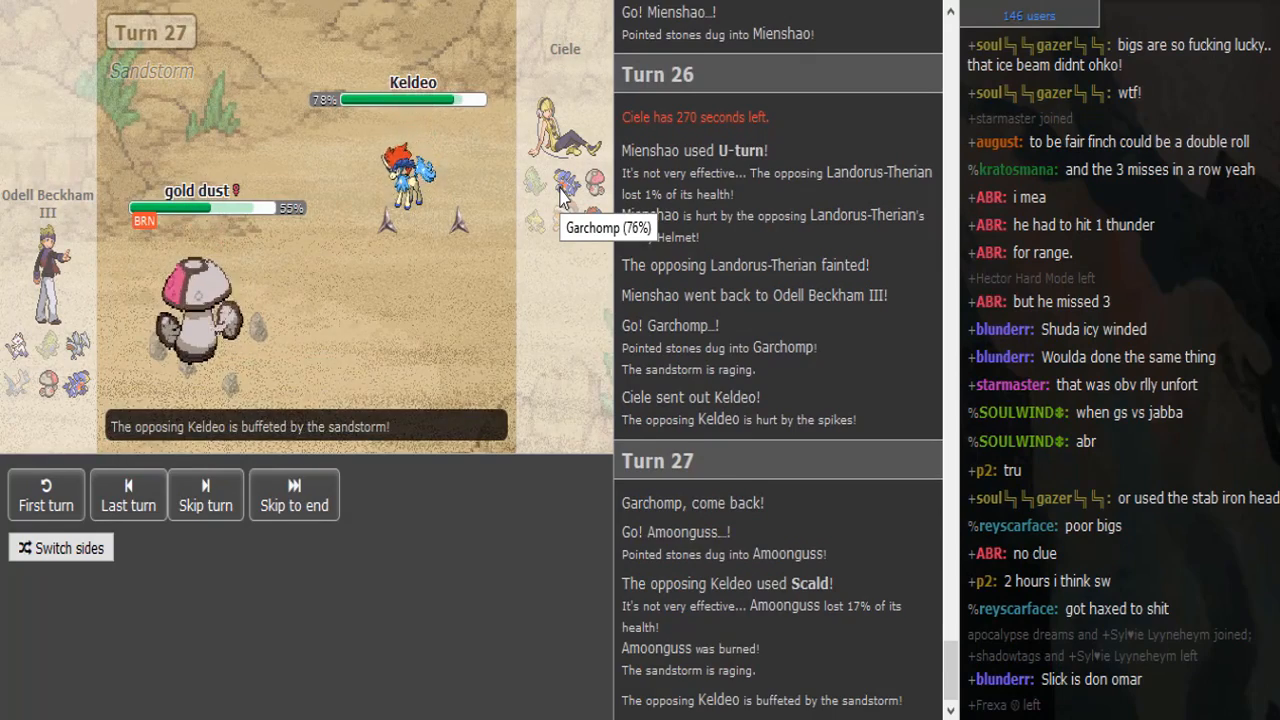
- Follow the battle log through turn 28 as Landorus-Therian faints and Amoonguss uses Giga Drain
{"action": "scroll", "scroll_direction": "down", "scroll_amount": 3}
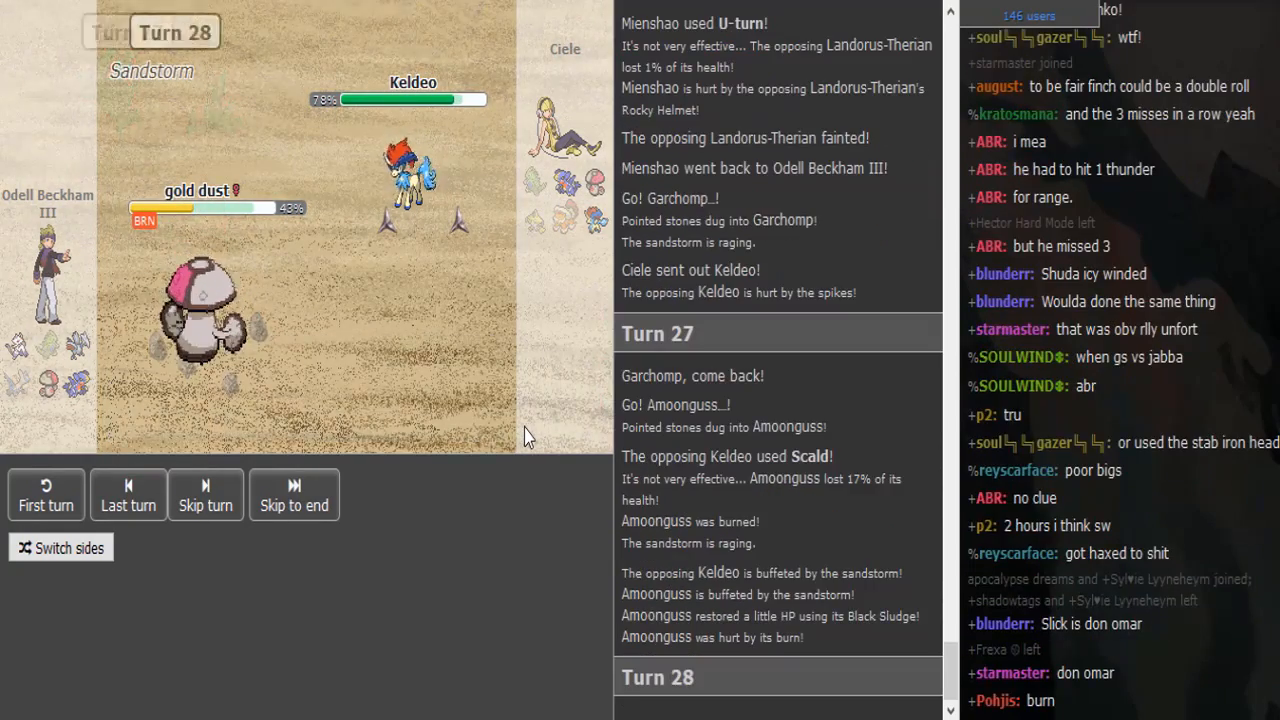
{"action": "left_click", "coordinate": [204, 494]}
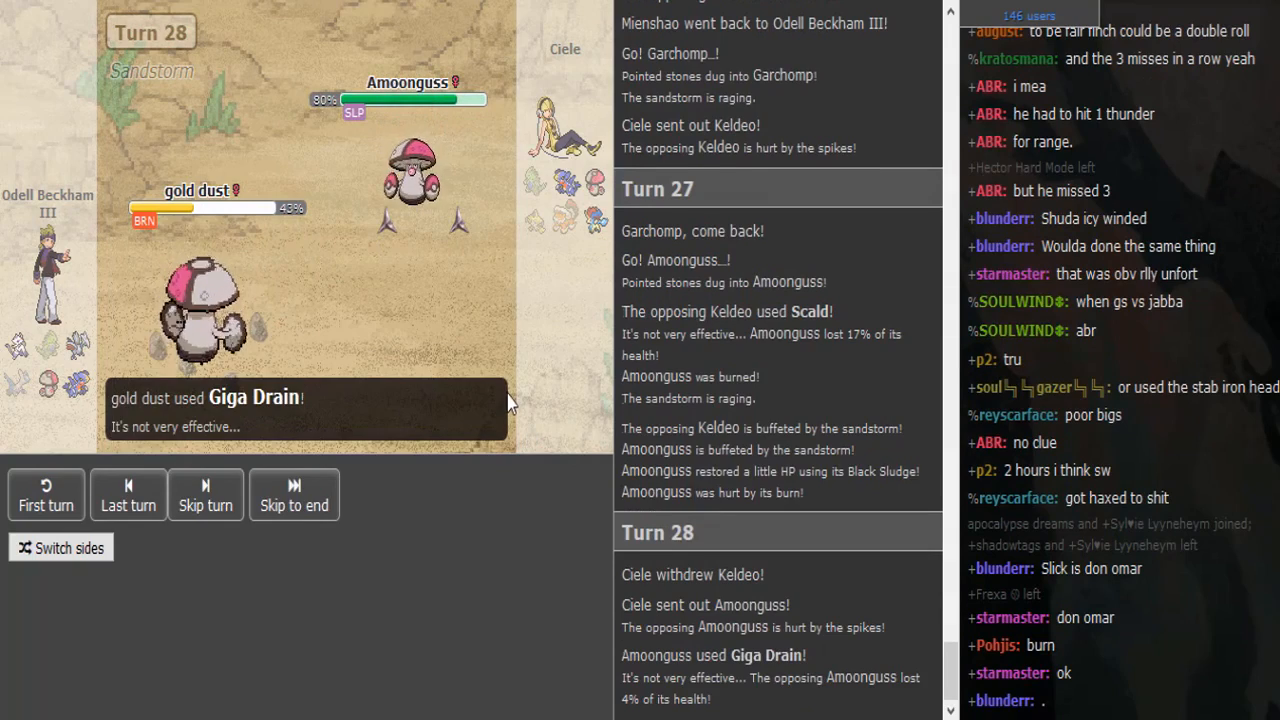
{"action": "mouse_move", "coordinate": [196, 300]}
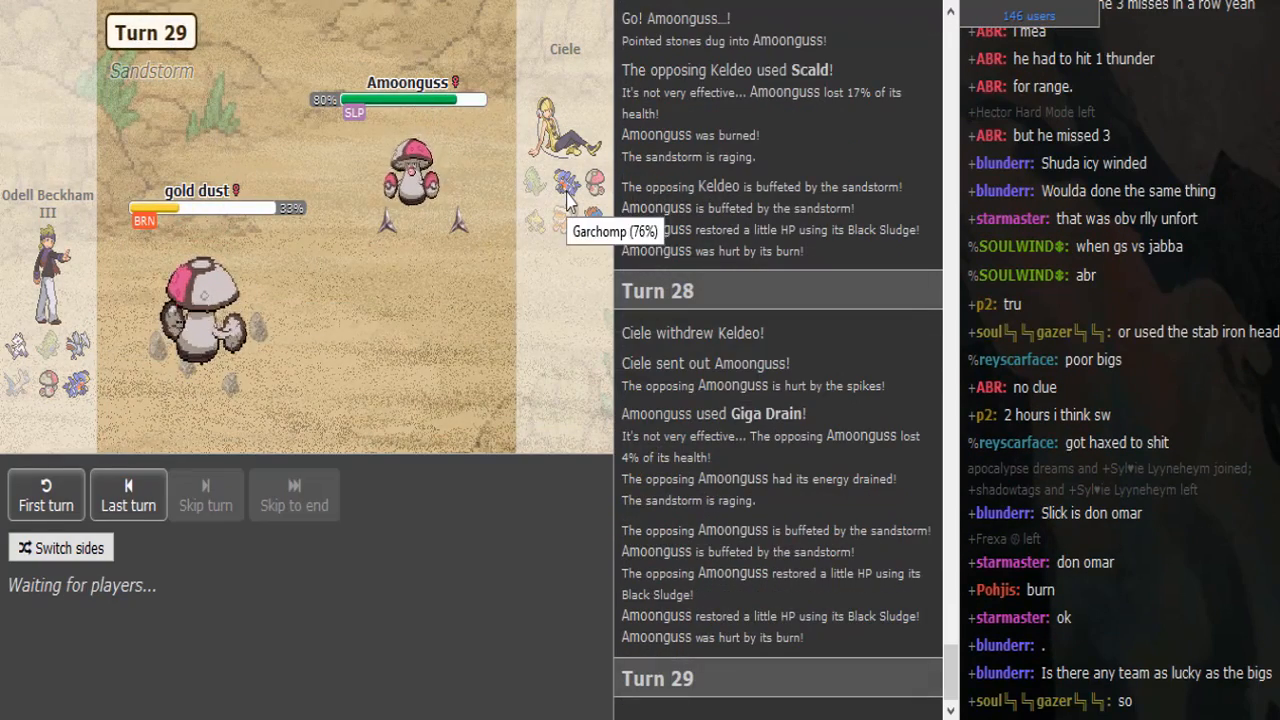
{"action": "mouse_move", "coordinate": [416, 180]}
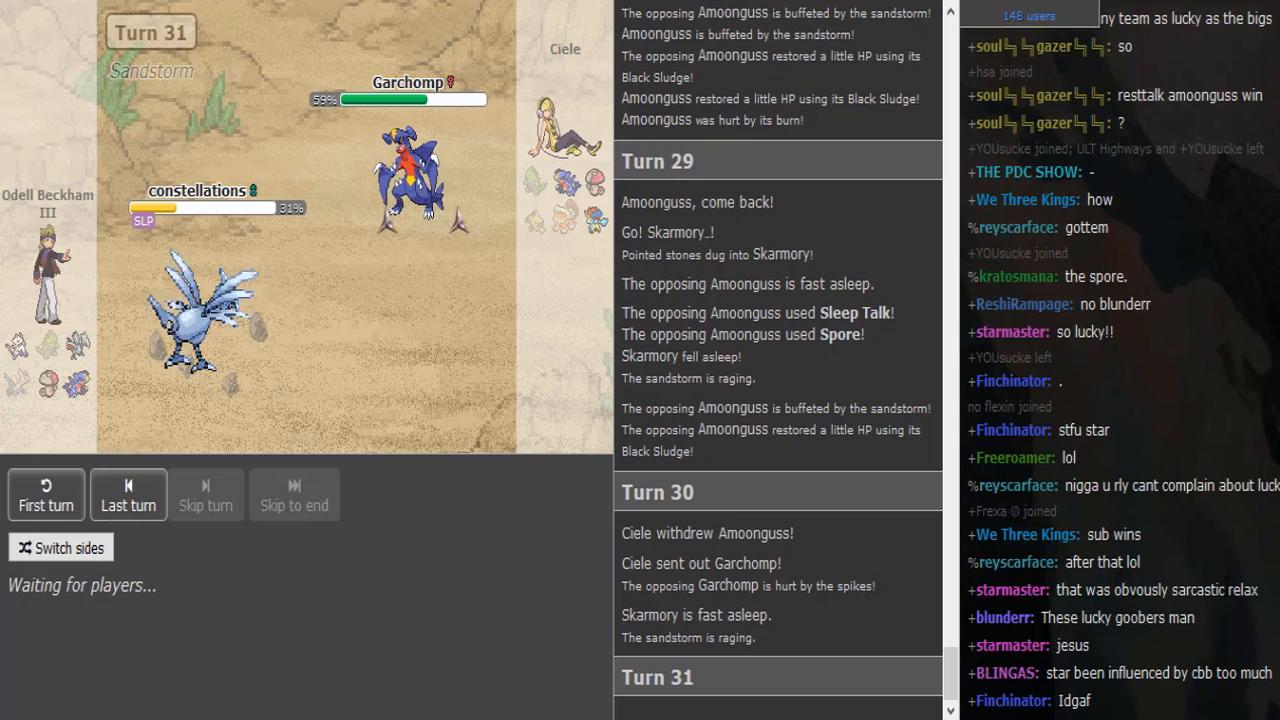
- Scroll the battle log to see Amoonguss's Spore put Skarmory to sleep and Garchomp come in
{"action": "scroll", "scroll_direction": "down", "scroll_amount": 3}
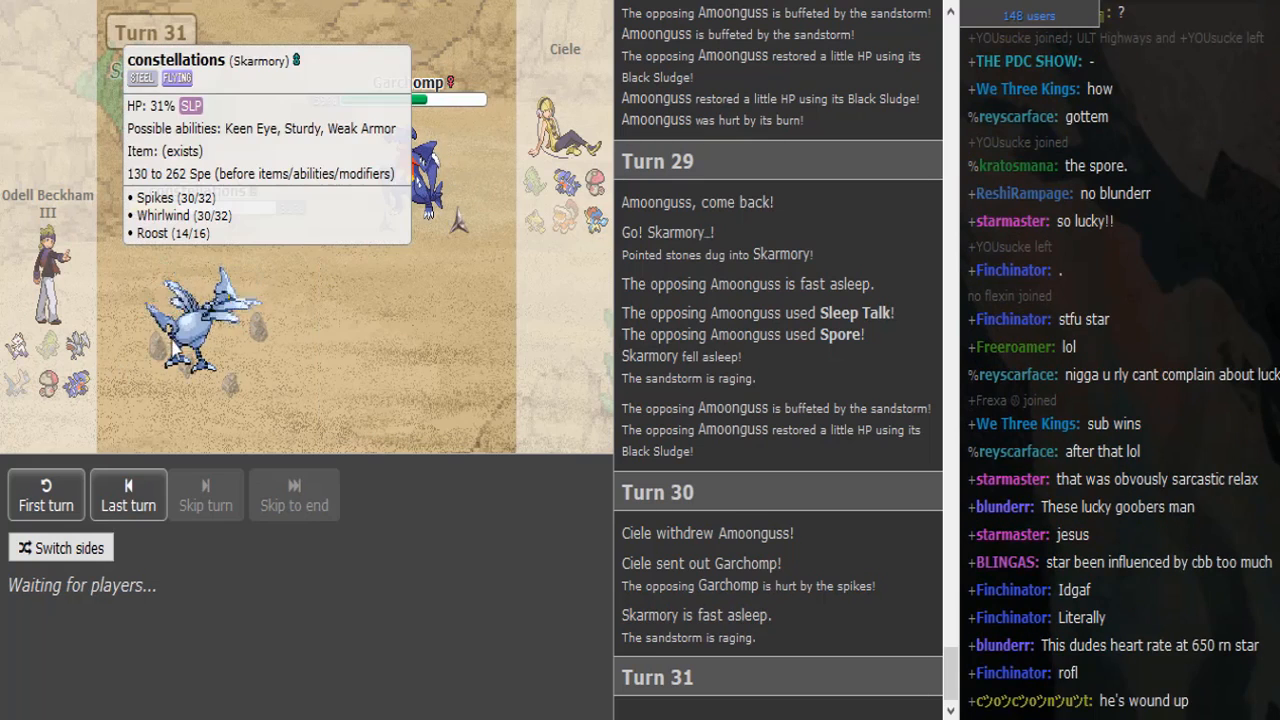
{"action": "mouse_move", "coordinate": [130, 388]}
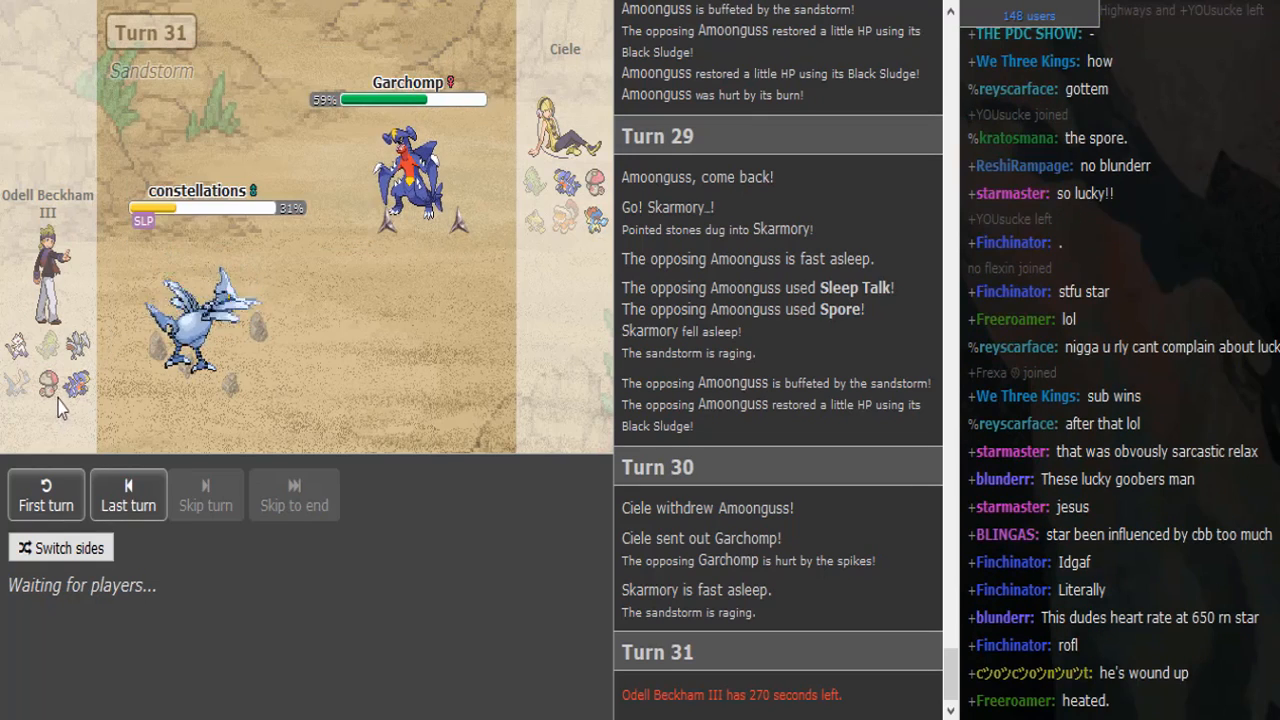
{"action": "mouse_move", "coordinate": [48, 382]}
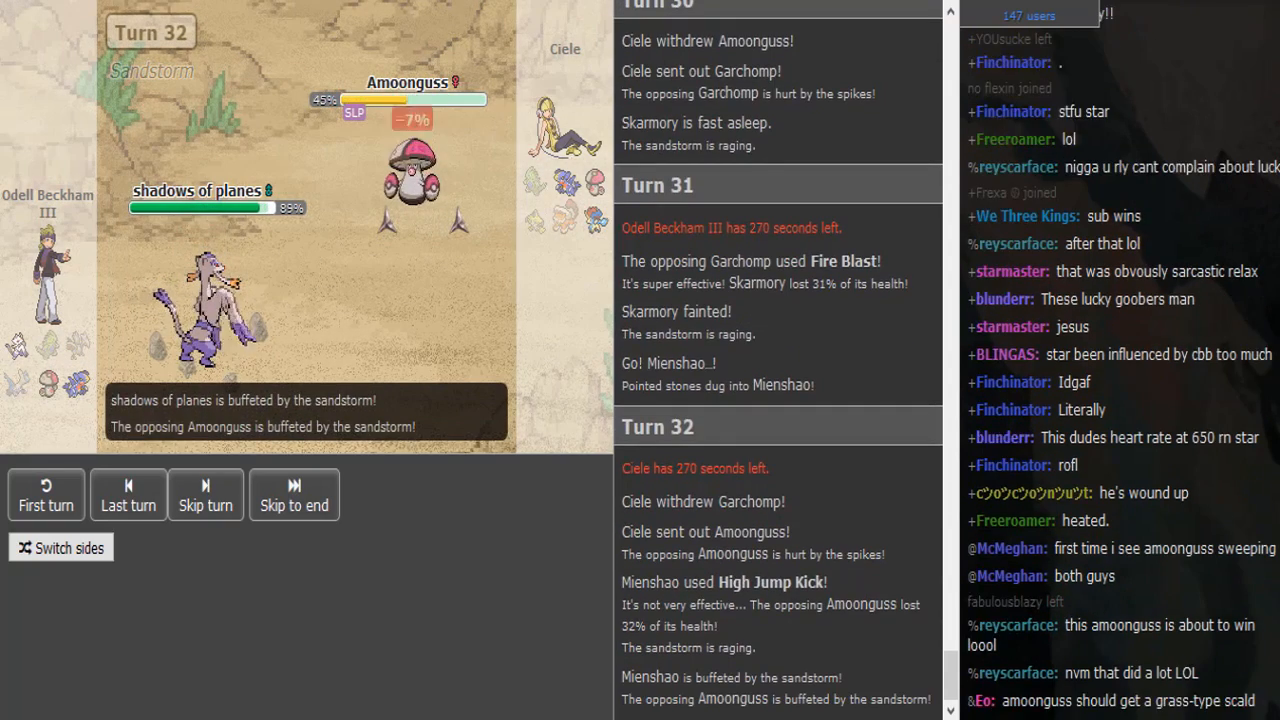
- Scroll the battle log as Keldeo's critical Hydro Pump KOs Mienshao and Amoonguss enters
{"action": "scroll", "scroll_direction": "down", "scroll_amount": 3}
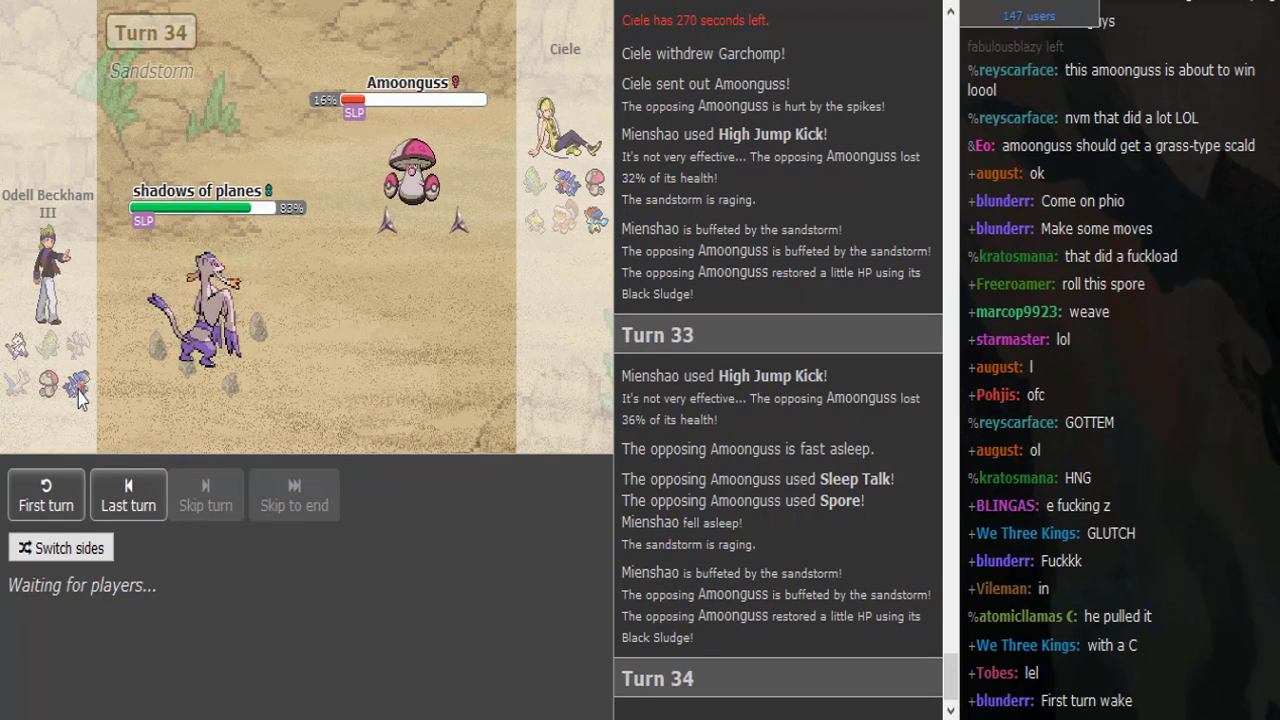
{"action": "mouse_move", "coordinate": [80, 376]}
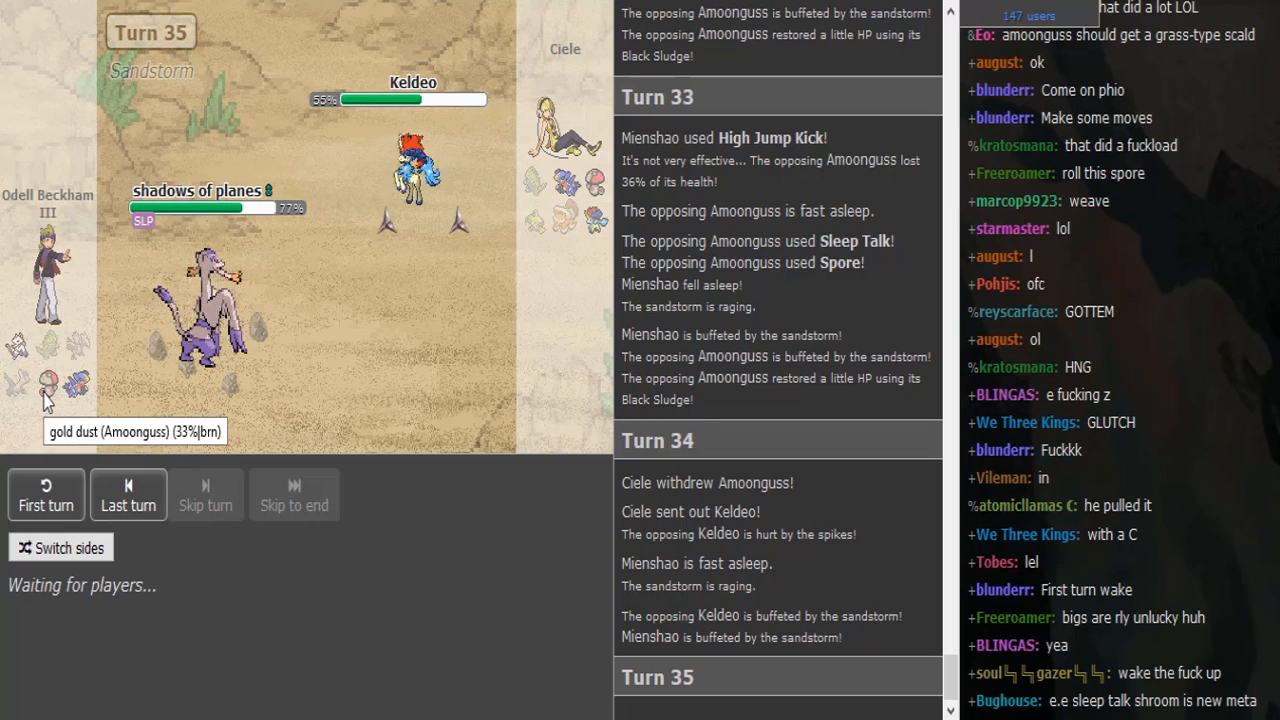
{"action": "mouse_move", "coordinate": [132, 336]}
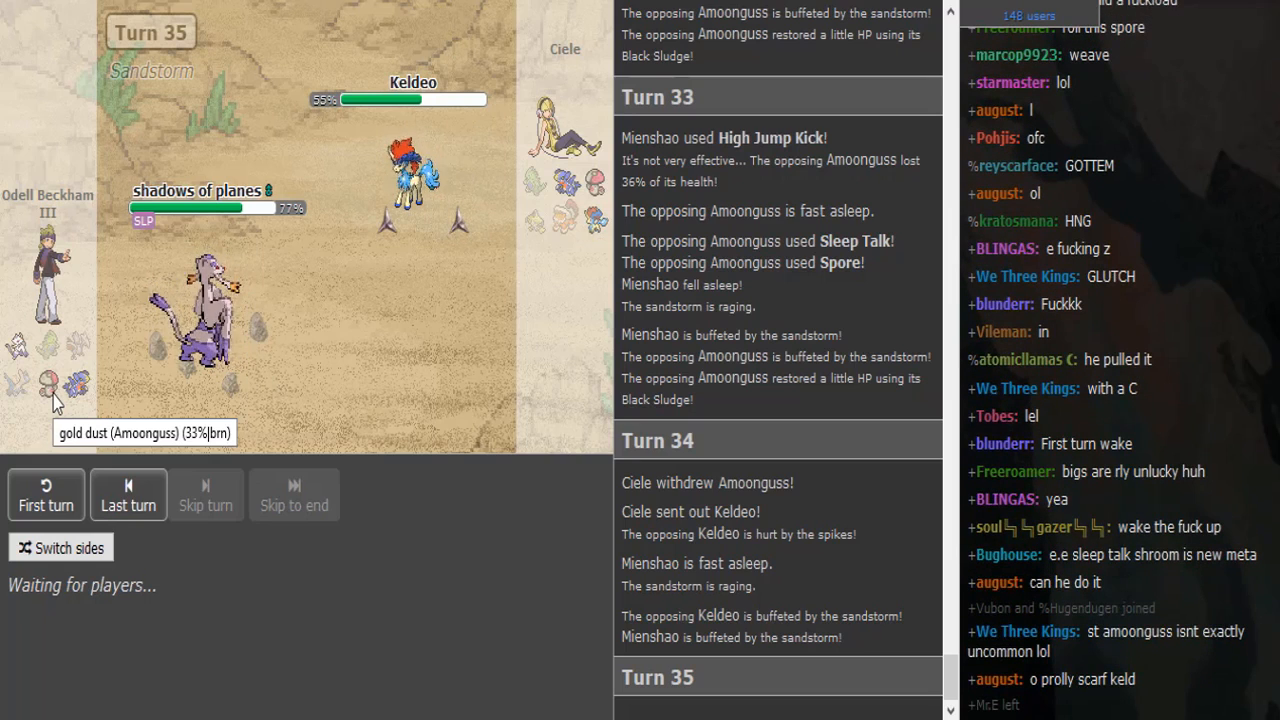
{"action": "scroll", "scroll_direction": "down", "scroll_amount": 3}
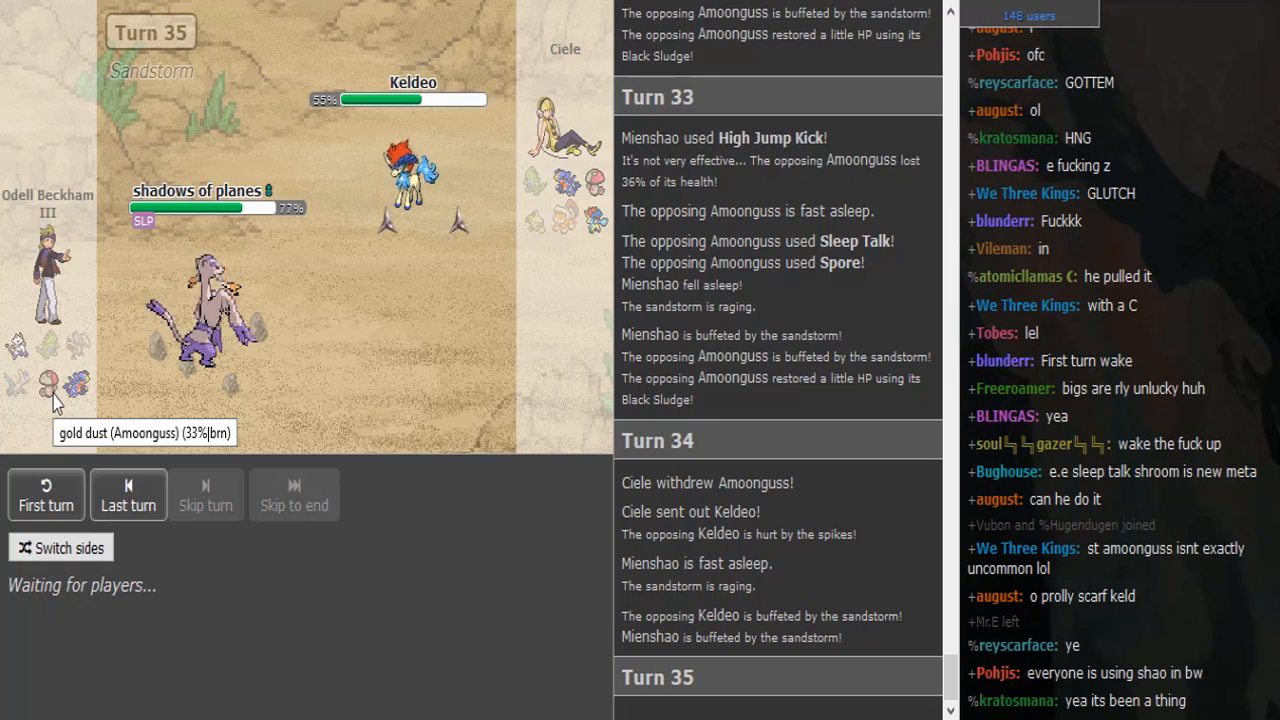
{"action": "scroll", "scroll_direction": "down", "scroll_amount": 3}
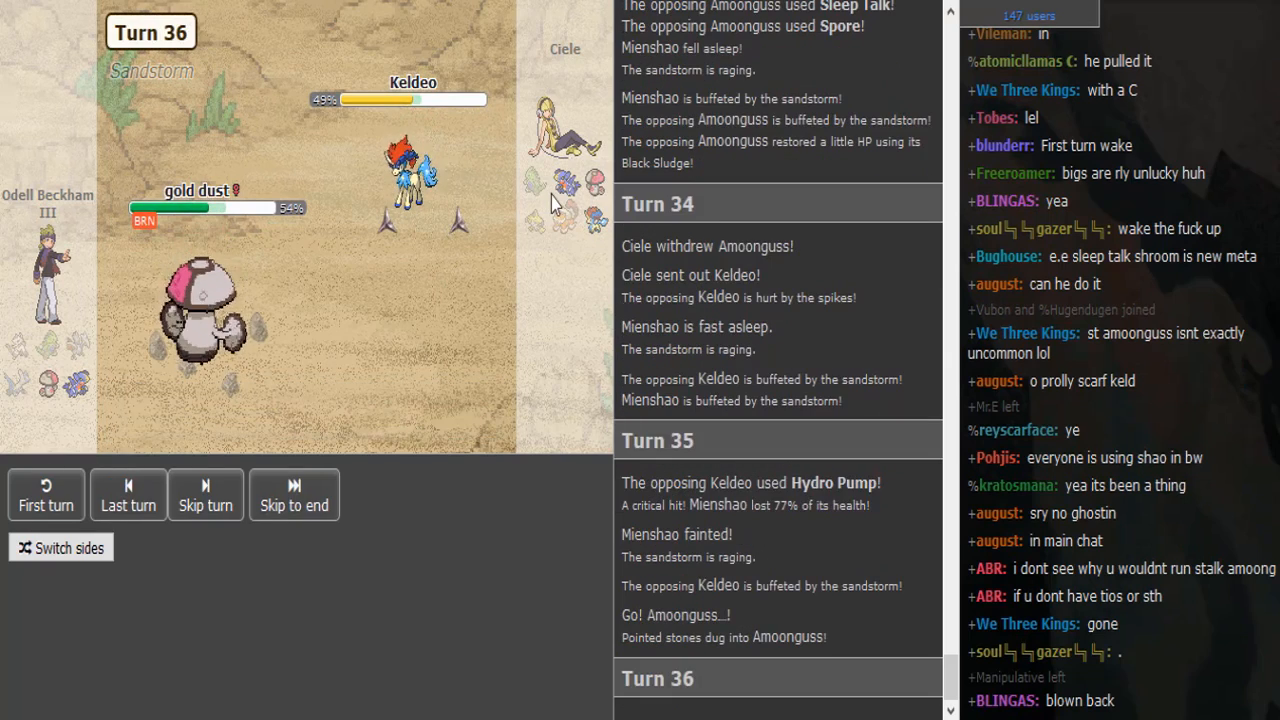
- Skip to the live turn 36 and read the log with Amoonguss at 54% facing Keldeo at 49%
{"action": "left_click", "coordinate": [128, 494]}
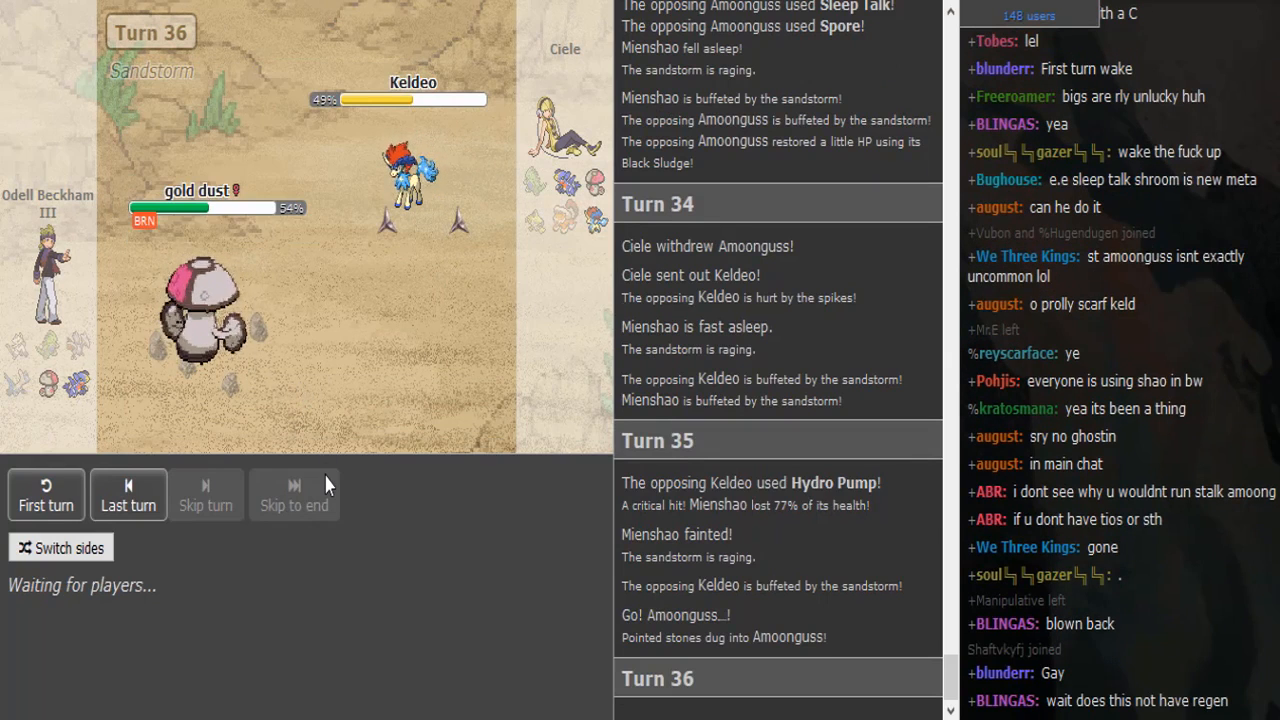
{"action": "scroll", "scroll_direction": "down", "scroll_amount": 3}
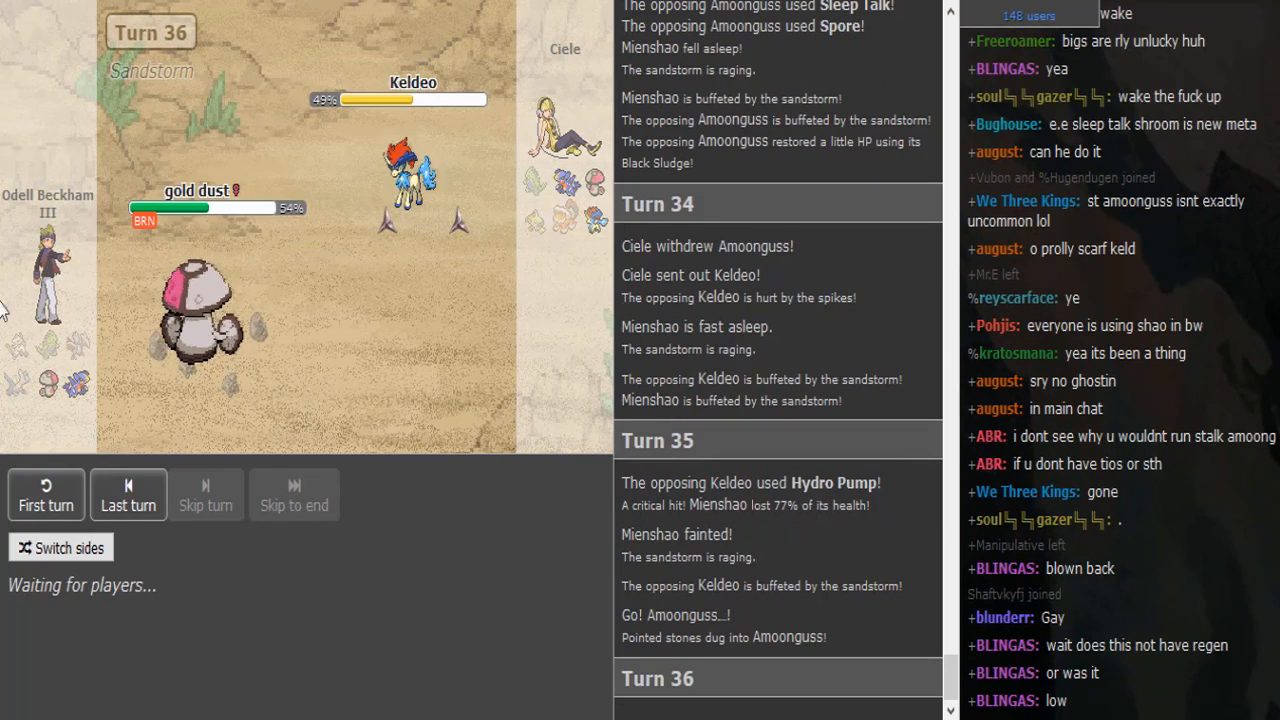
{"action": "mouse_move", "coordinate": [248, 348]}
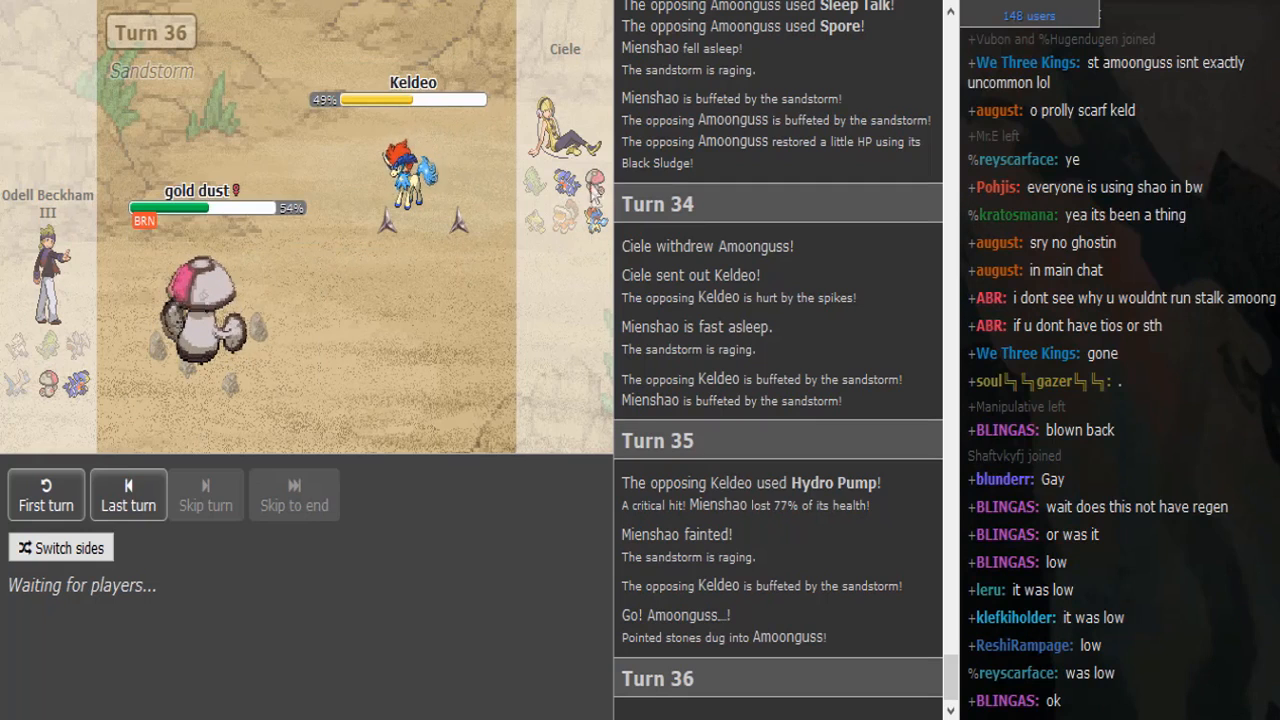
{"action": "mouse_move", "coordinate": [596, 216]}
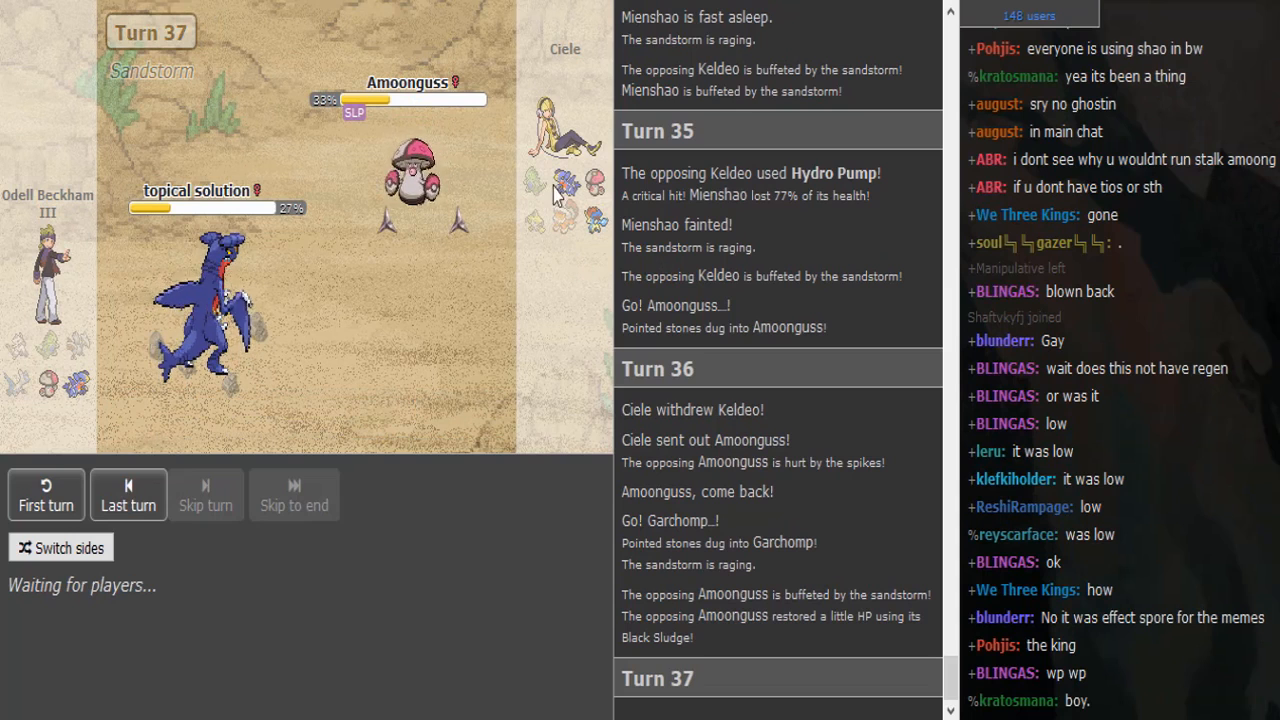
{"action": "mouse_move", "coordinate": [200, 192]}
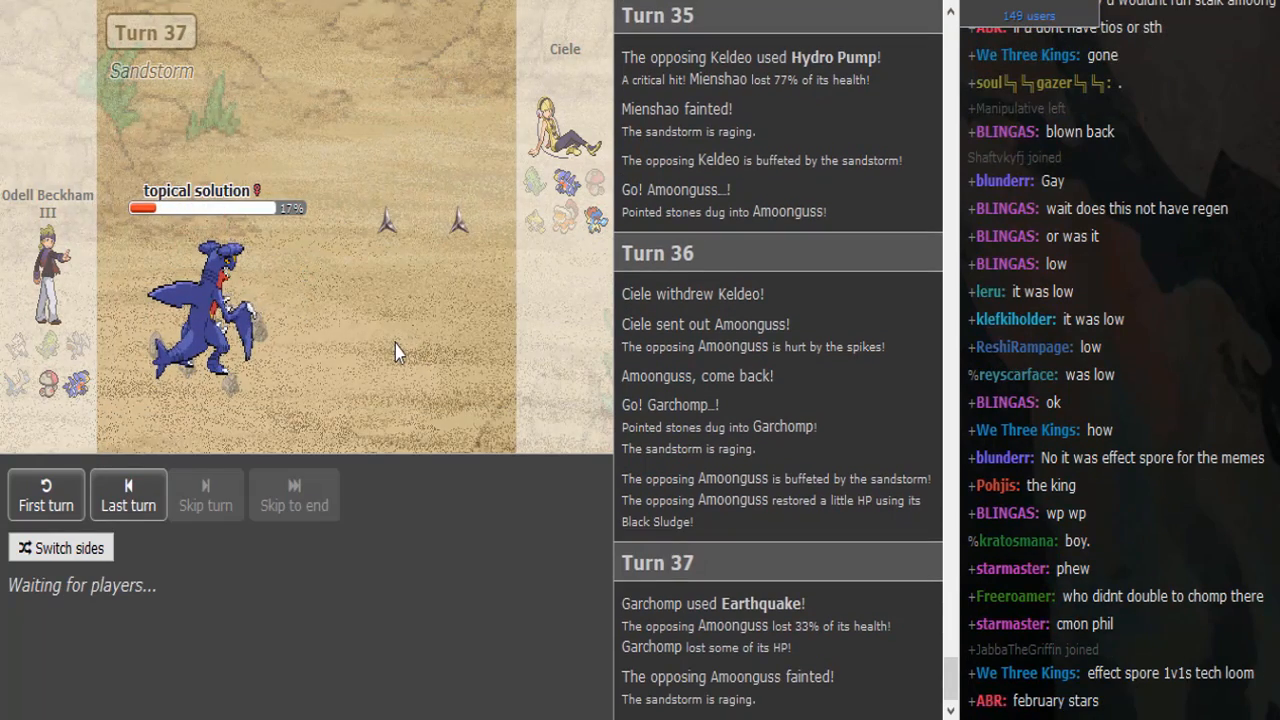
{"action": "mouse_move", "coordinate": [560, 204]}
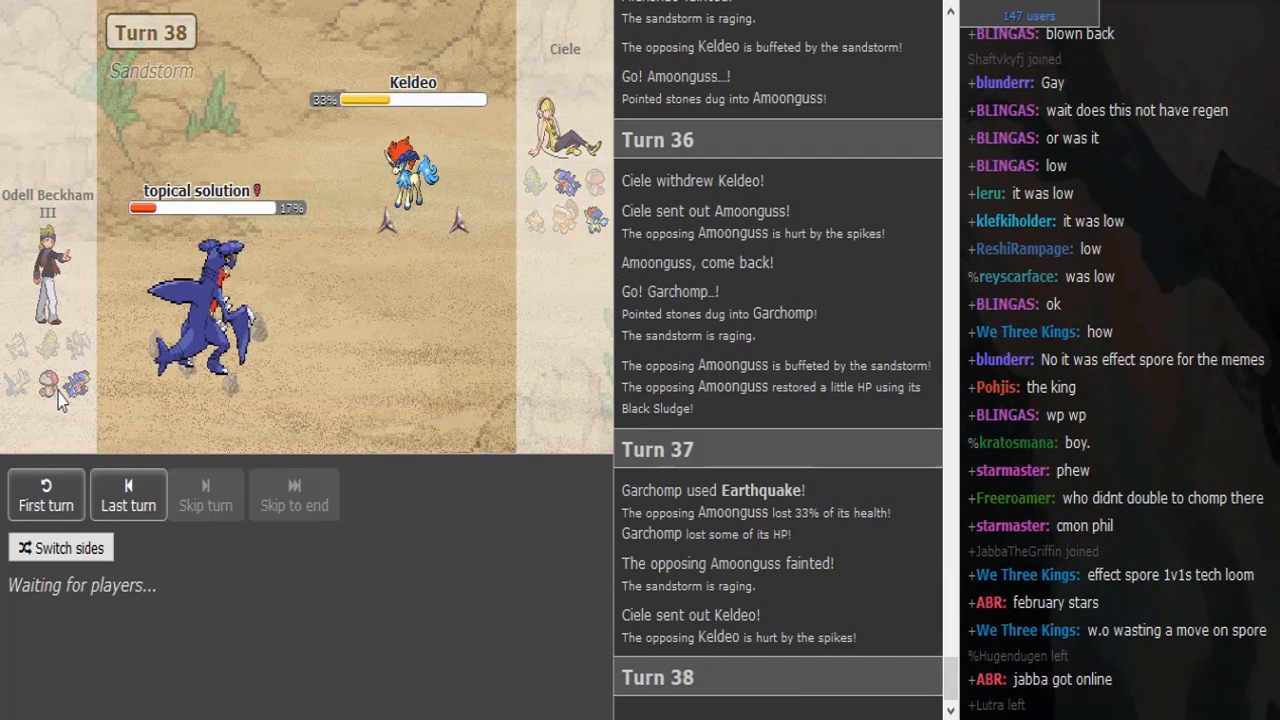
{"action": "mouse_move", "coordinate": [46, 380]}
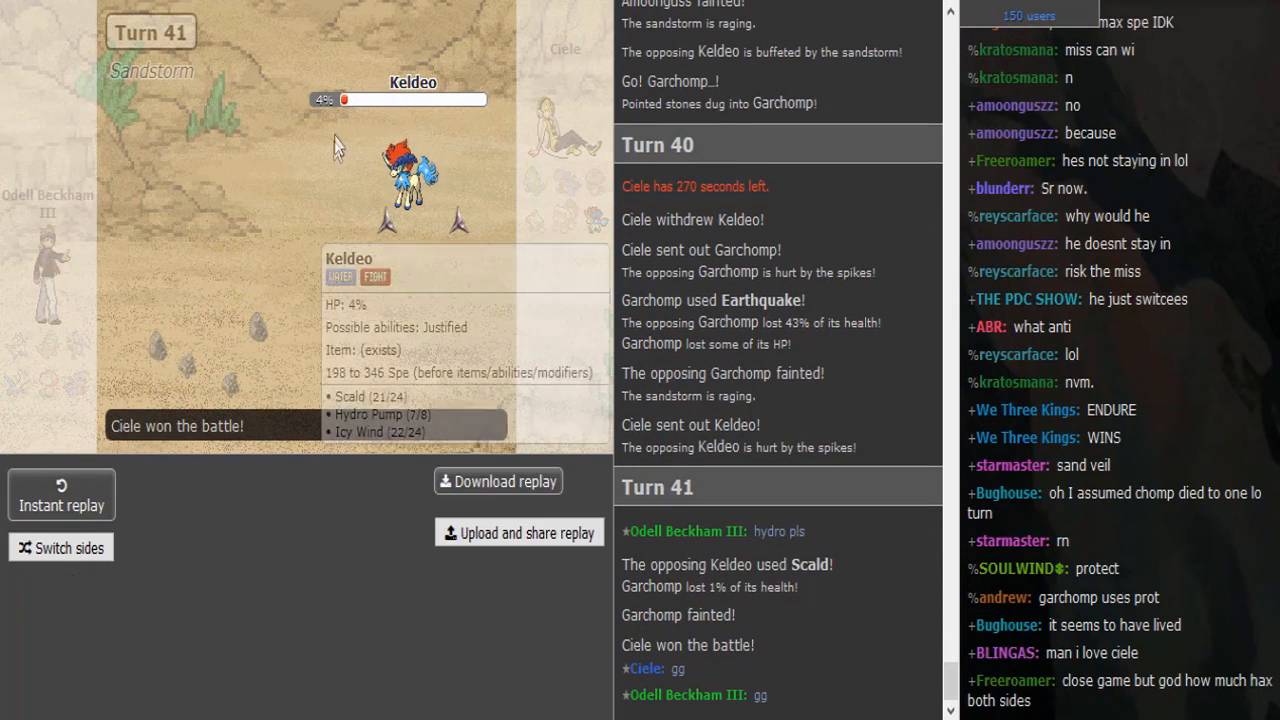
{"action": "mouse_move", "coordinate": [336, 204]}
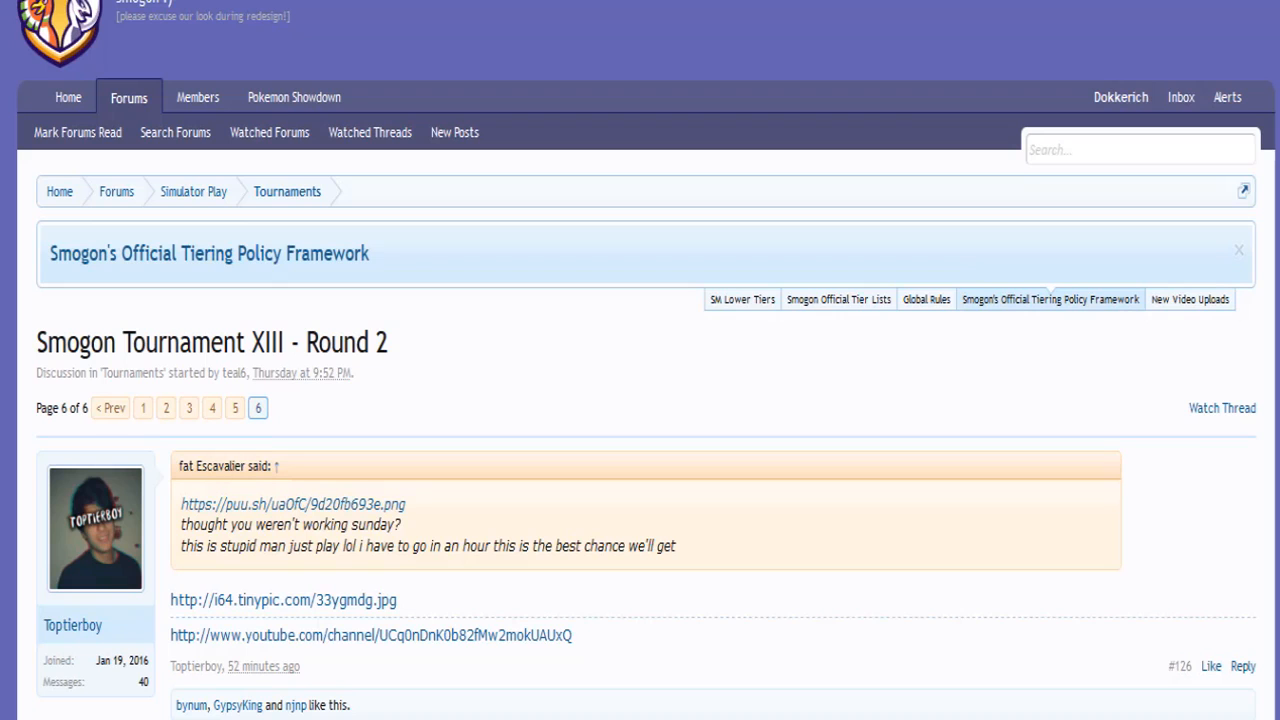
- Scroll the Smogon SPL thread through the Round 2 post and its February 19 deadline
{"action": "scroll", "scroll_direction": "down", "scroll_amount": 3}
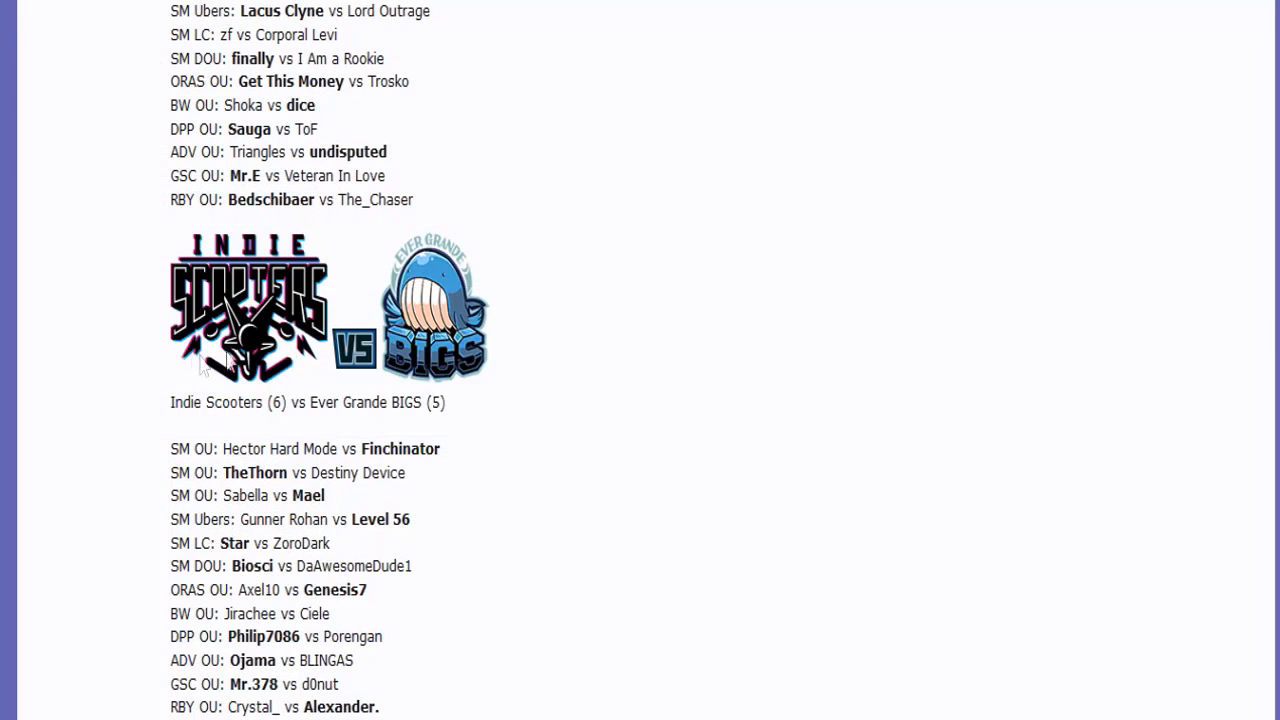
{"action": "mouse_move", "coordinate": [316, 580]}
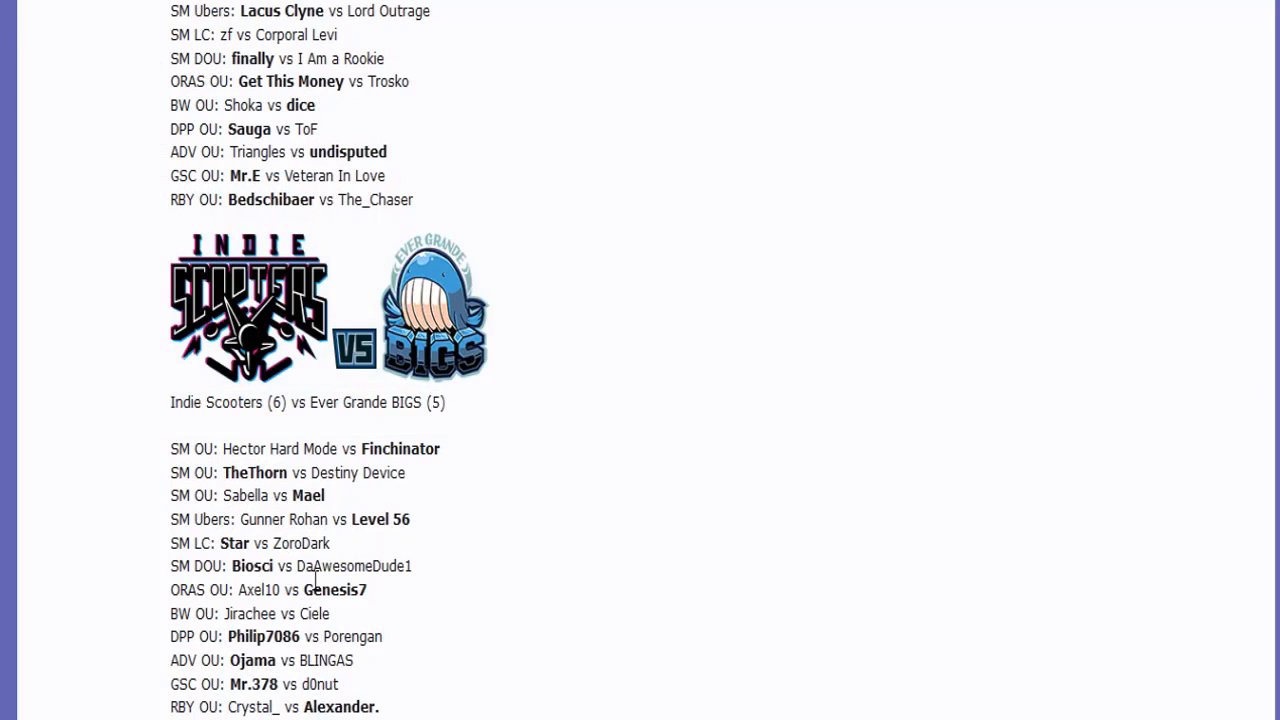
{"action": "triple_click", "coordinate": [248, 614]}
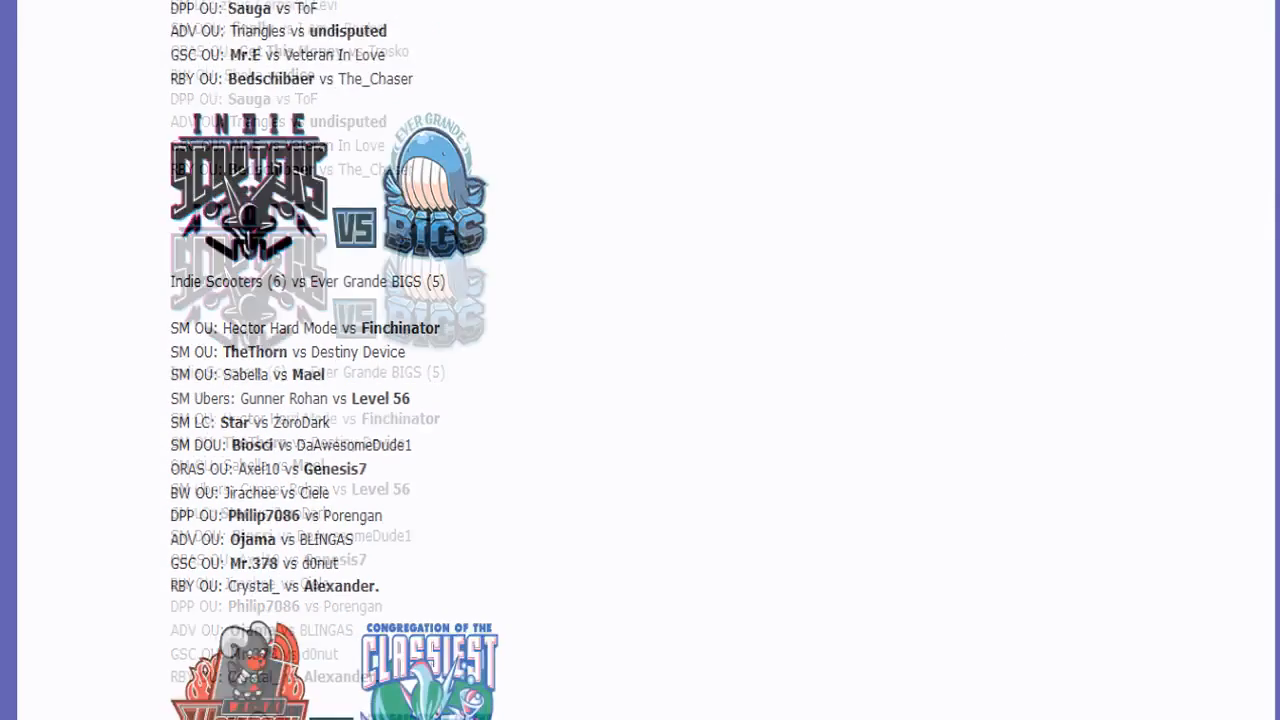
{"action": "scroll", "scroll_direction": "down", "scroll_amount": 3}
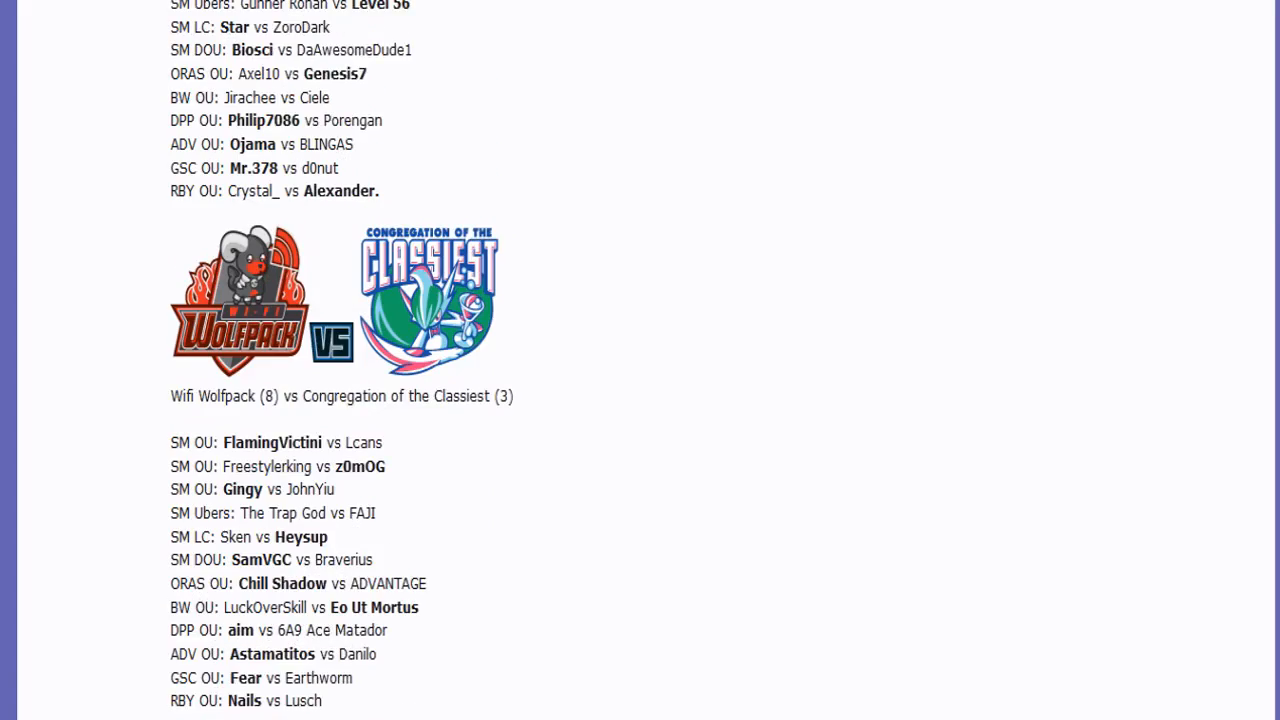
{"action": "scroll", "scroll_direction": "down", "scroll_amount": 3}
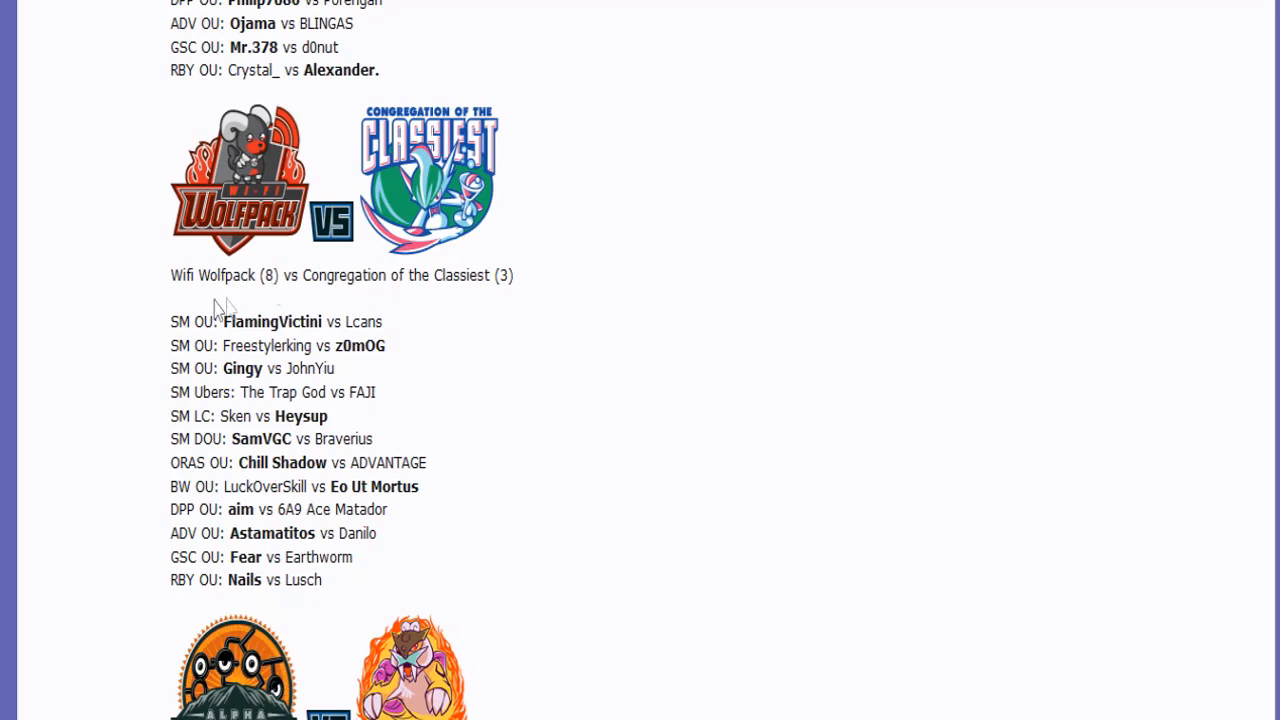
{"action": "scroll", "scroll_direction": "down", "scroll_amount": 3}
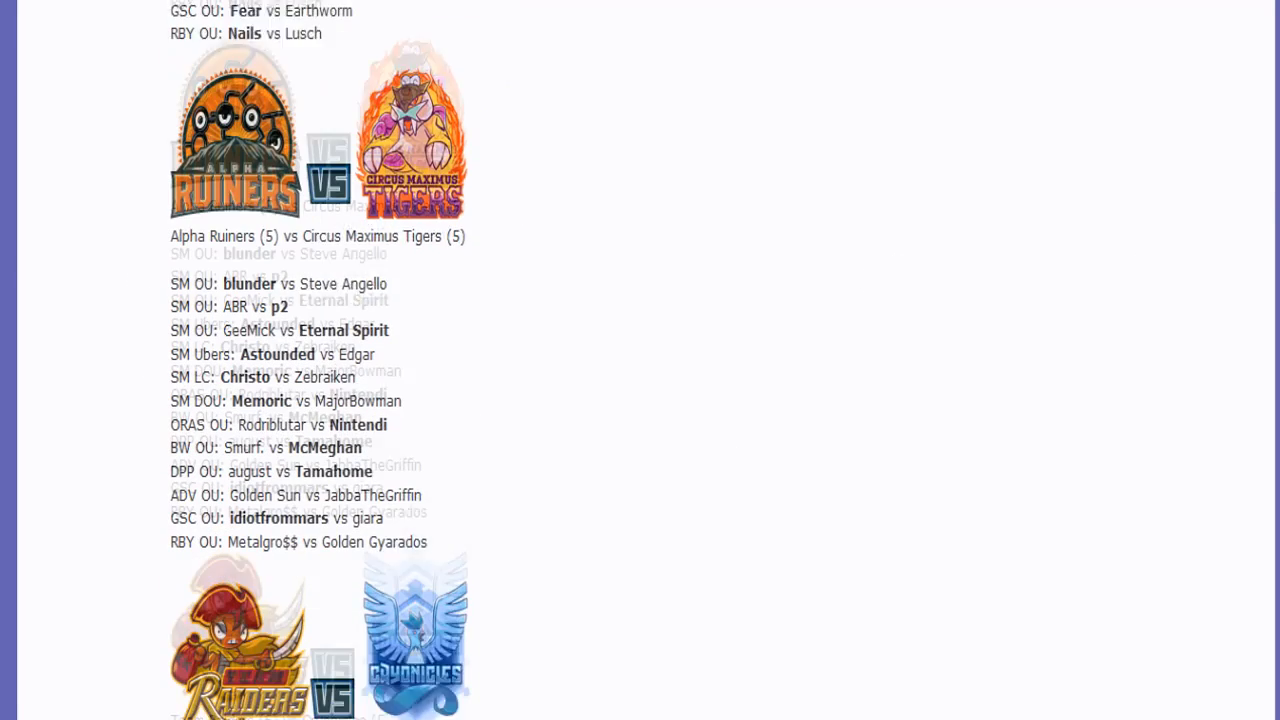
- Read the Firebot Falcons (8) vs Stark Sharks (3) tier-by-tier match pairings
{"action": "scroll", "scroll_direction": "down", "scroll_amount": 3}
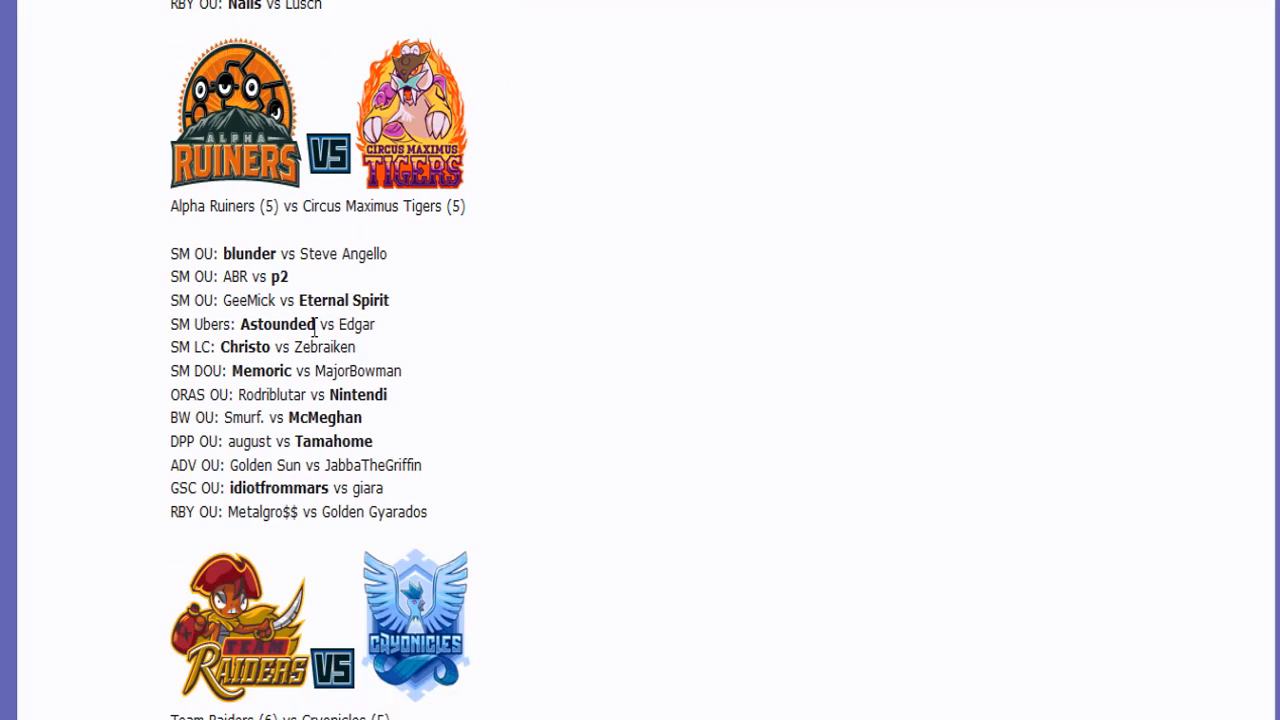
{"action": "mouse_move", "coordinate": [176, 458]}
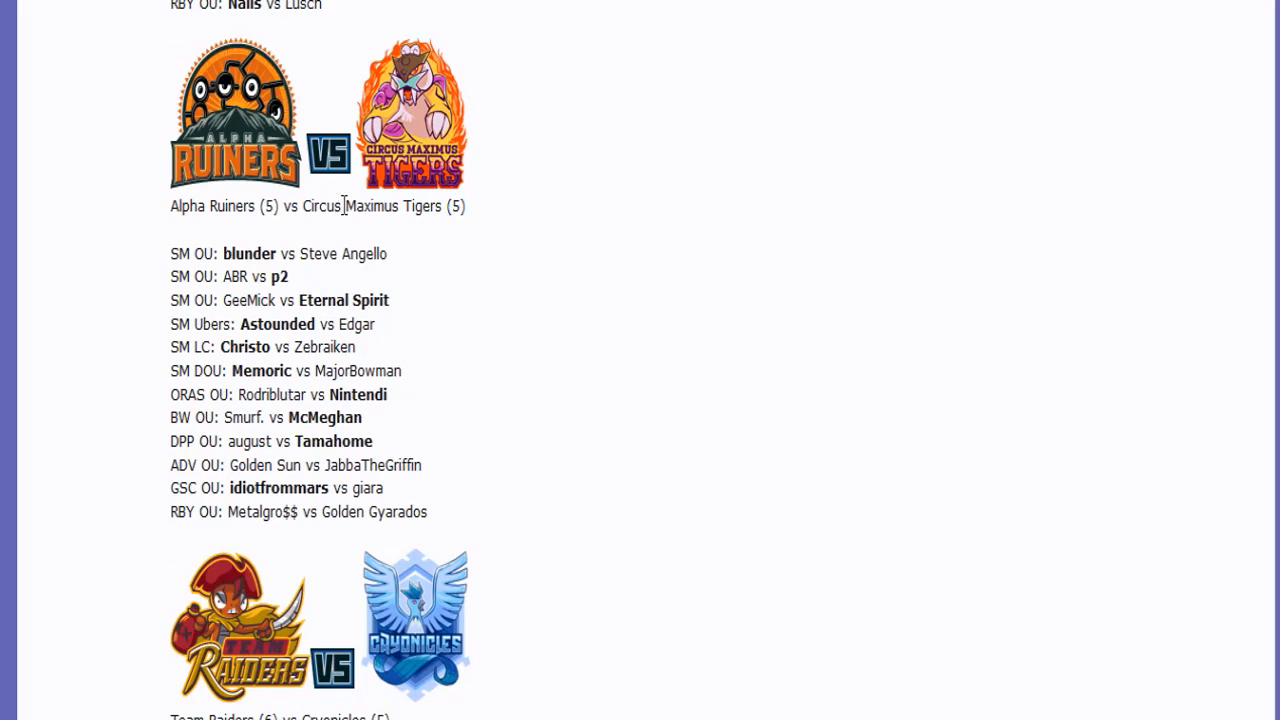
{"action": "scroll", "scroll_direction": "down", "scroll_amount": 3}
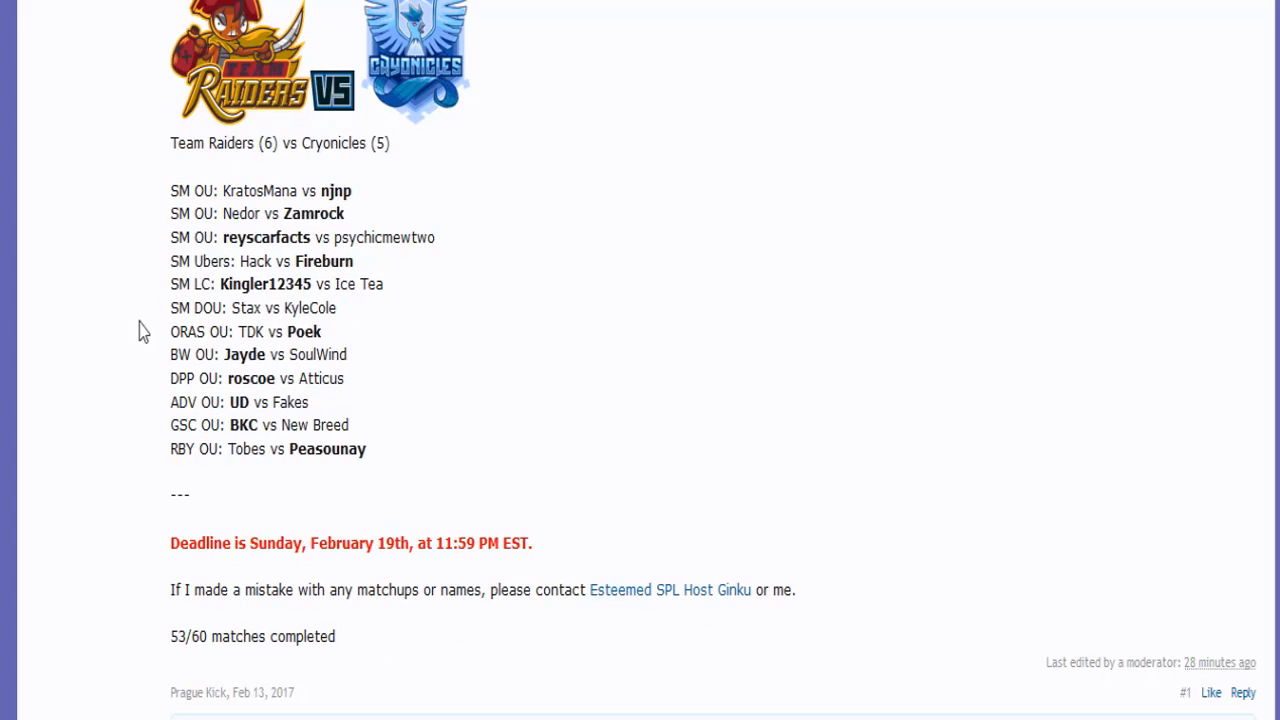
{"action": "mouse_move", "coordinate": [720, 312]}
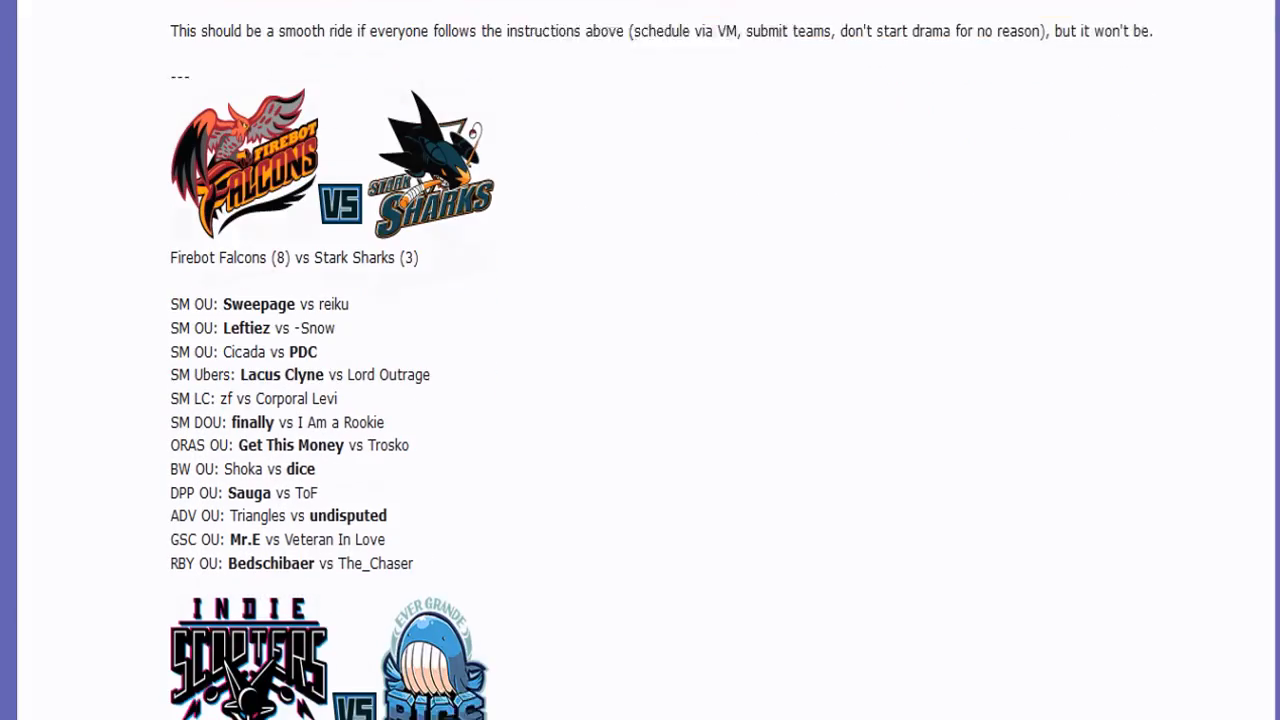
{"action": "scroll", "scroll_direction": "down", "scroll_amount": 3}
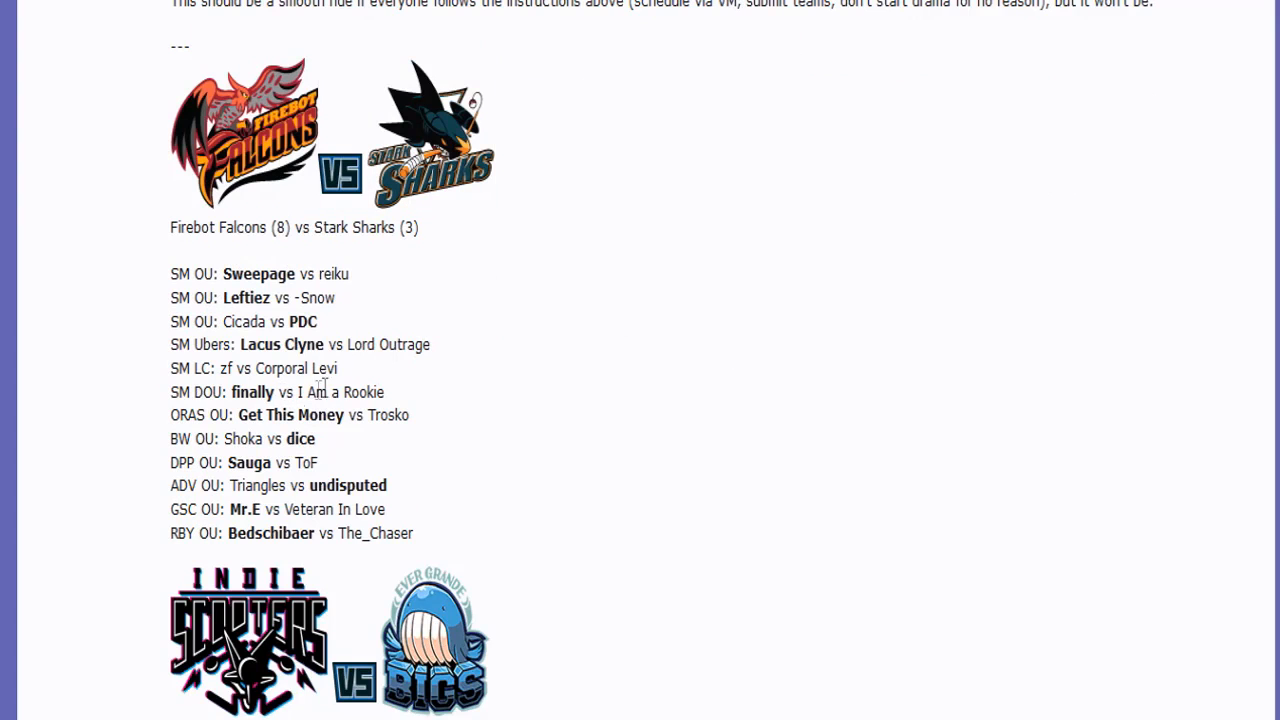
{"action": "triple_click", "coordinate": [252, 368]}
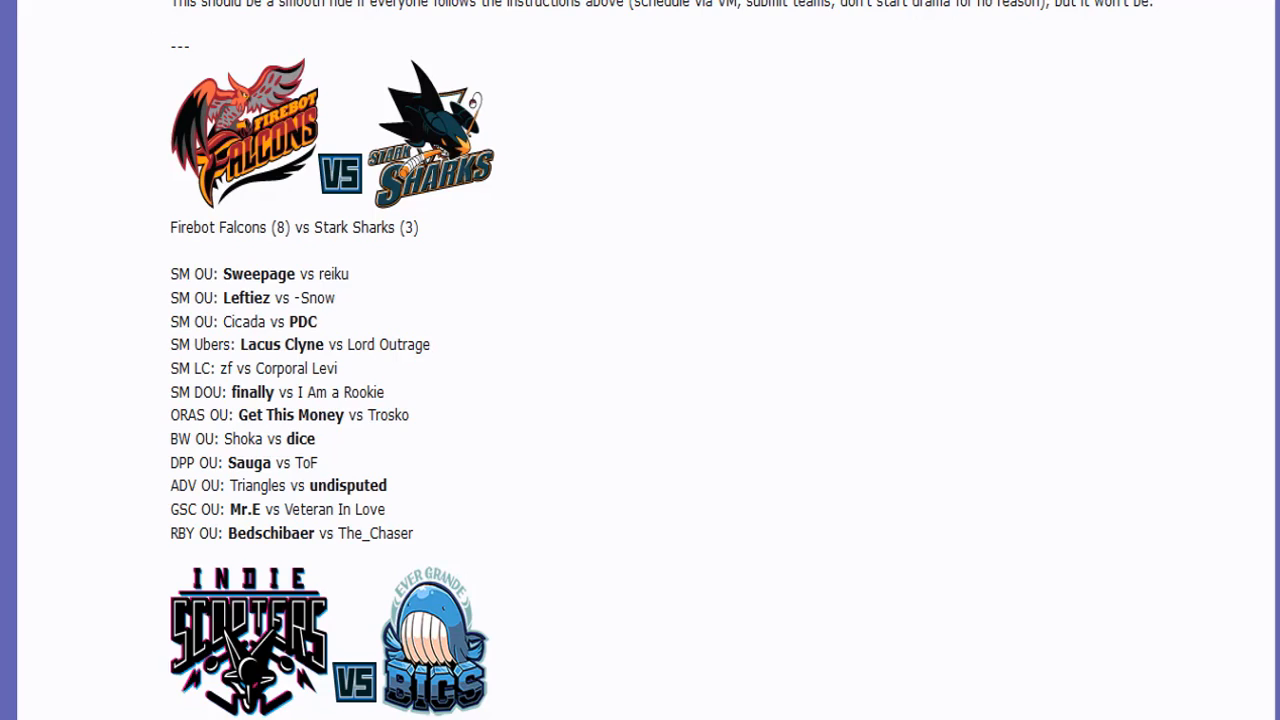
{"action": "mouse_move", "coordinate": [172, 40]}
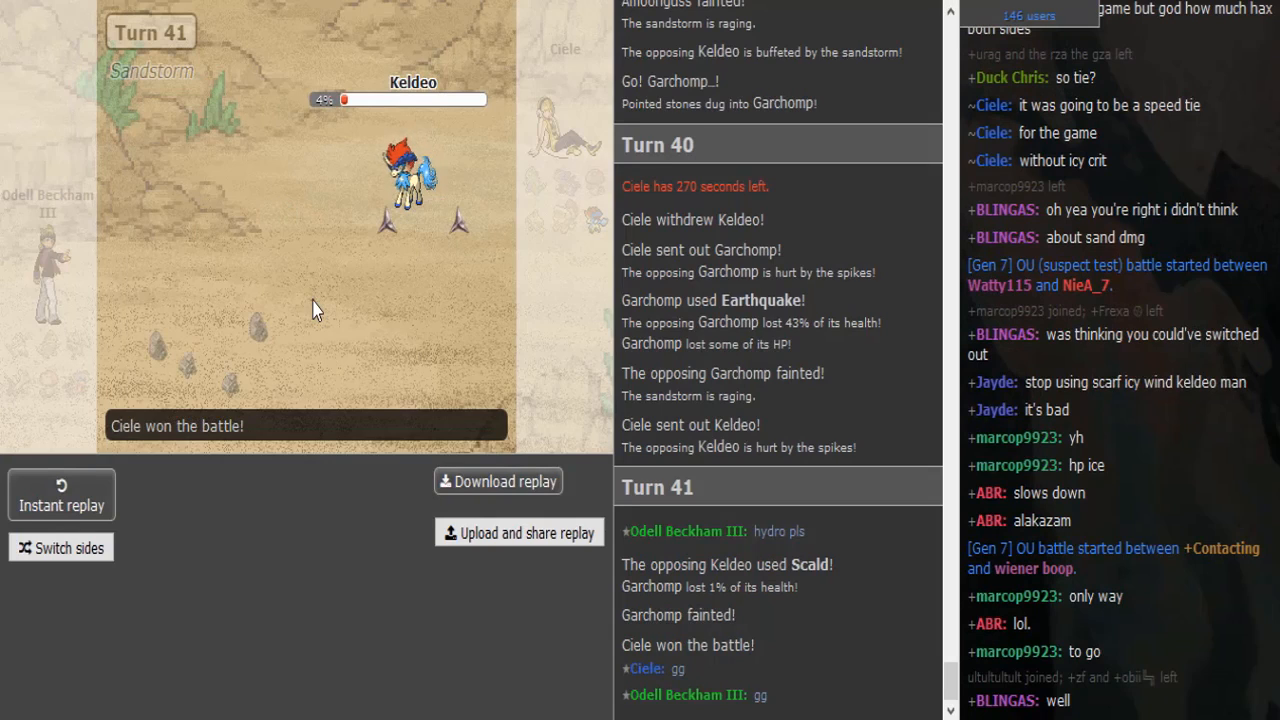
- Scroll the finished battle log showing 'Ciele won the battle!' before returning to the lobby
{"action": "scroll", "scroll_direction": "down", "scroll_amount": 3}
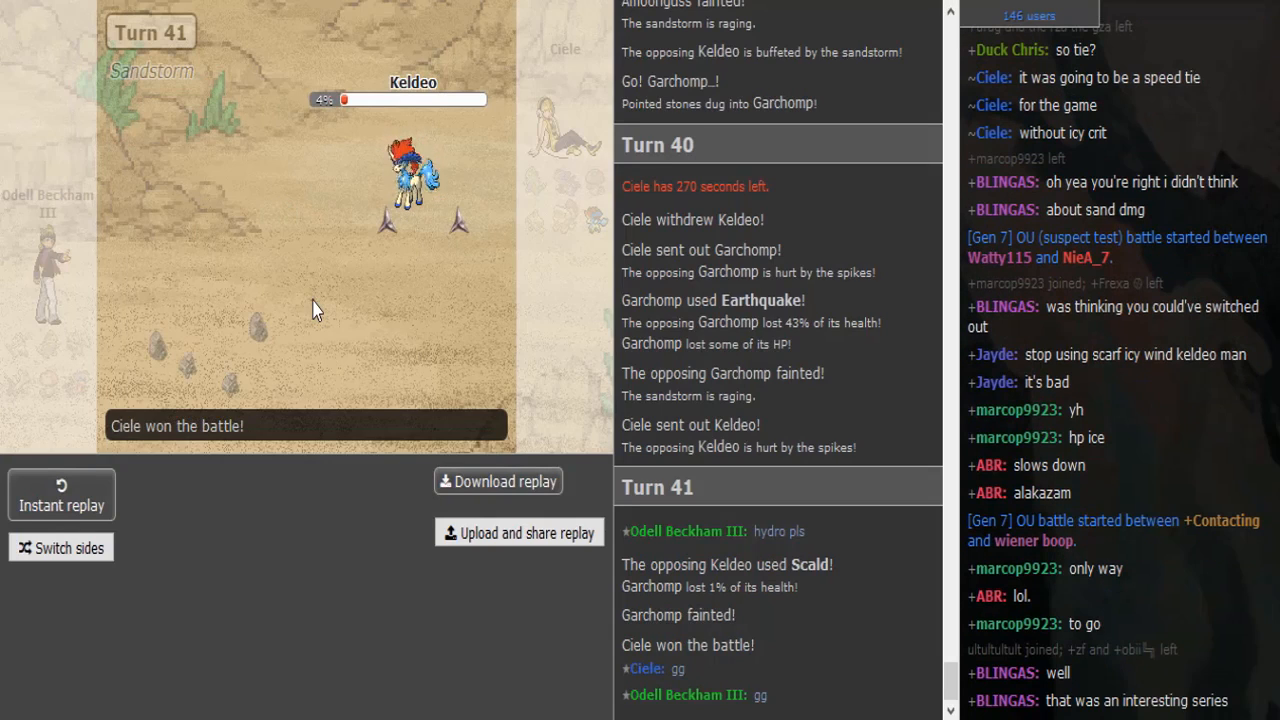
{"action": "scroll", "scroll_direction": "down", "scroll_amount": 3}
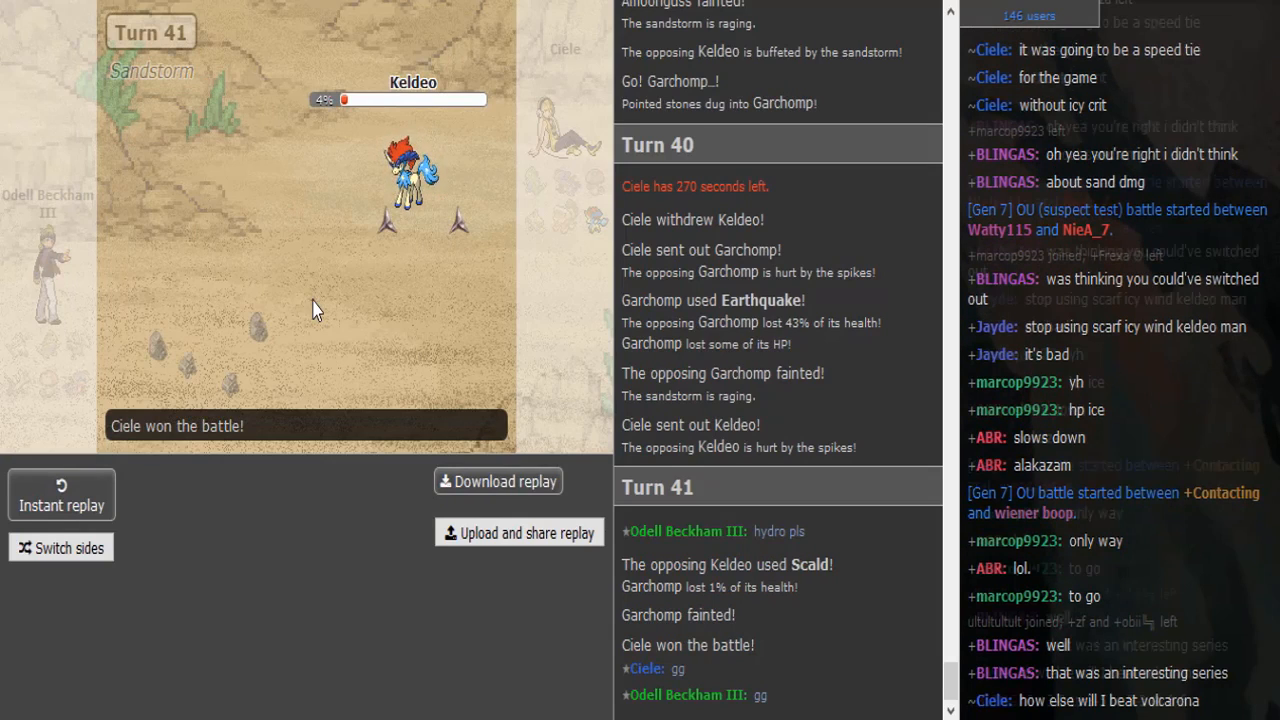
{"action": "scroll", "scroll_direction": "down", "scroll_amount": 3}
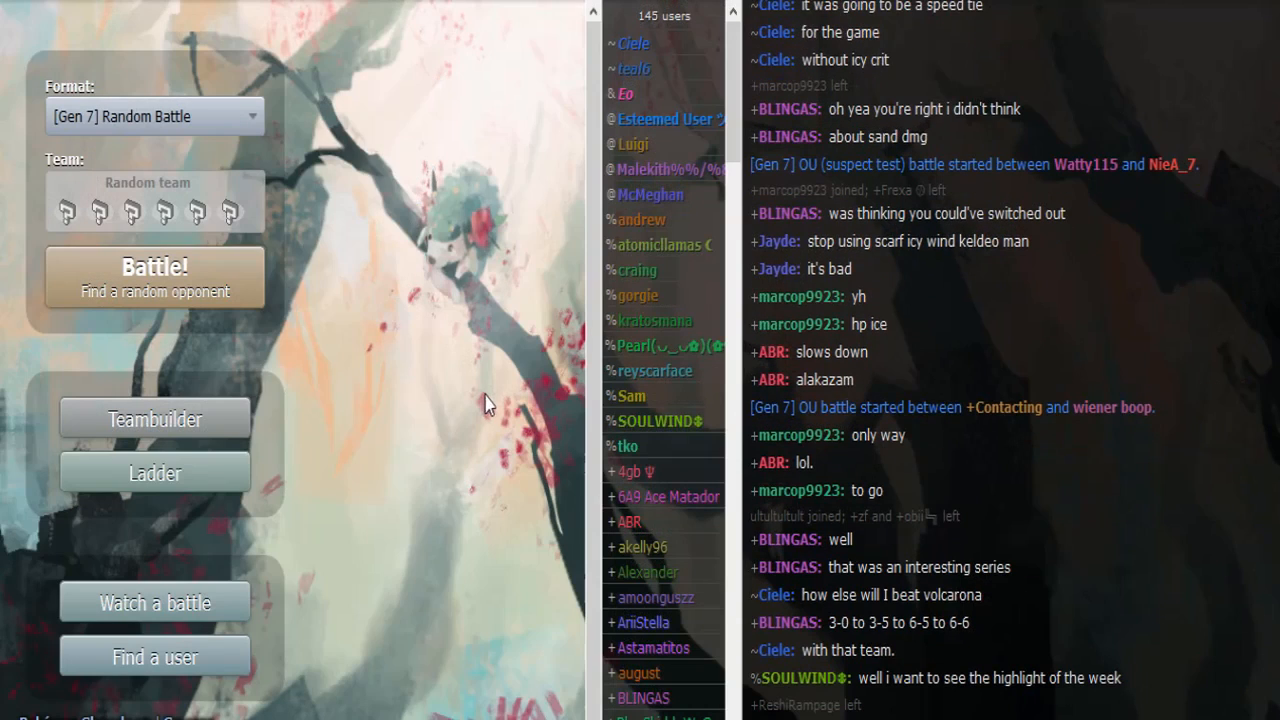
{"action": "left_click", "coordinate": [624, 44]}
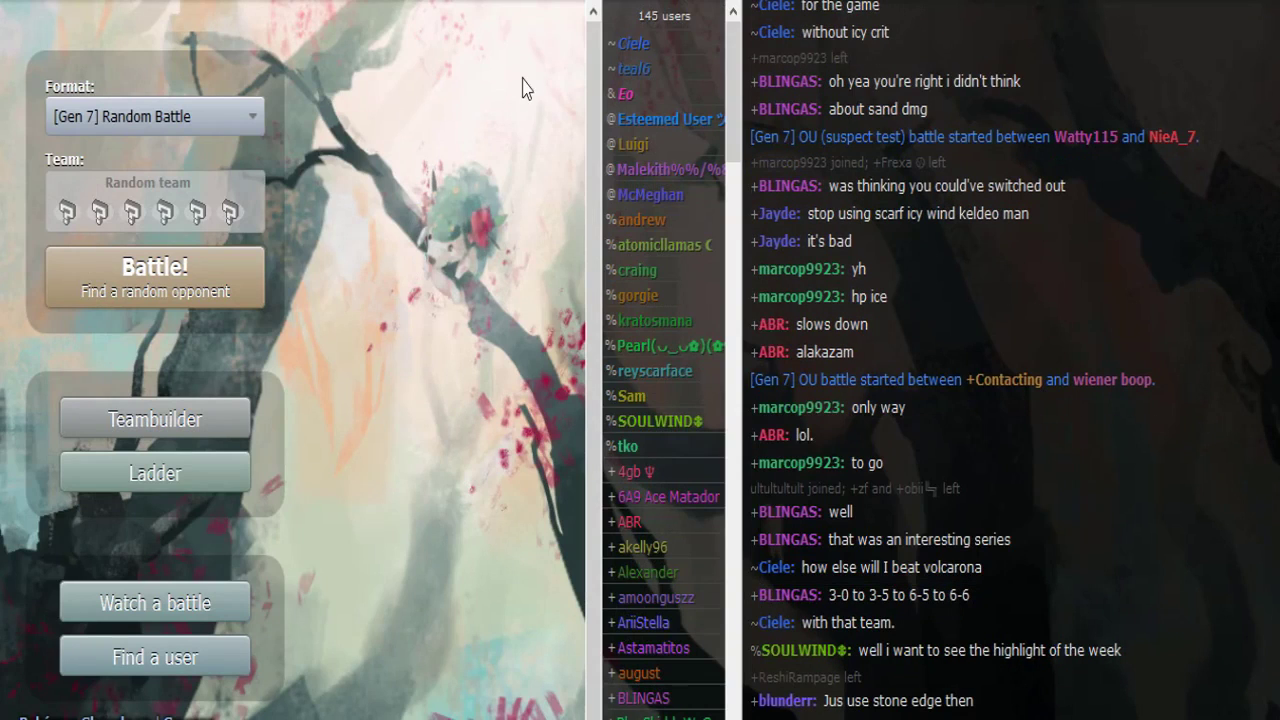
{"action": "mouse_move", "coordinate": [486, 428]}
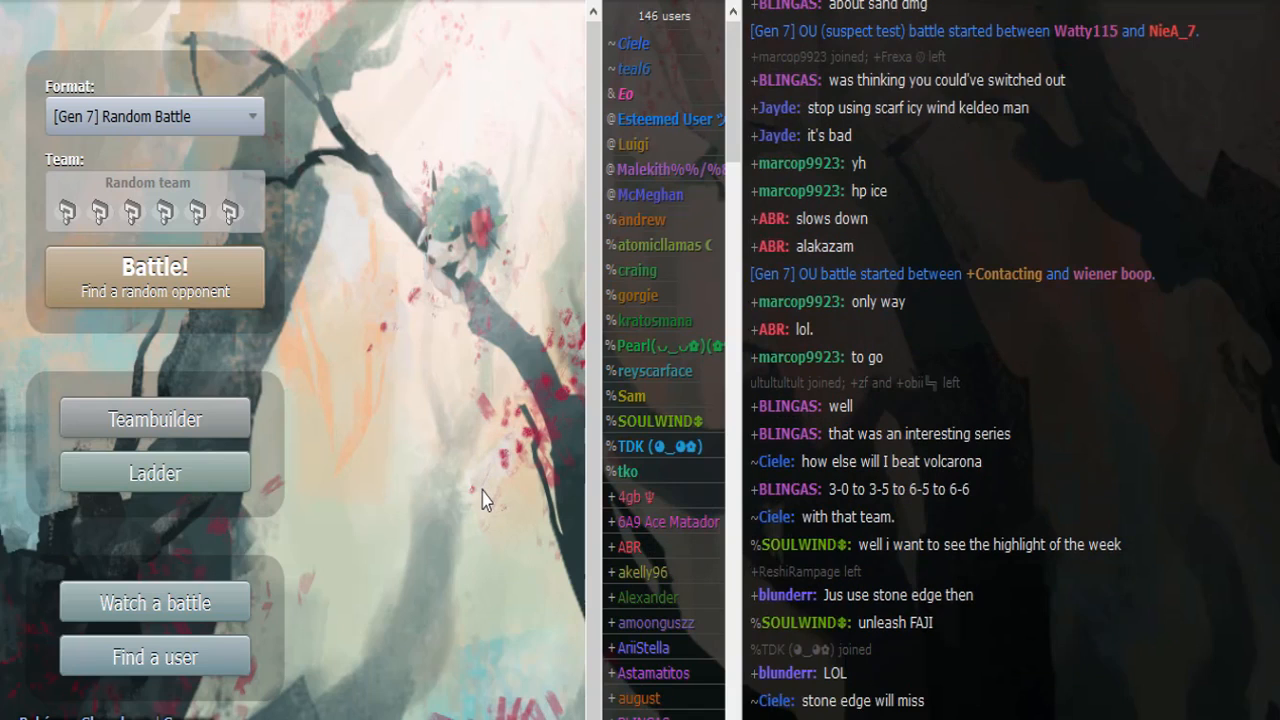
{"action": "scroll", "scroll_direction": "down", "scroll_amount": 3}
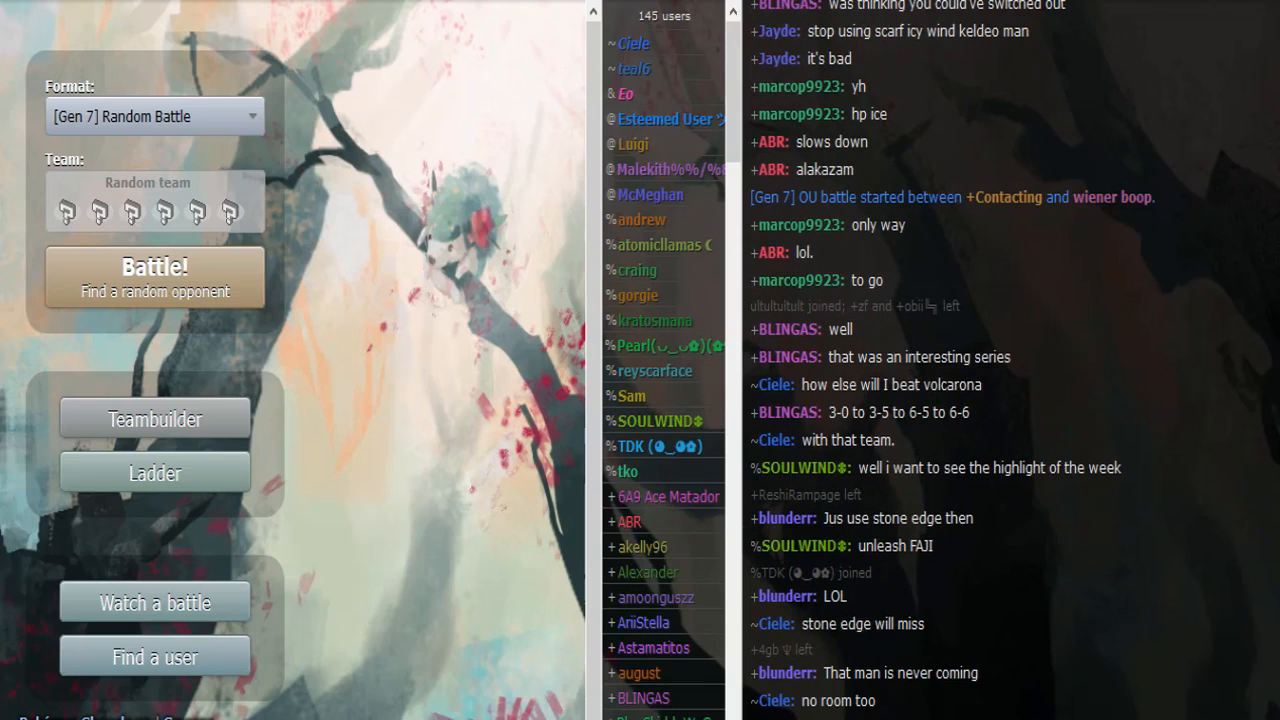
{"action": "scroll", "scroll_direction": "down", "scroll_amount": 3}
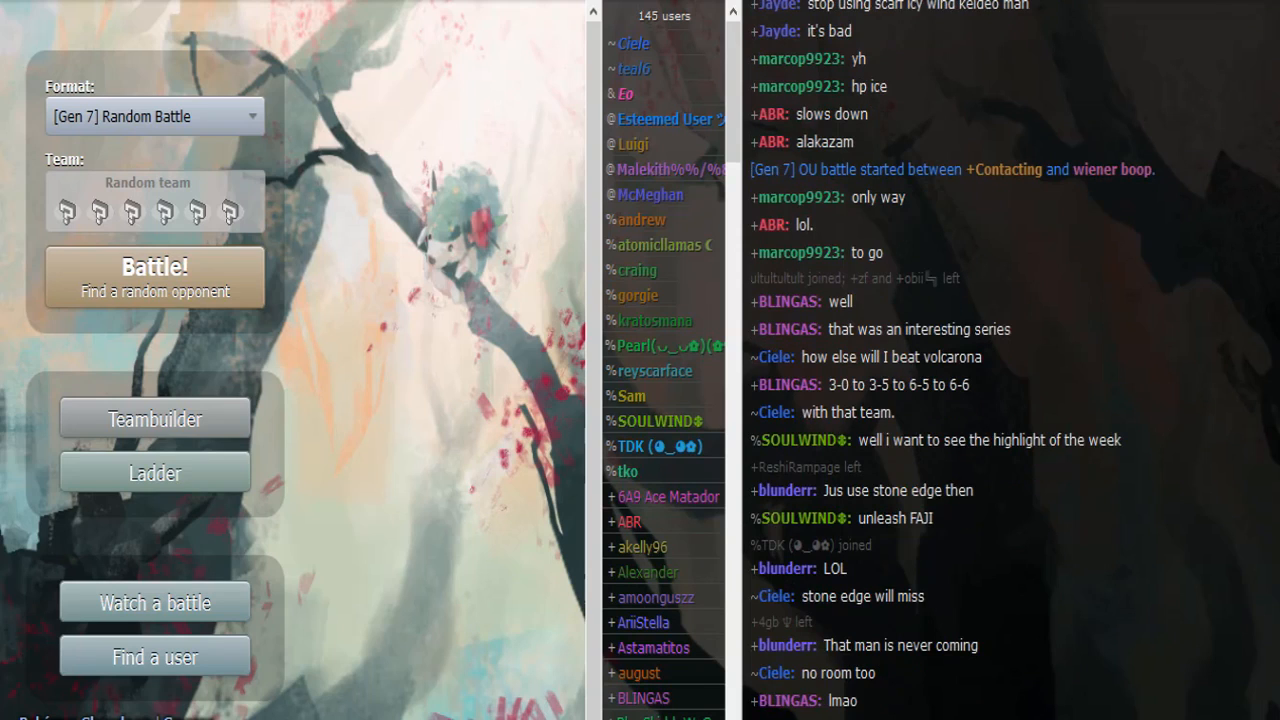
{"action": "scroll", "scroll_direction": "down", "scroll_amount": 3}
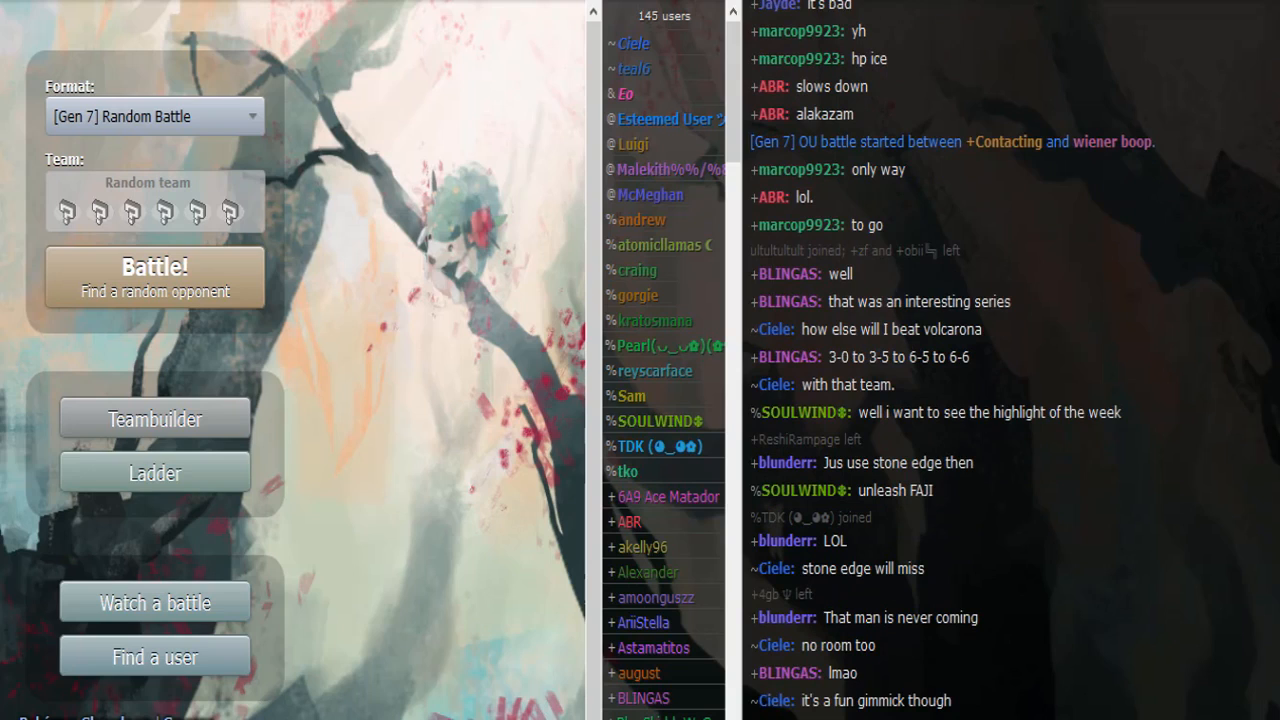
{"action": "scroll", "scroll_direction": "down", "scroll_amount": 3}
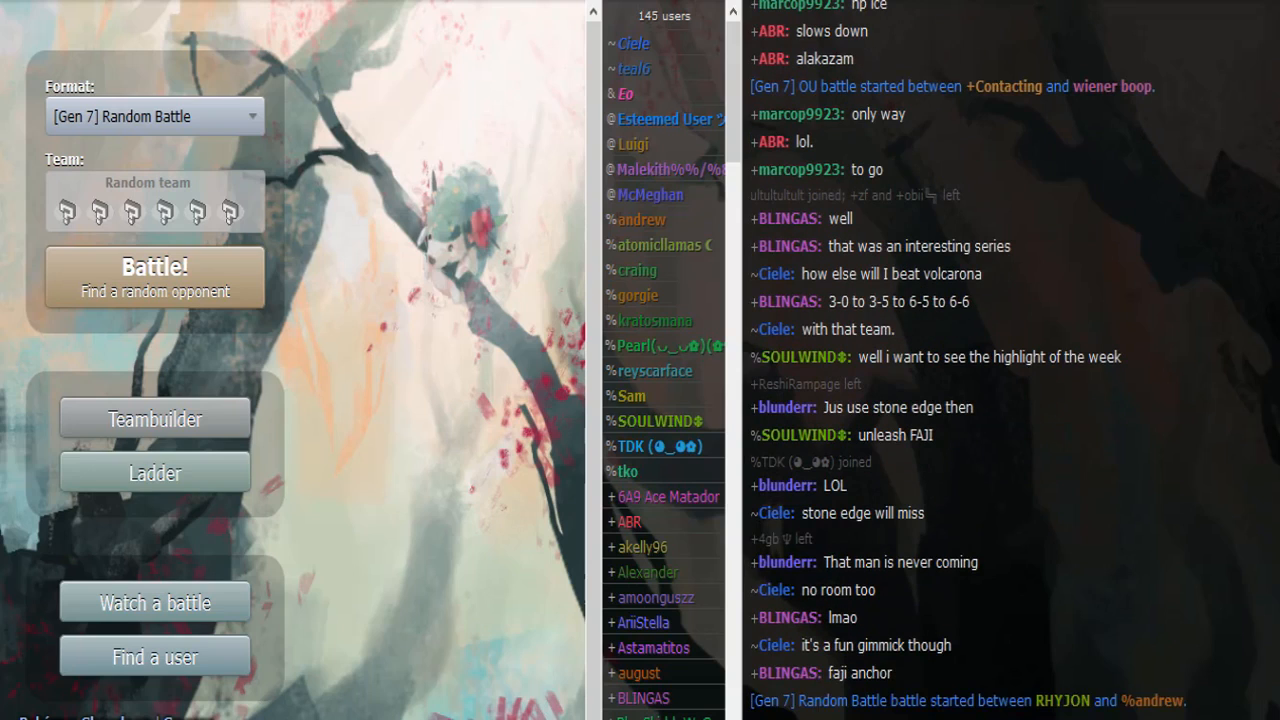
{"action": "scroll", "scroll_direction": "down", "scroll_amount": 3}
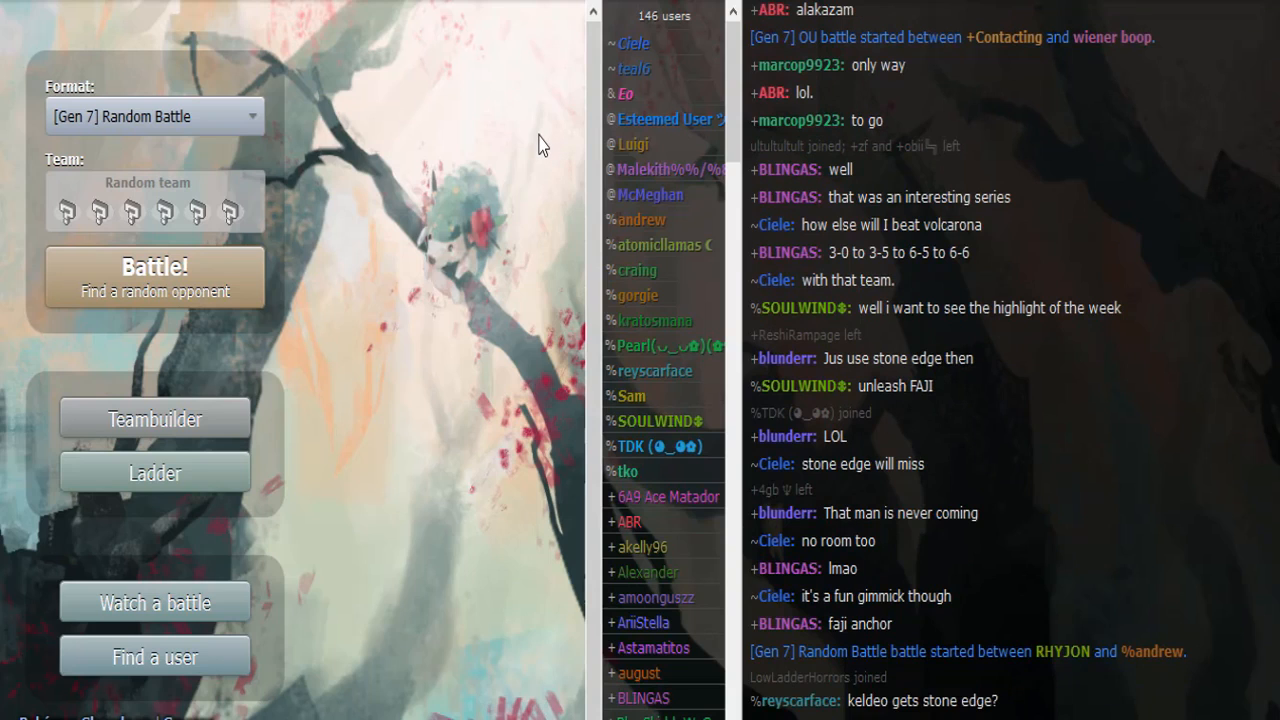
{"action": "scroll", "scroll_direction": "down", "scroll_amount": 3}
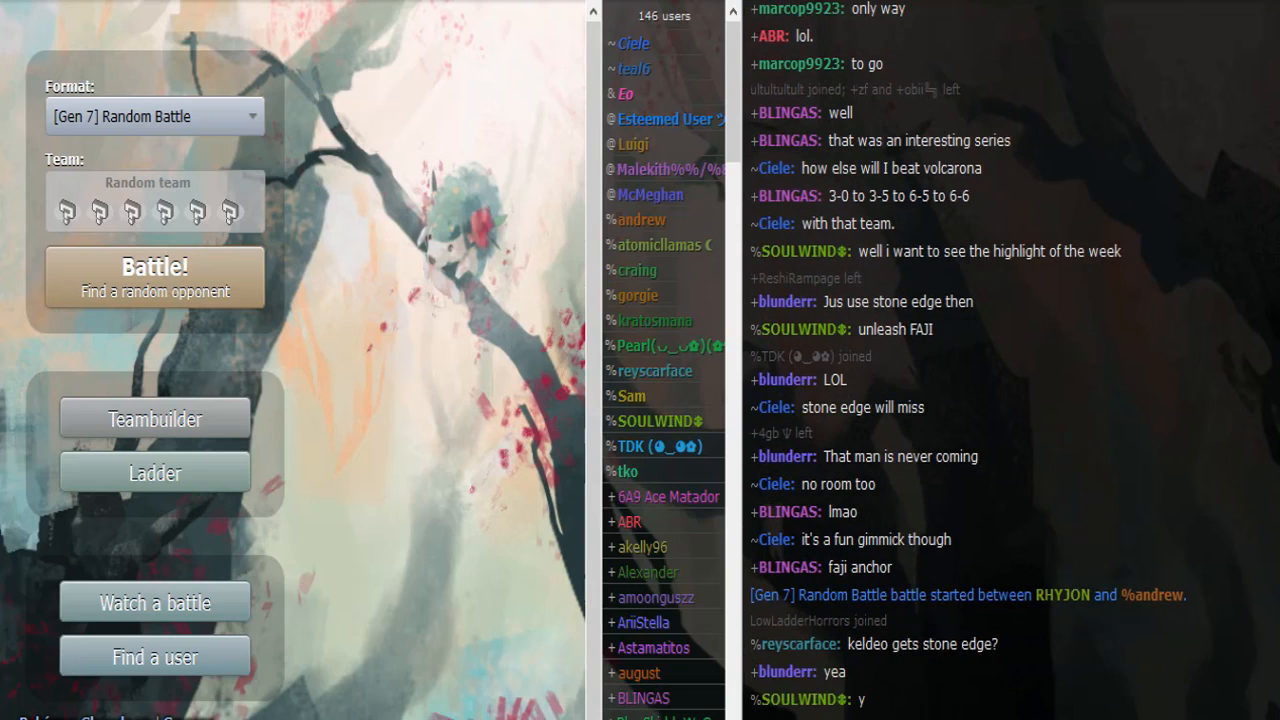
{"action": "scroll", "scroll_direction": "down", "scroll_amount": 3}
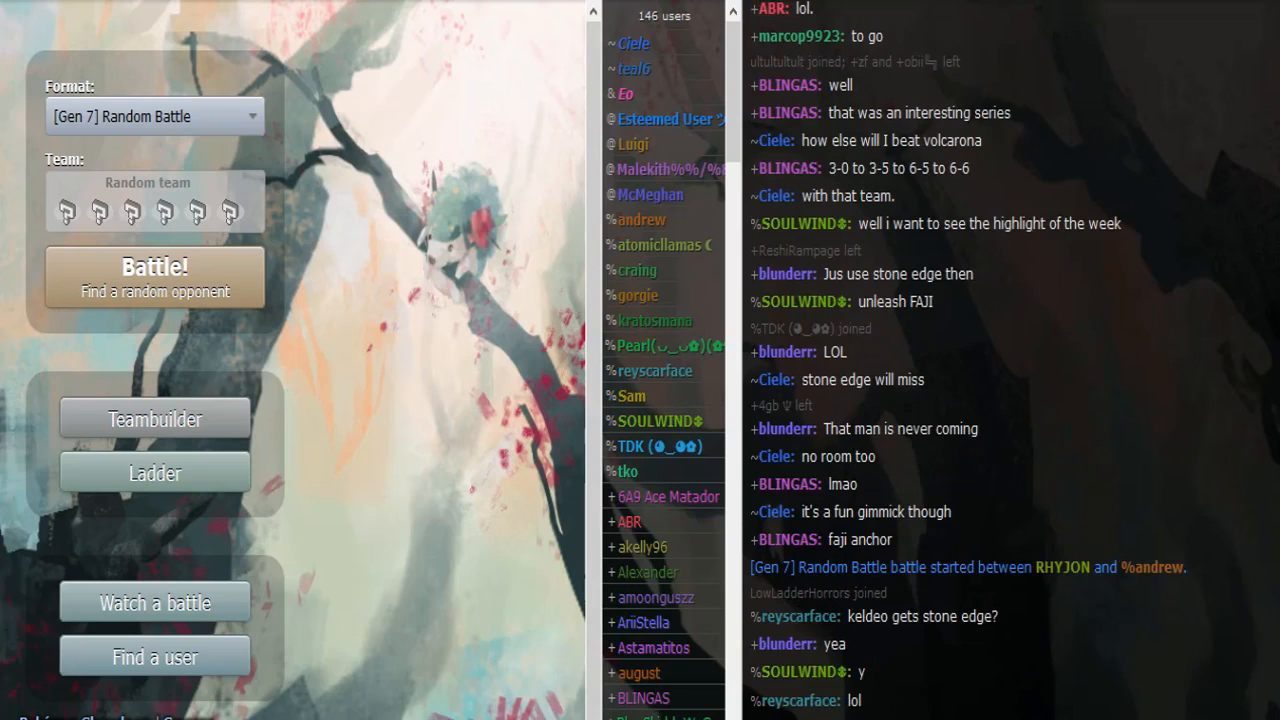
{"action": "scroll", "scroll_direction": "down", "scroll_amount": 3}
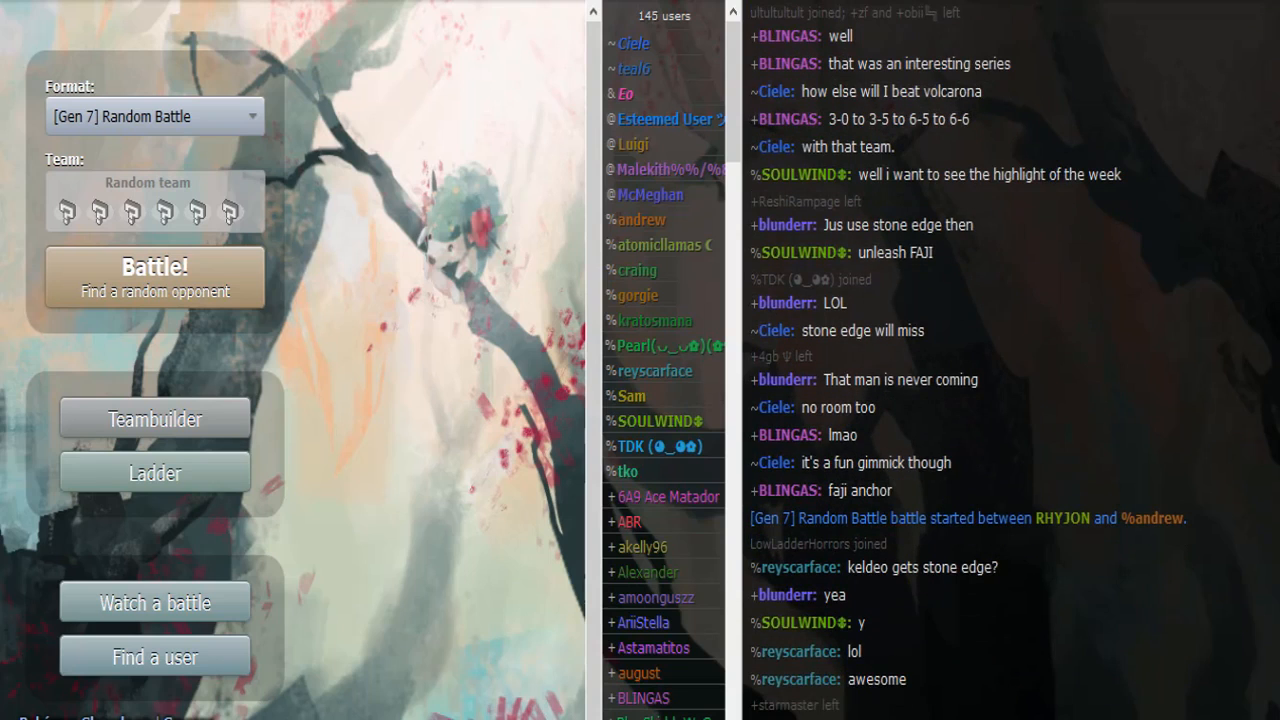
{"action": "scroll", "scroll_direction": "down", "scroll_amount": 3}
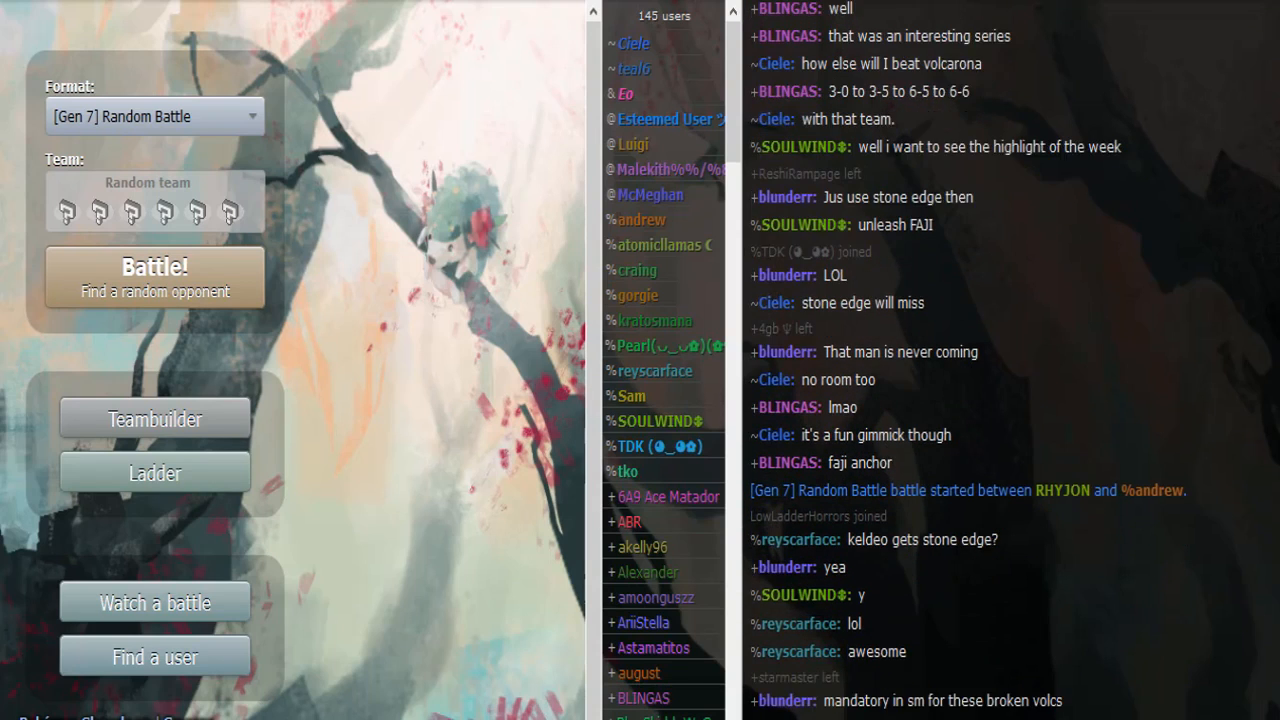
{"action": "scroll", "scroll_direction": "down", "scroll_amount": 3}
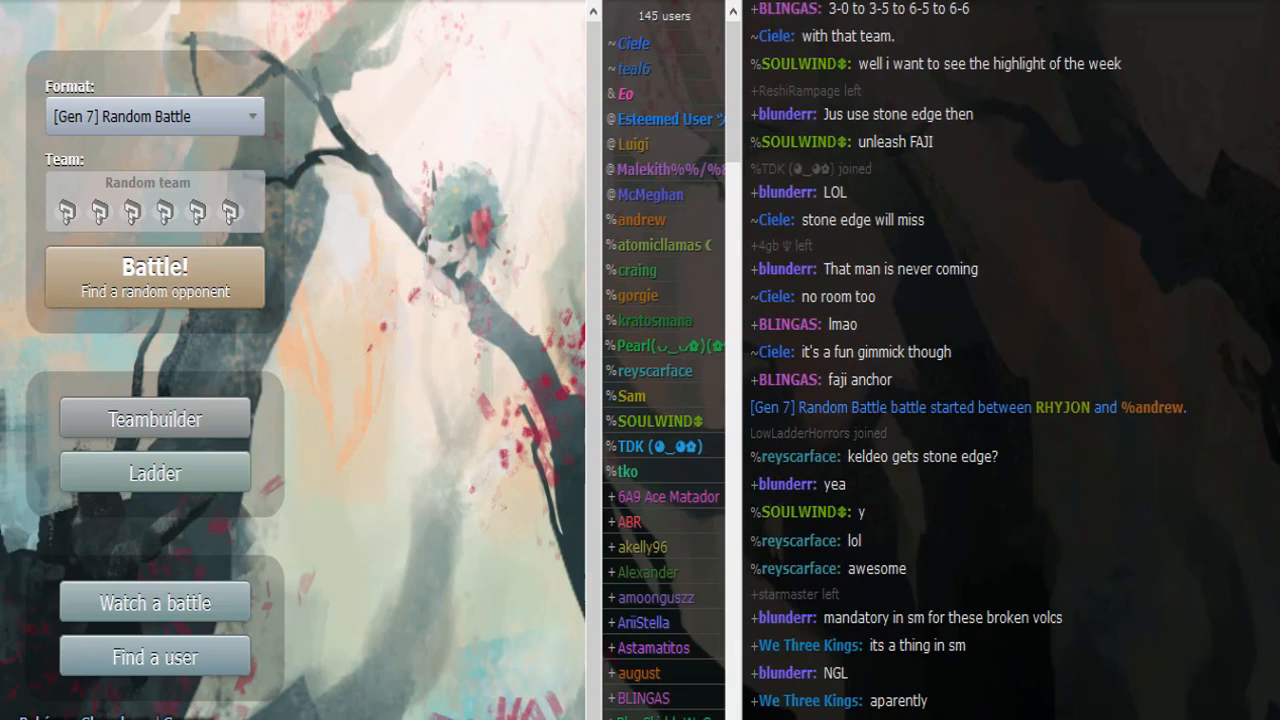
{"action": "scroll", "scroll_direction": "down", "scroll_amount": 3}
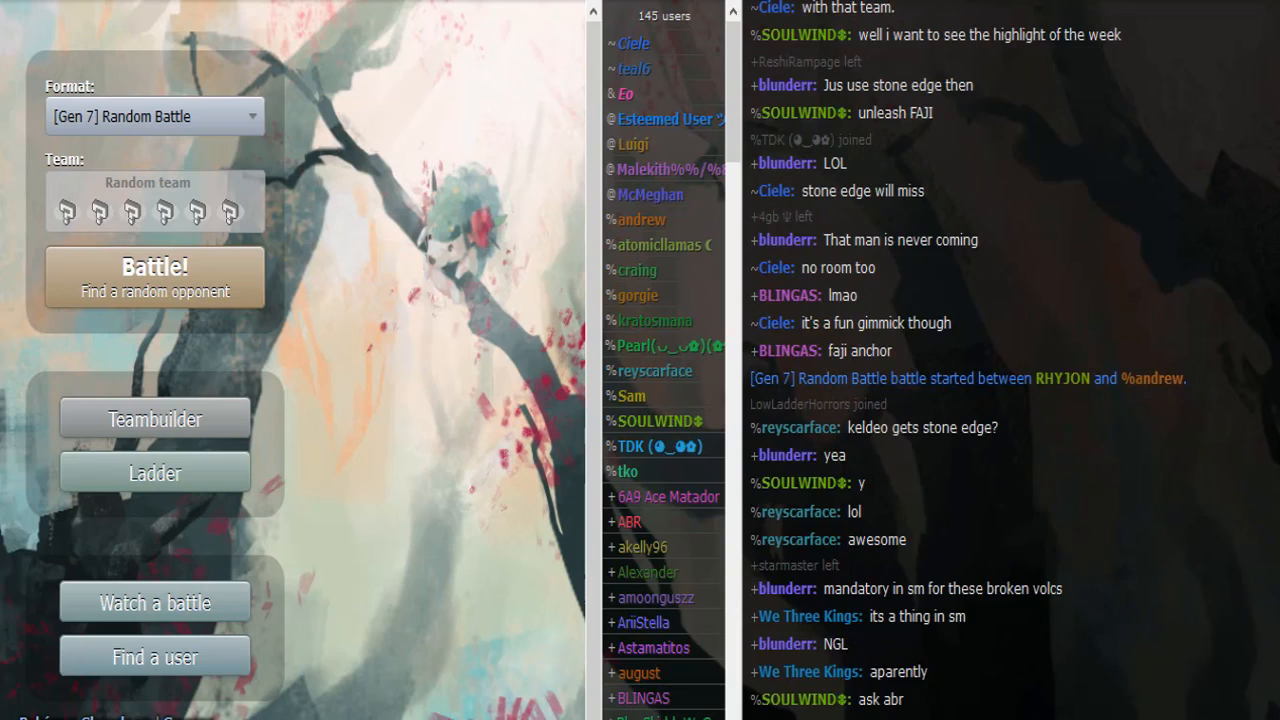
{"action": "scroll", "scroll_direction": "down", "scroll_amount": 3}
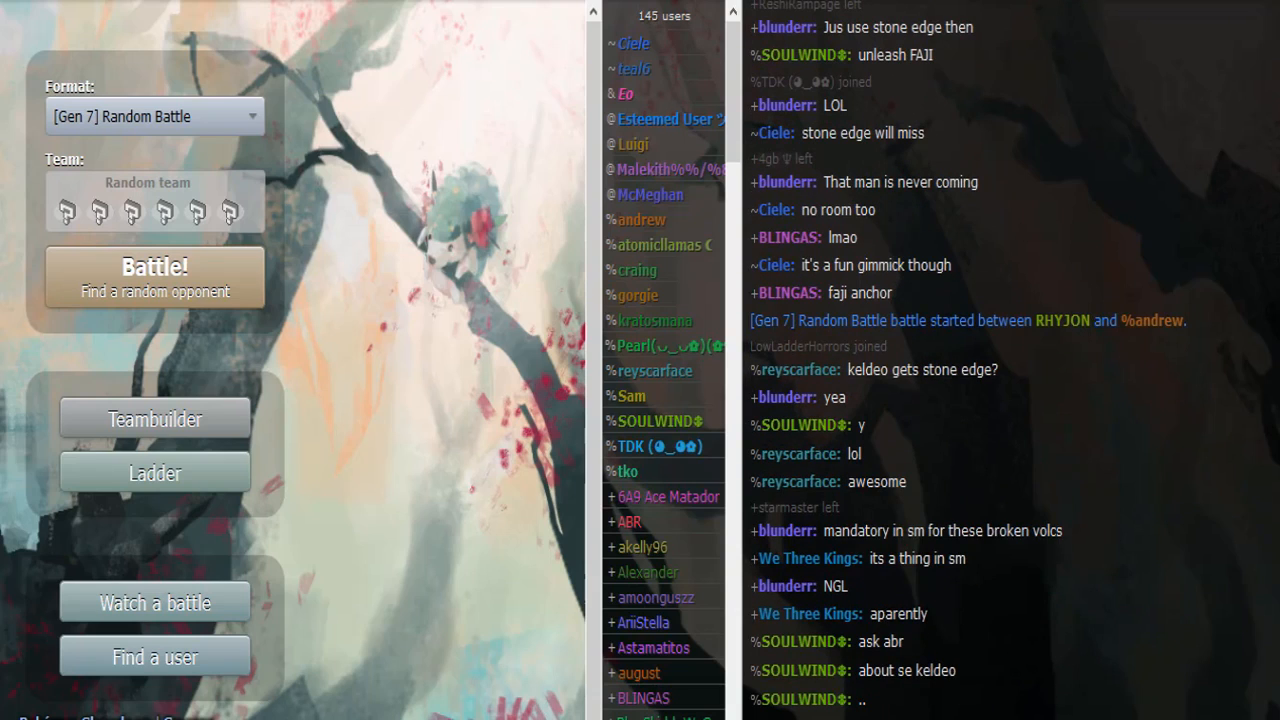
{"action": "scroll", "scroll_direction": "down", "scroll_amount": 3}
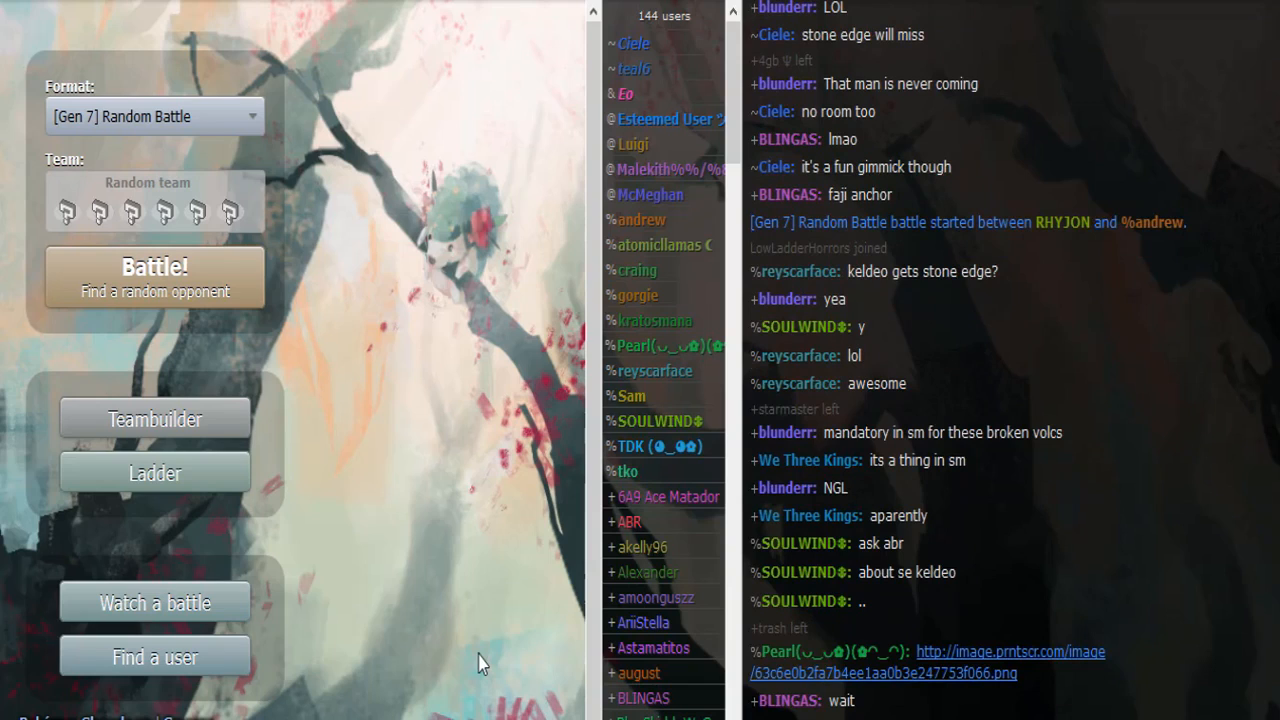
{"action": "scroll", "scroll_direction": "down", "scroll_amount": 3}
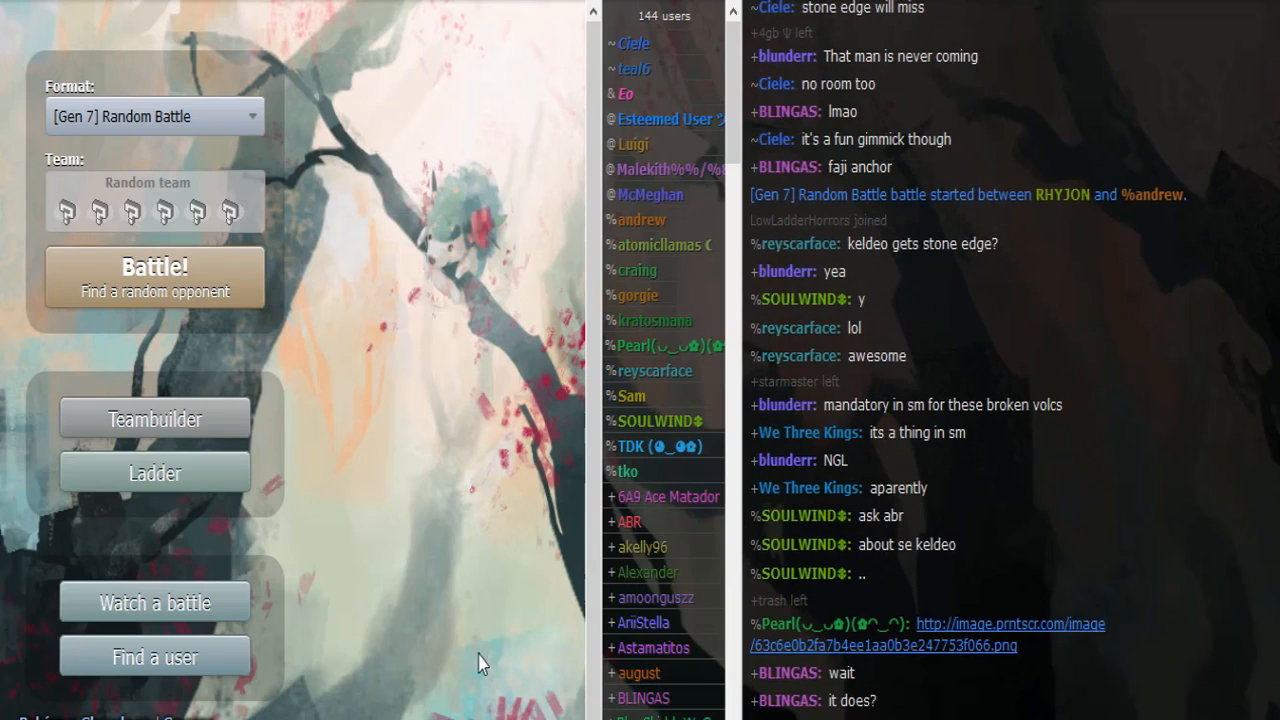
{"action": "mouse_move", "coordinate": [444, 690]}
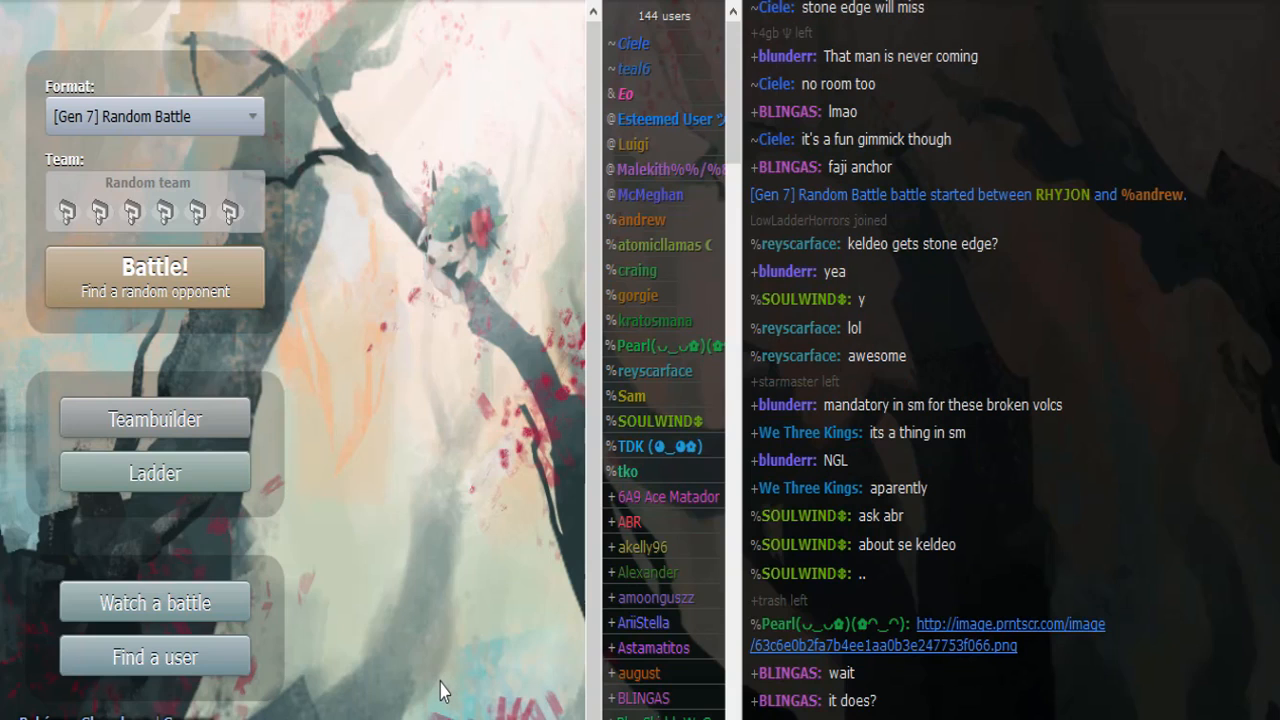